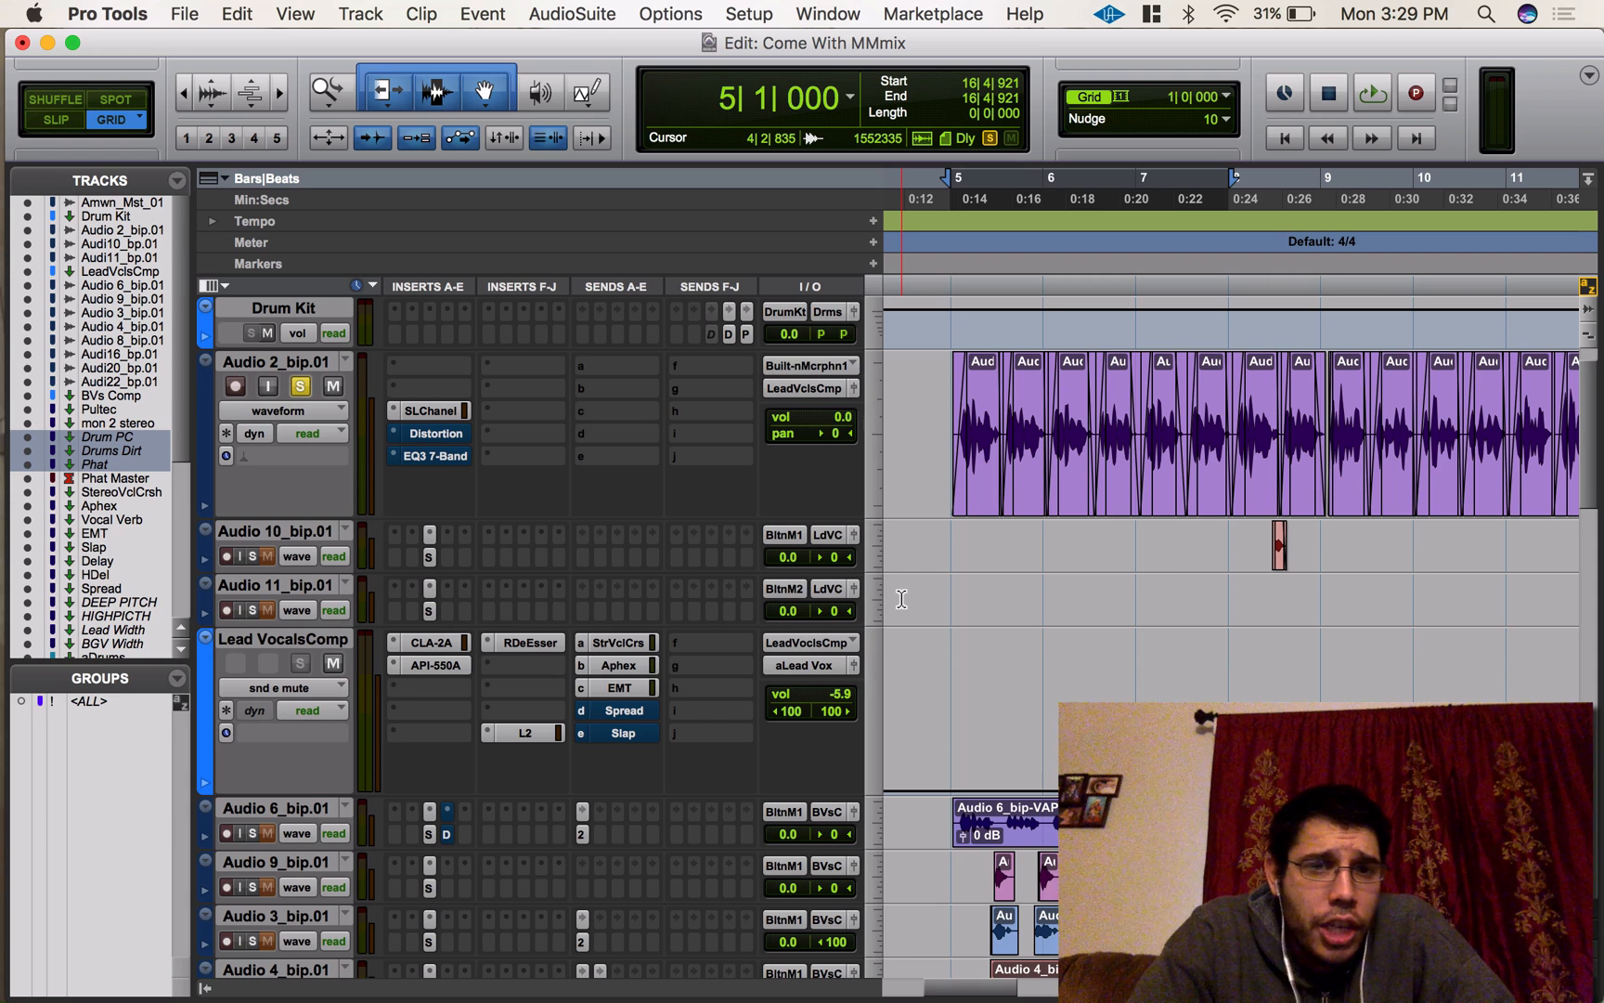
Keep Audio 2_bip.01 in Read mode and open Lead VocalsComp's EMT send window at -6.8 dB
{"action": "left_click", "coordinate": [312, 433]}
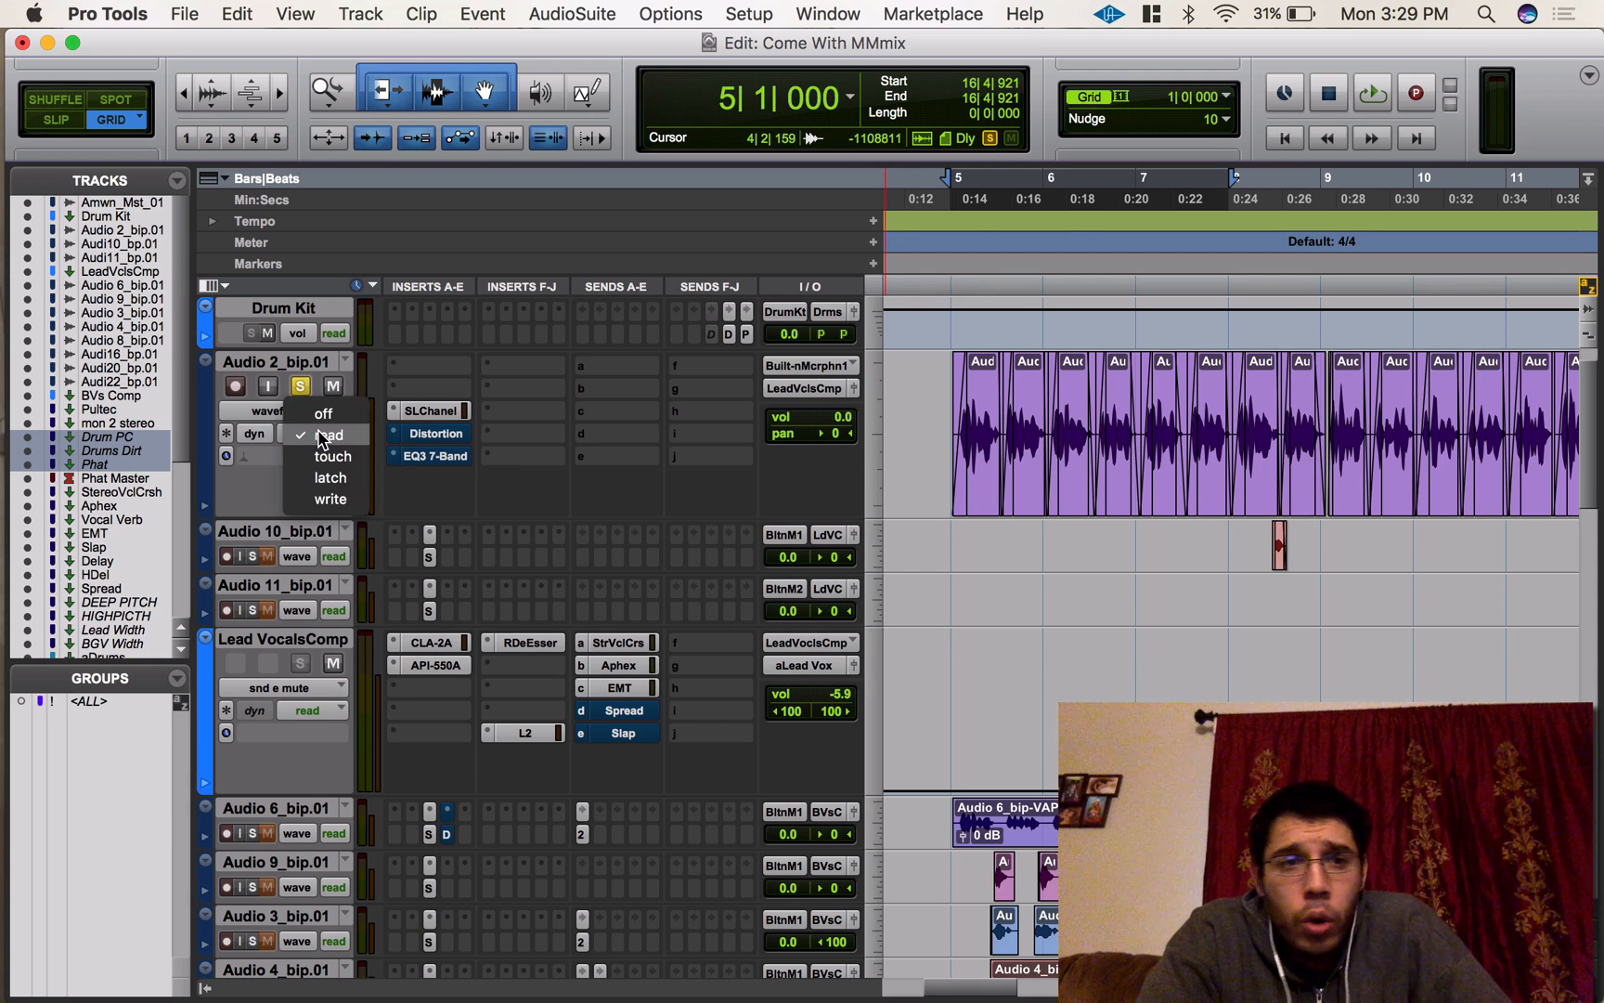
{"action": "left_click", "coordinate": [329, 434]}
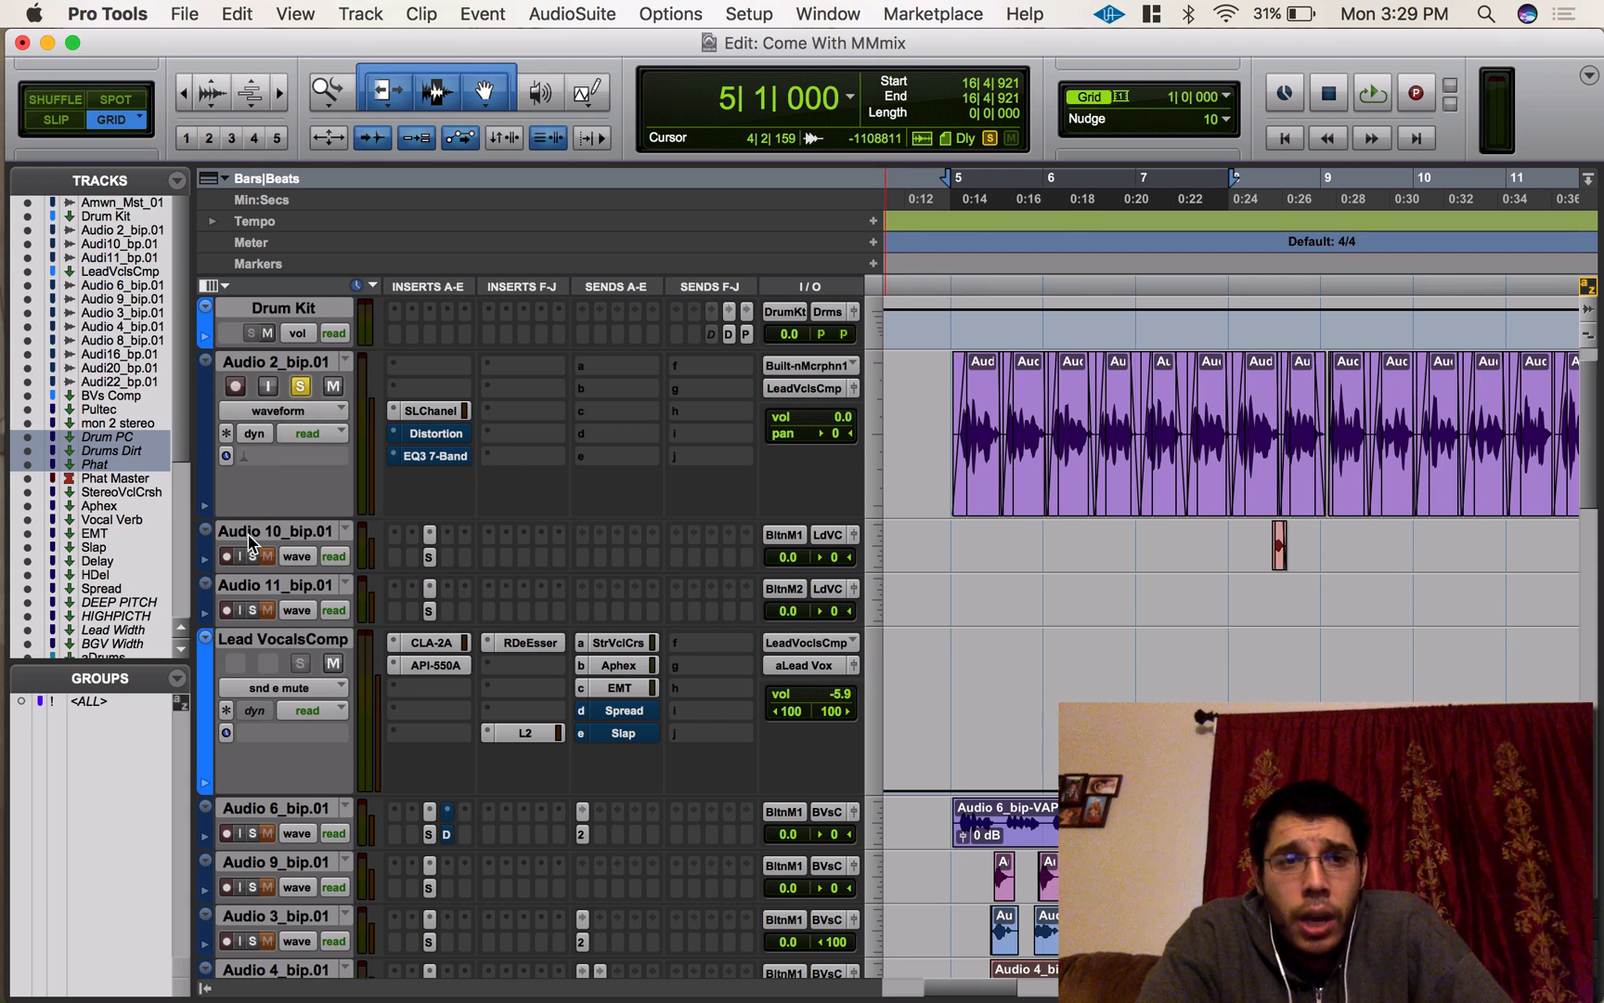
{"action": "mouse_move", "coordinate": [402, 428]}
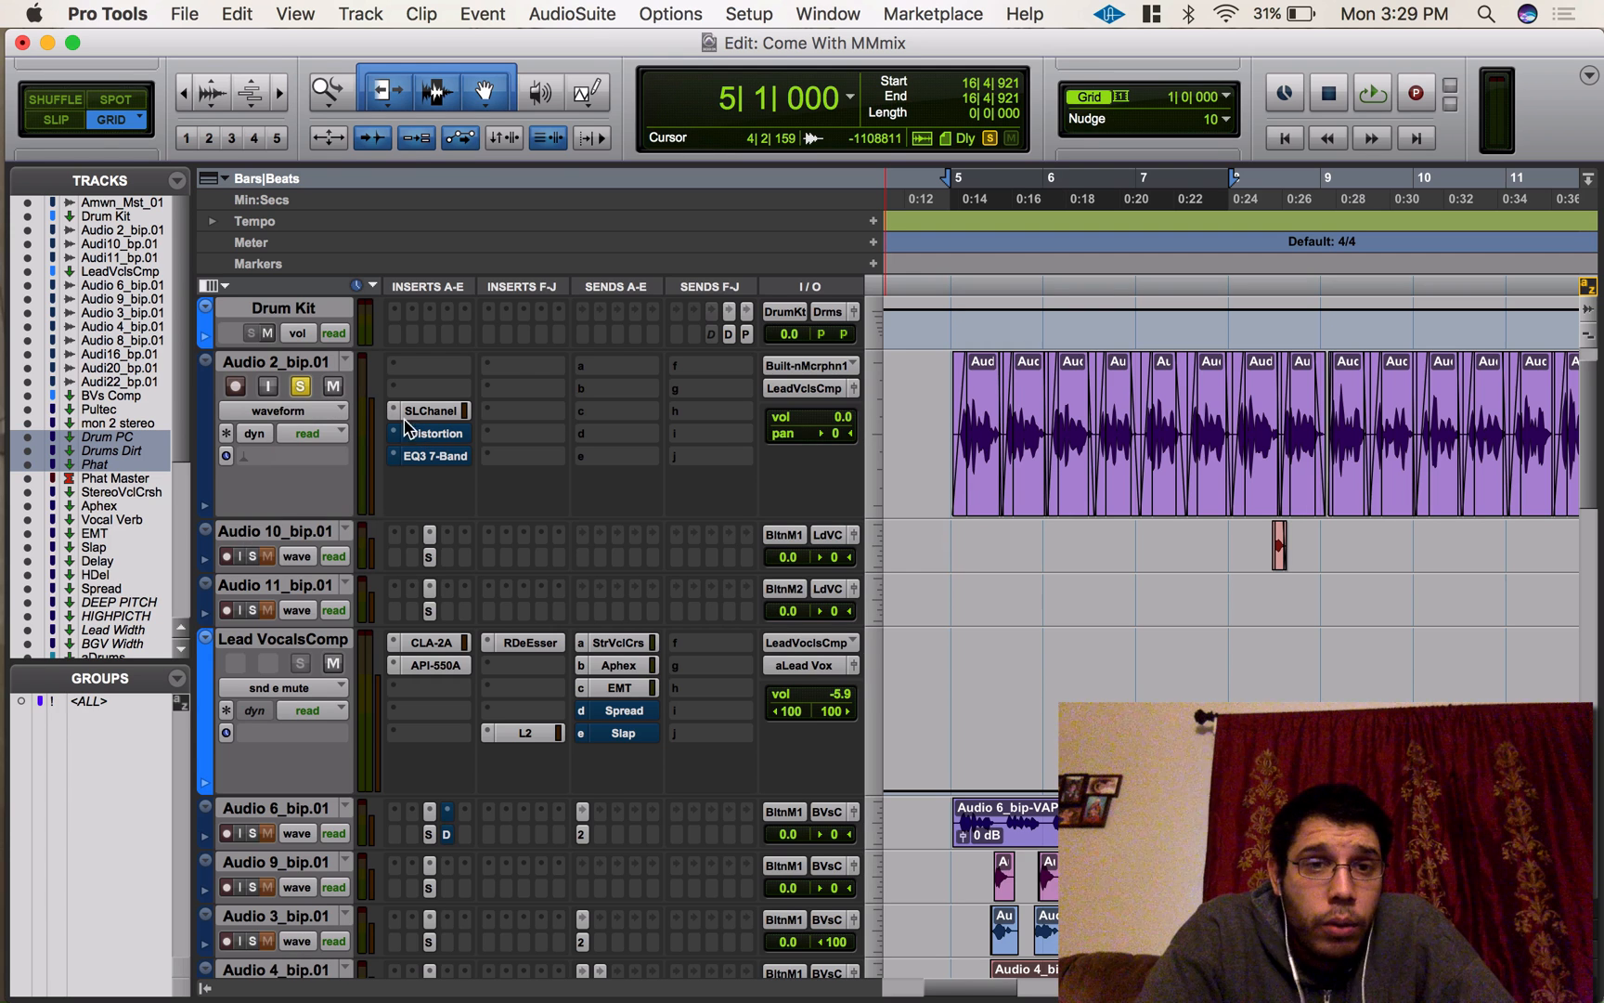
{"action": "mouse_move", "coordinate": [435, 433]}
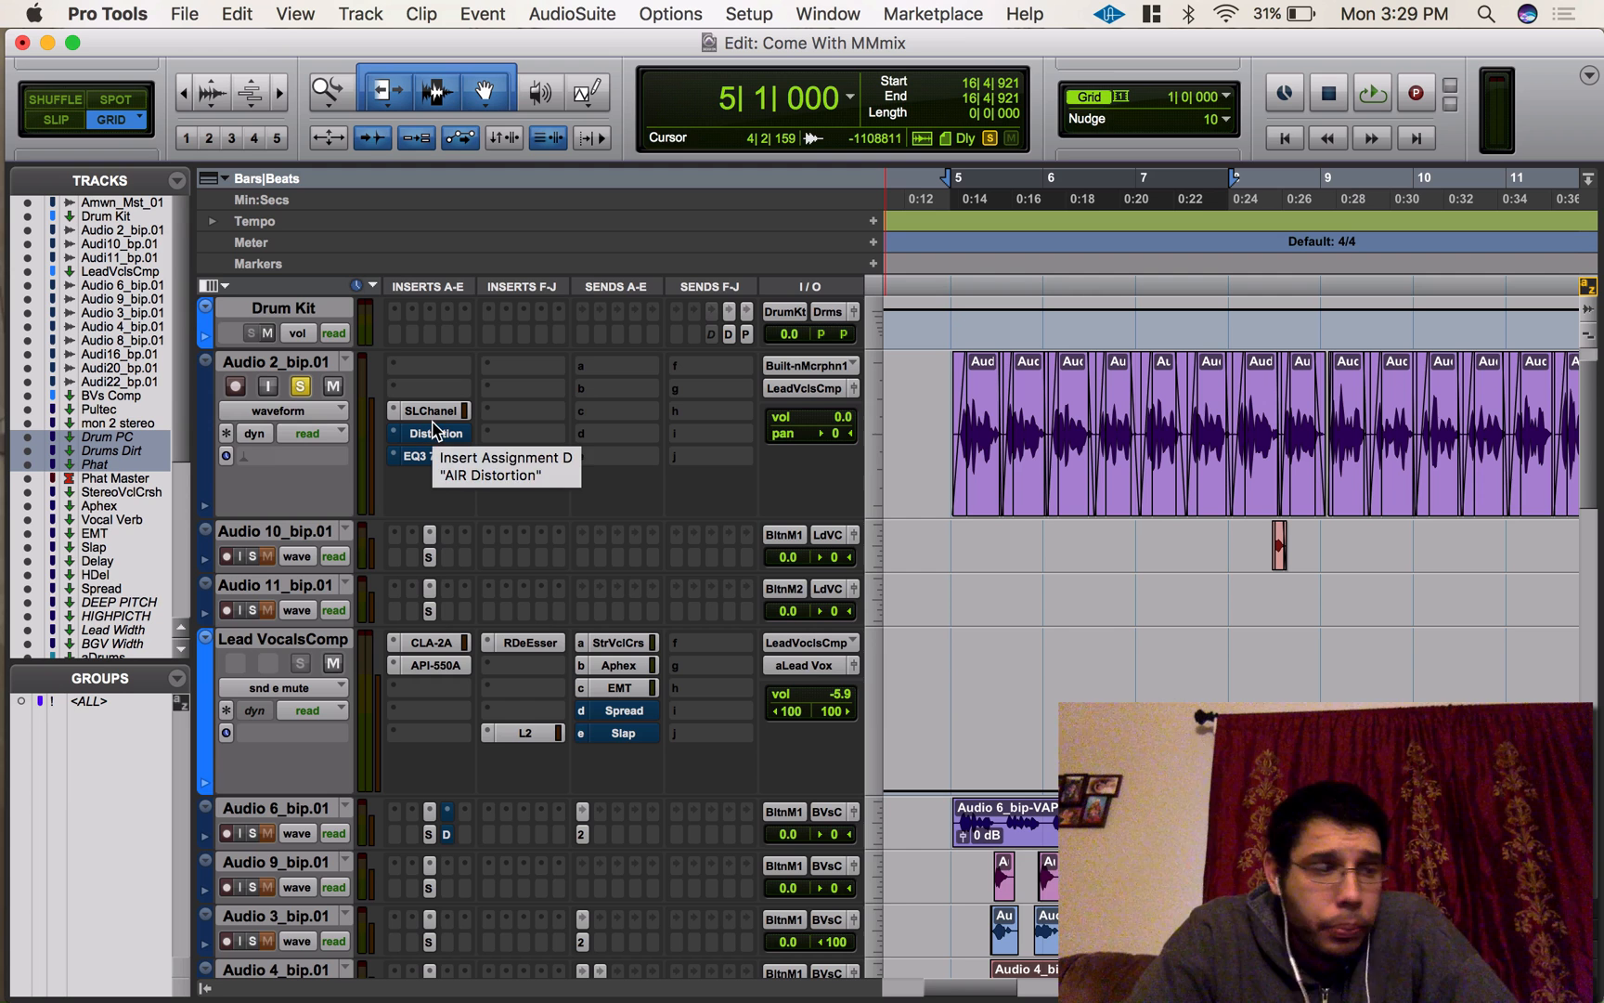
{"action": "mouse_move", "coordinate": [716, 512]}
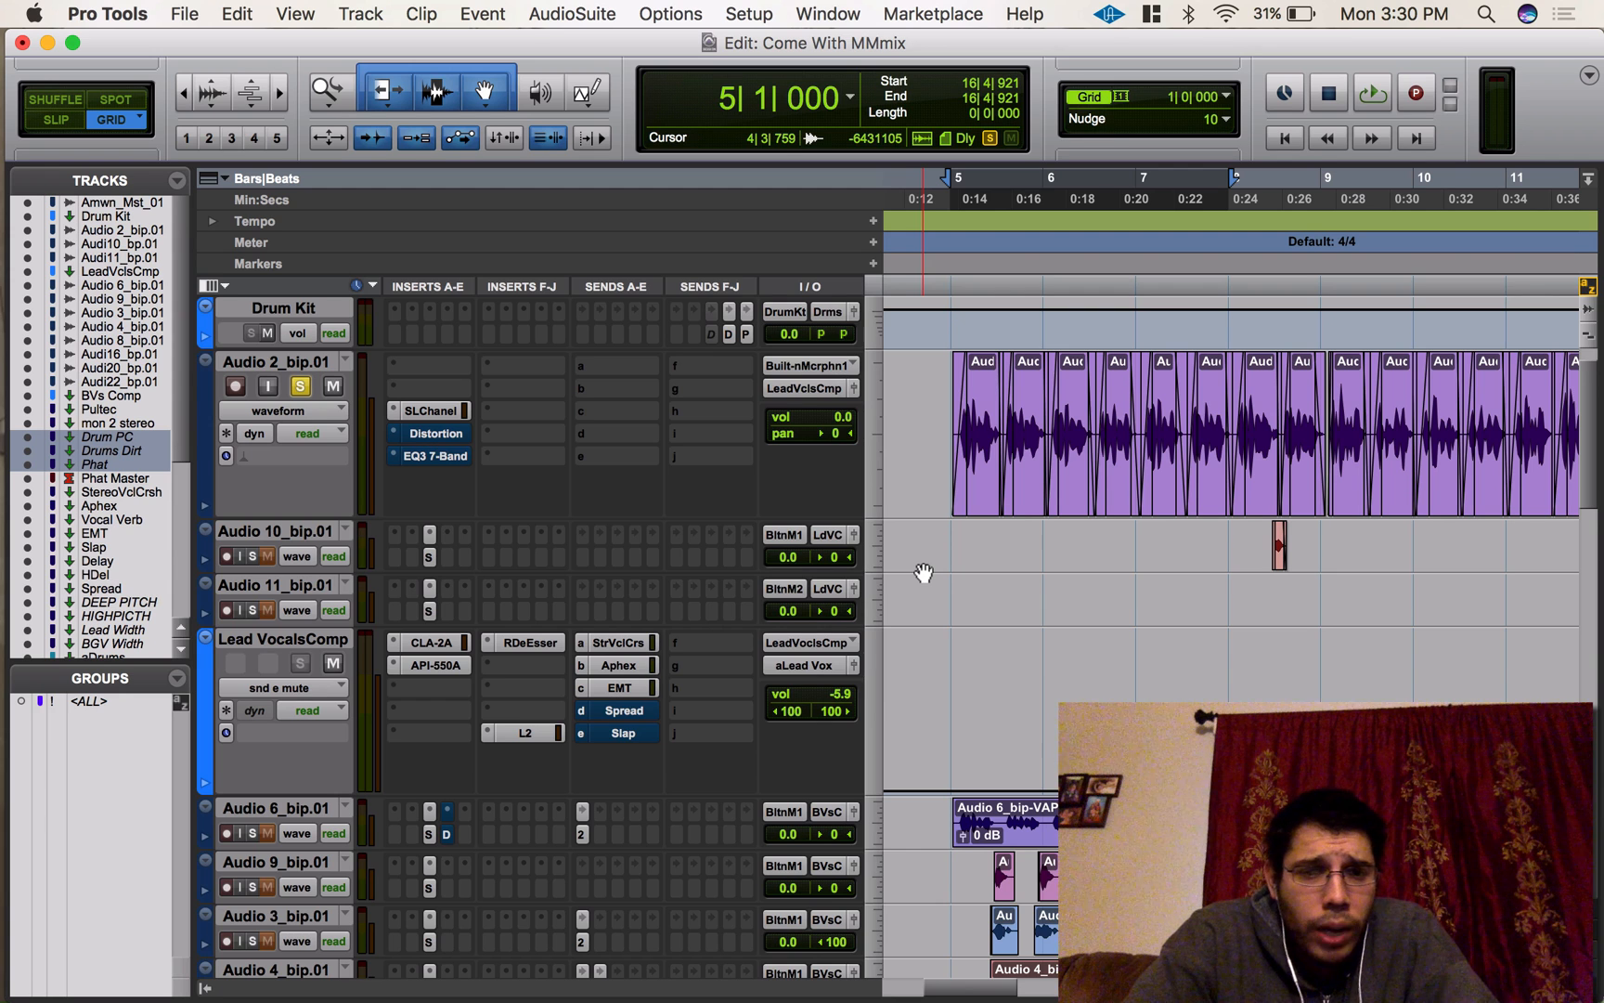
{"action": "left_click", "coordinate": [618, 686]}
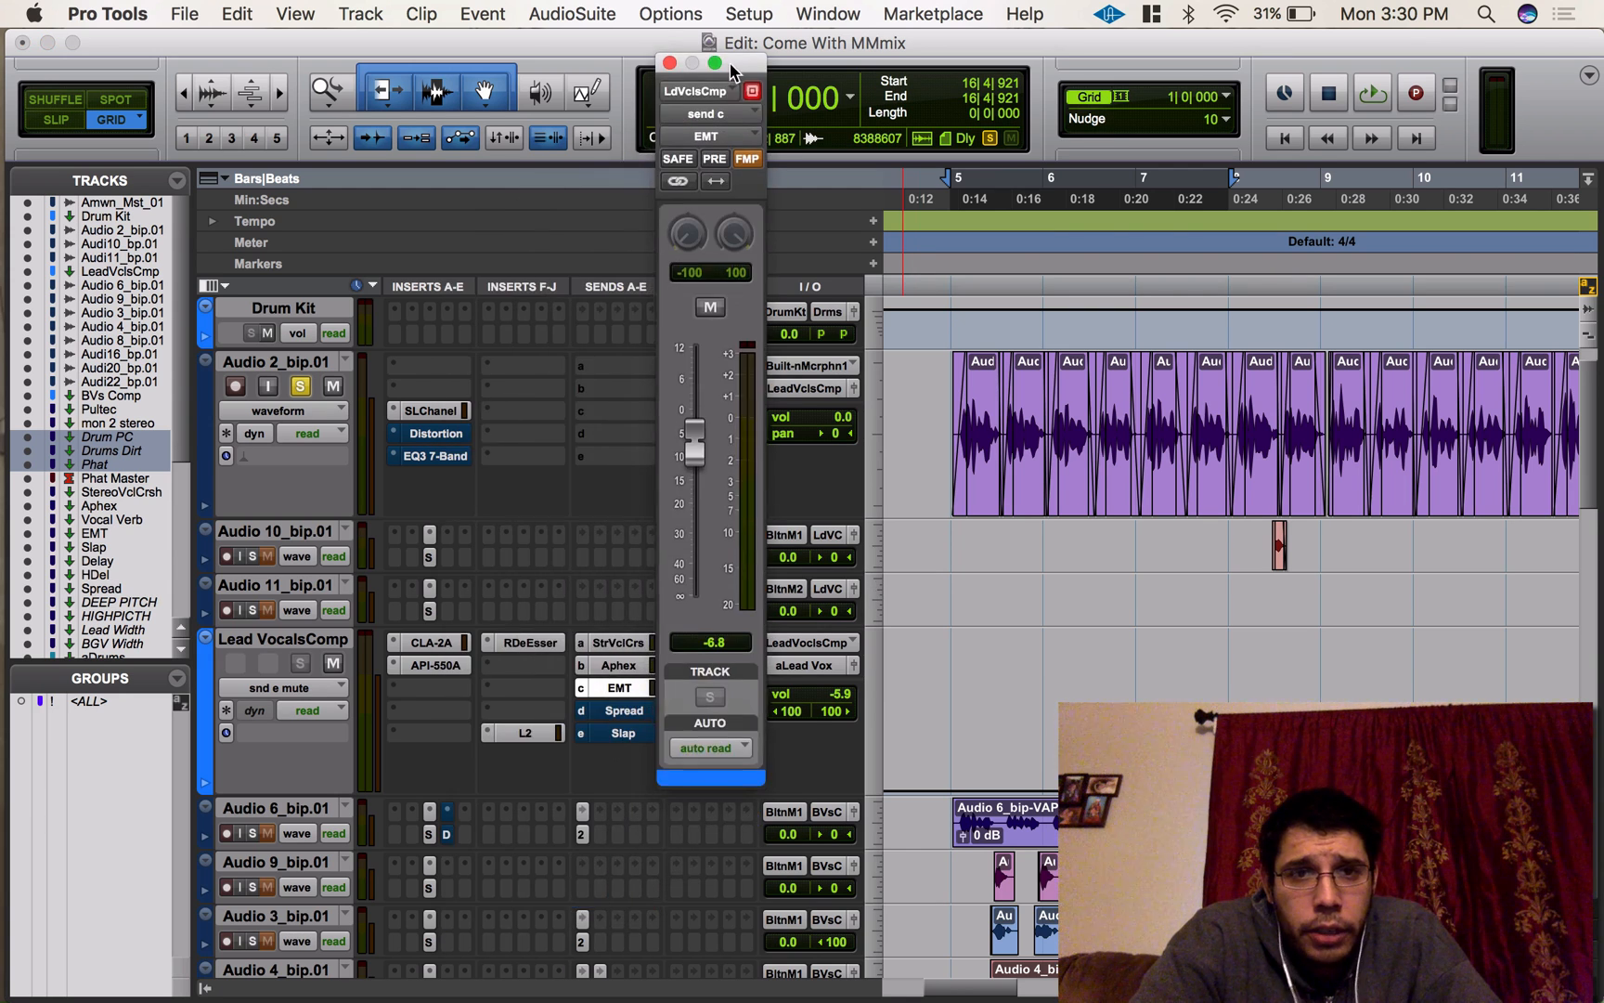
Test the EMT send mute on and off, then set Lead VocalsComp to Write automation
{"action": "left_click", "coordinate": [709, 308]}
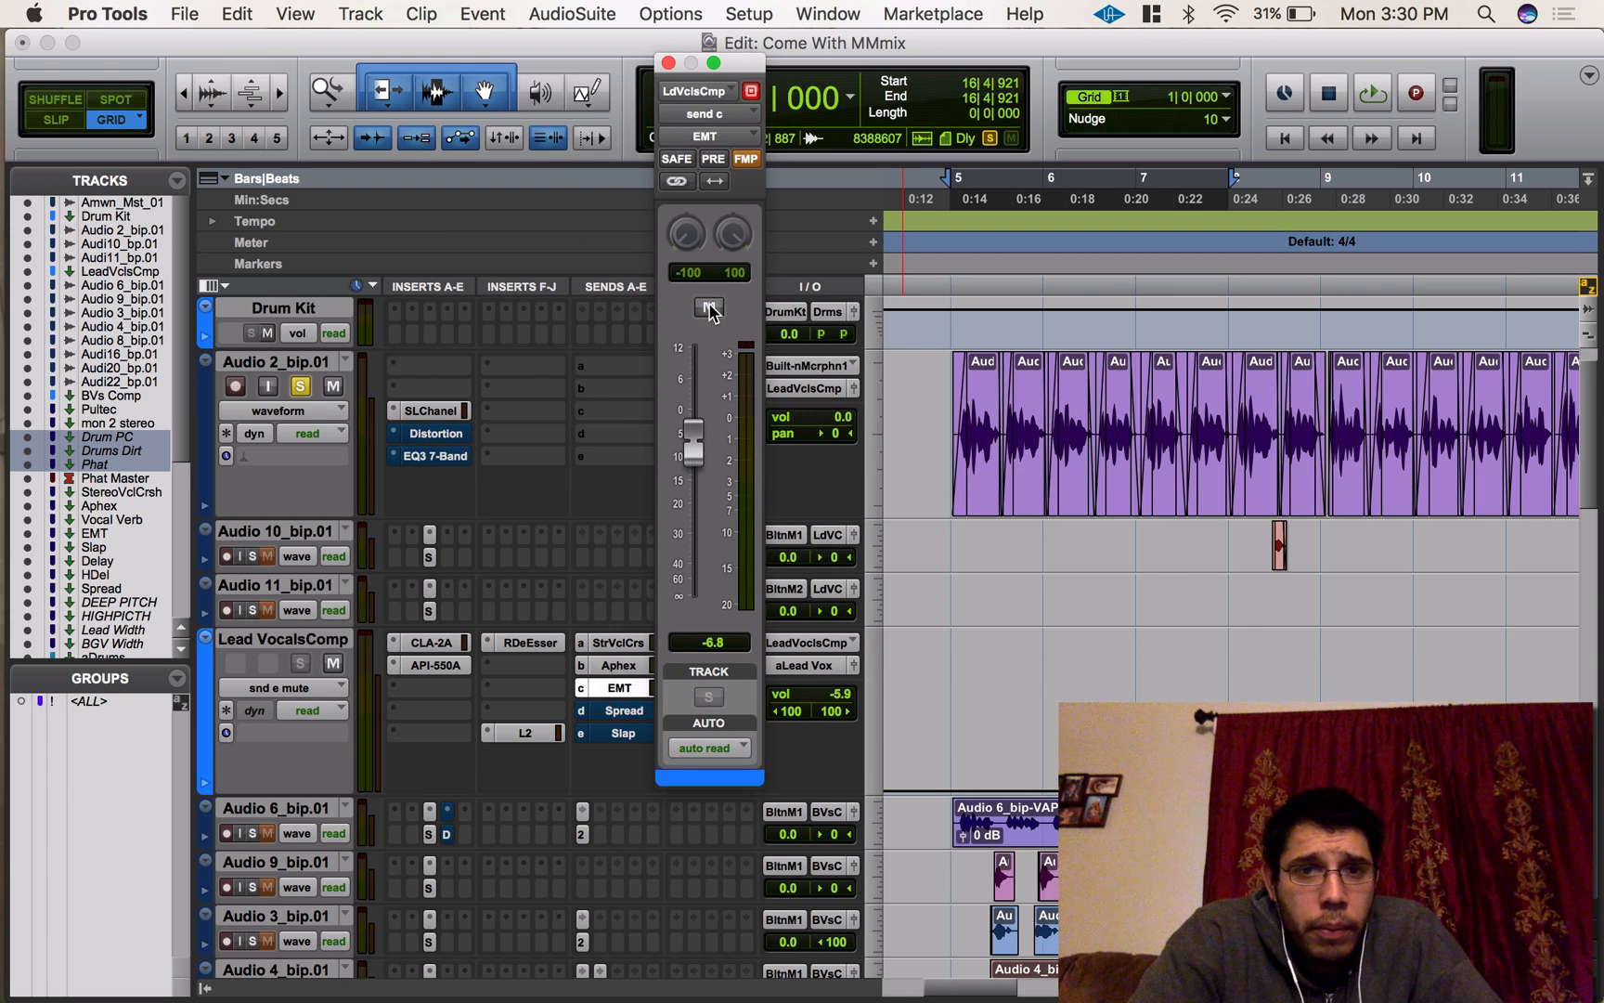
{"action": "left_click", "coordinate": [709, 309]}
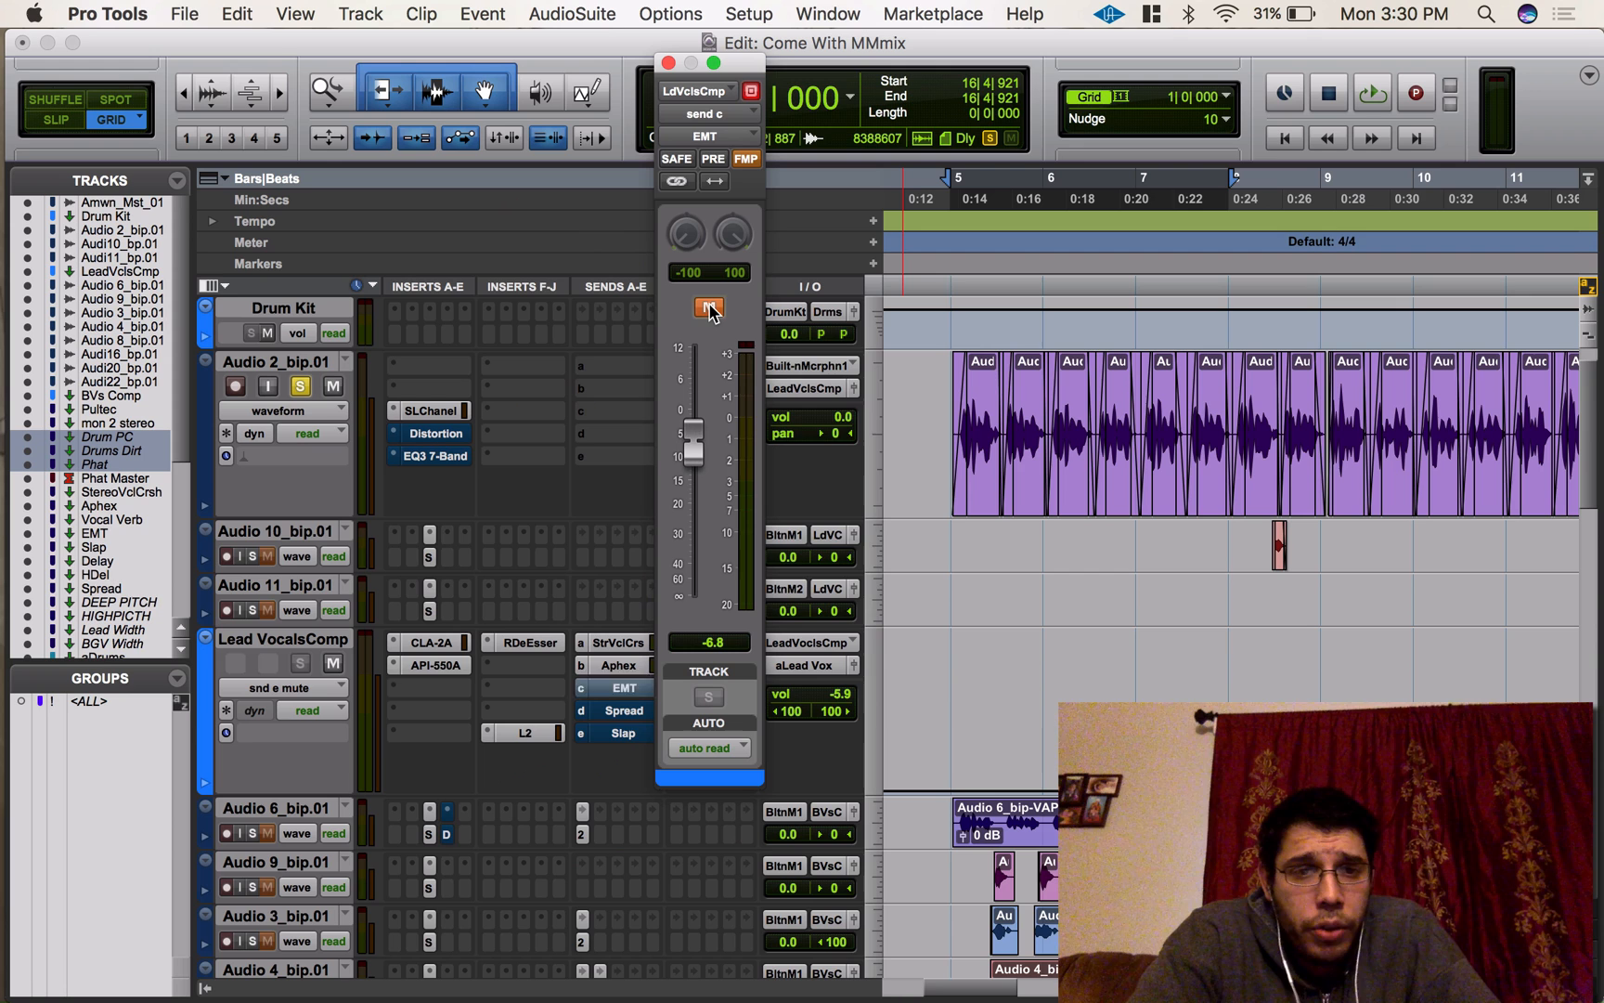
{"action": "left_click", "coordinate": [710, 309]}
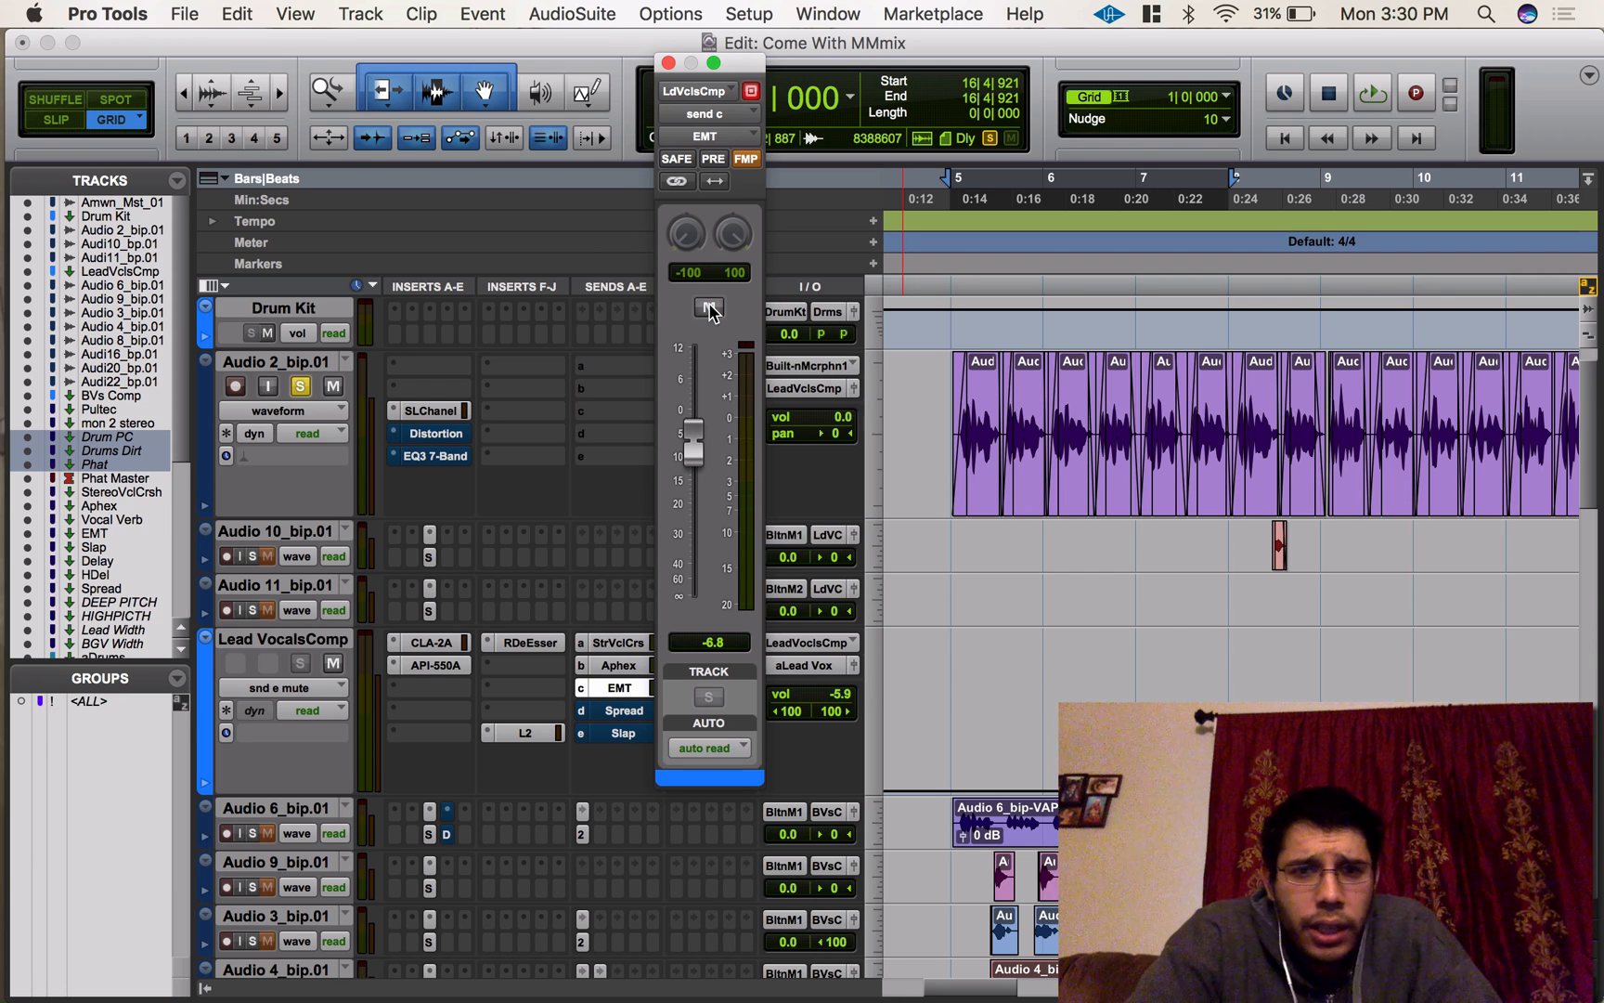
{"action": "left_click", "coordinate": [308, 710]}
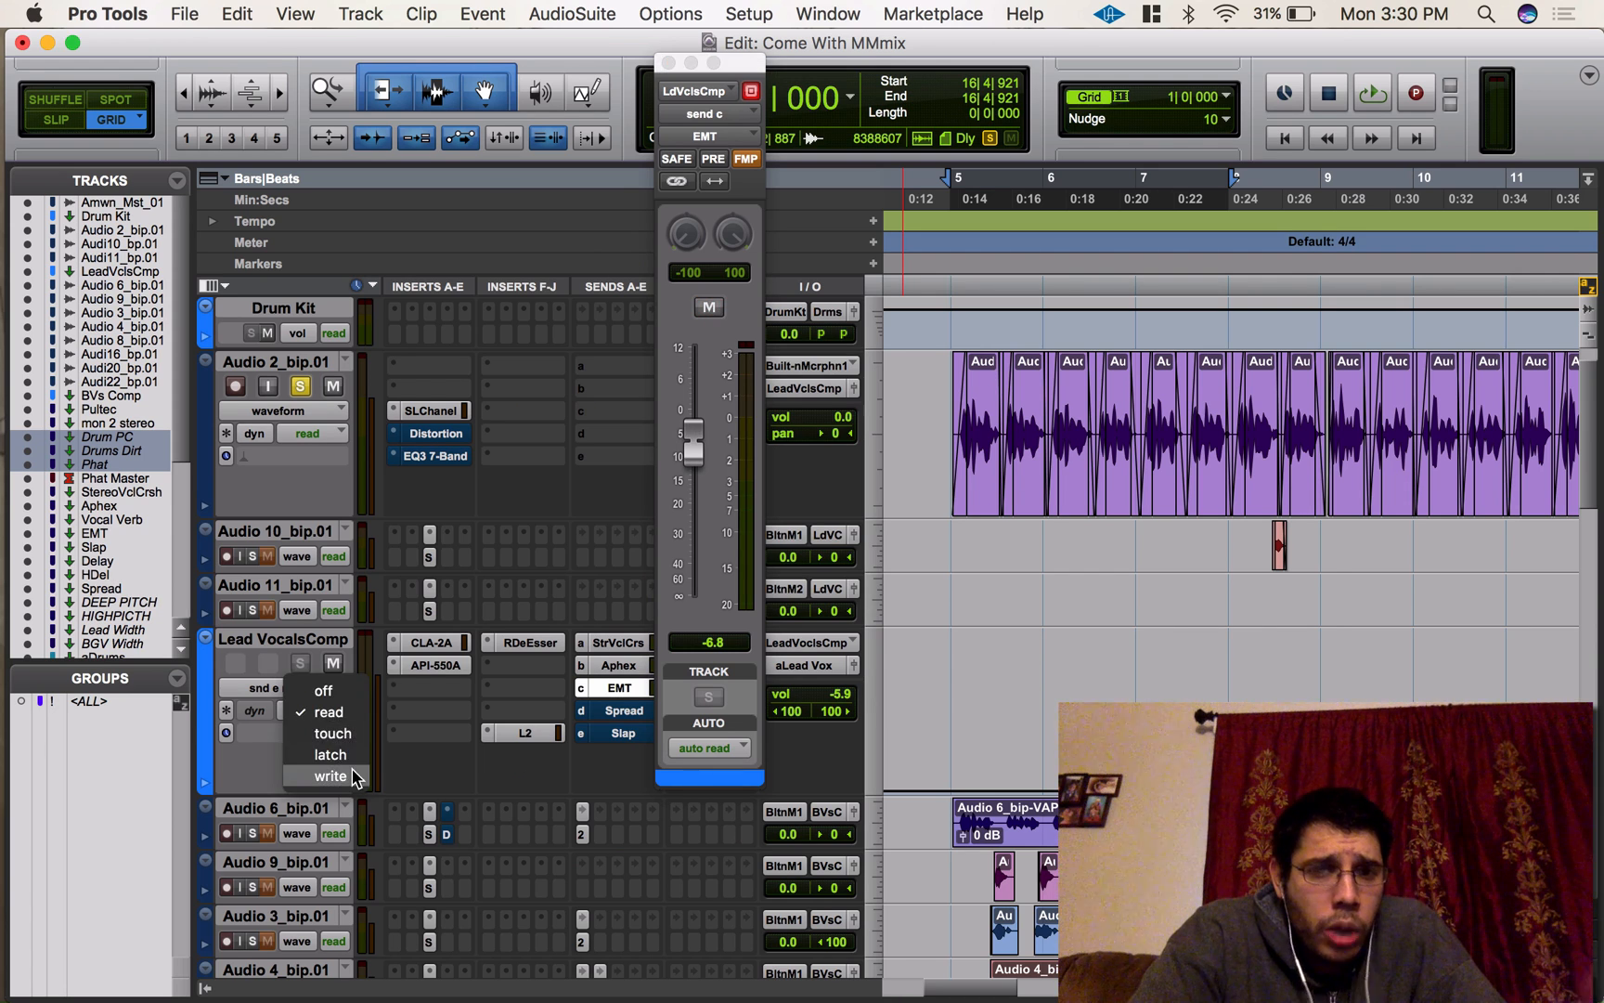
{"action": "left_click", "coordinate": [331, 775]}
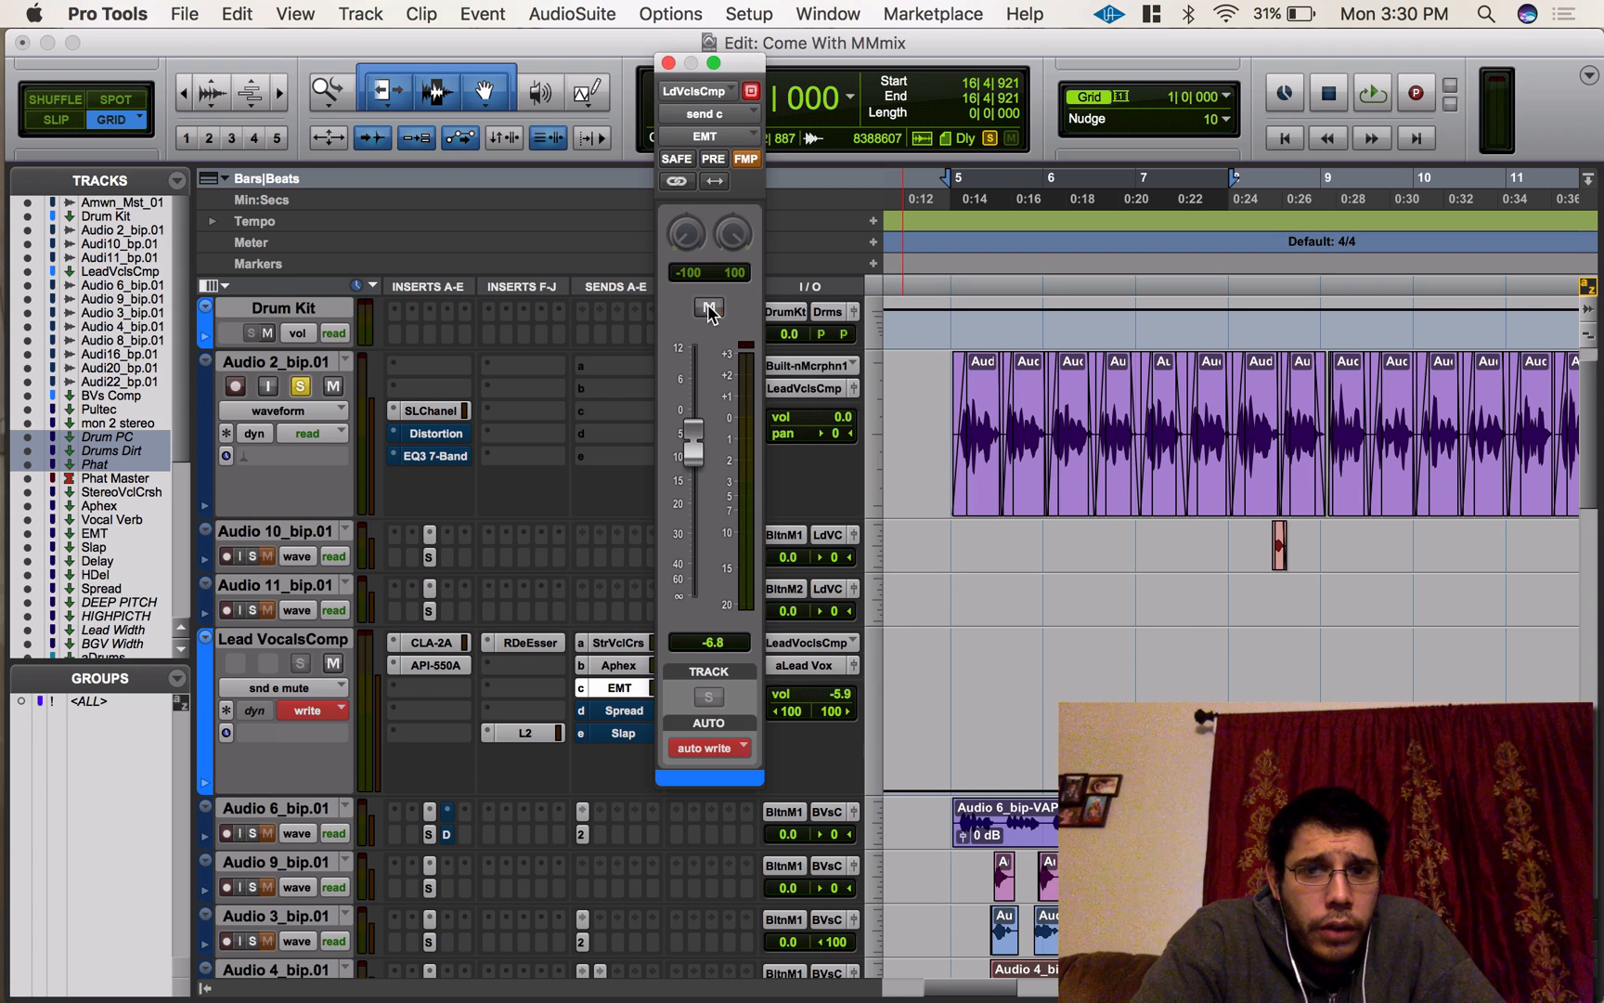
Mute the EMT send, start playback, and record mute toggles in real time
{"action": "left_click", "coordinate": [709, 308]}
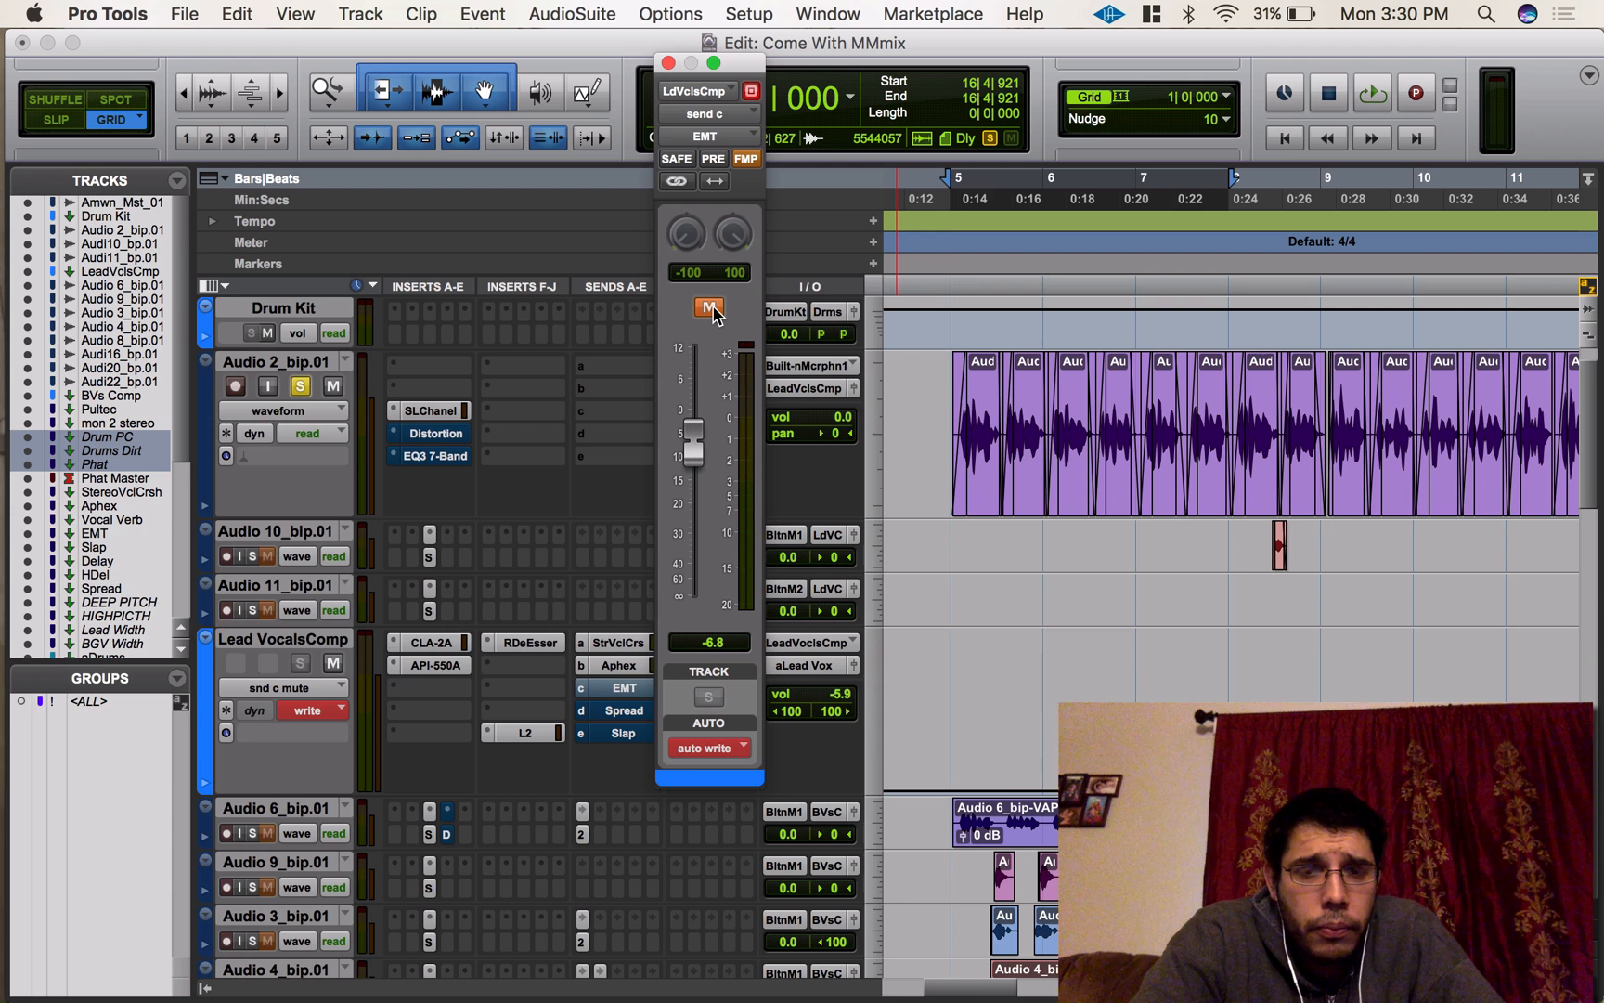
{"action": "key", "text": "space"}
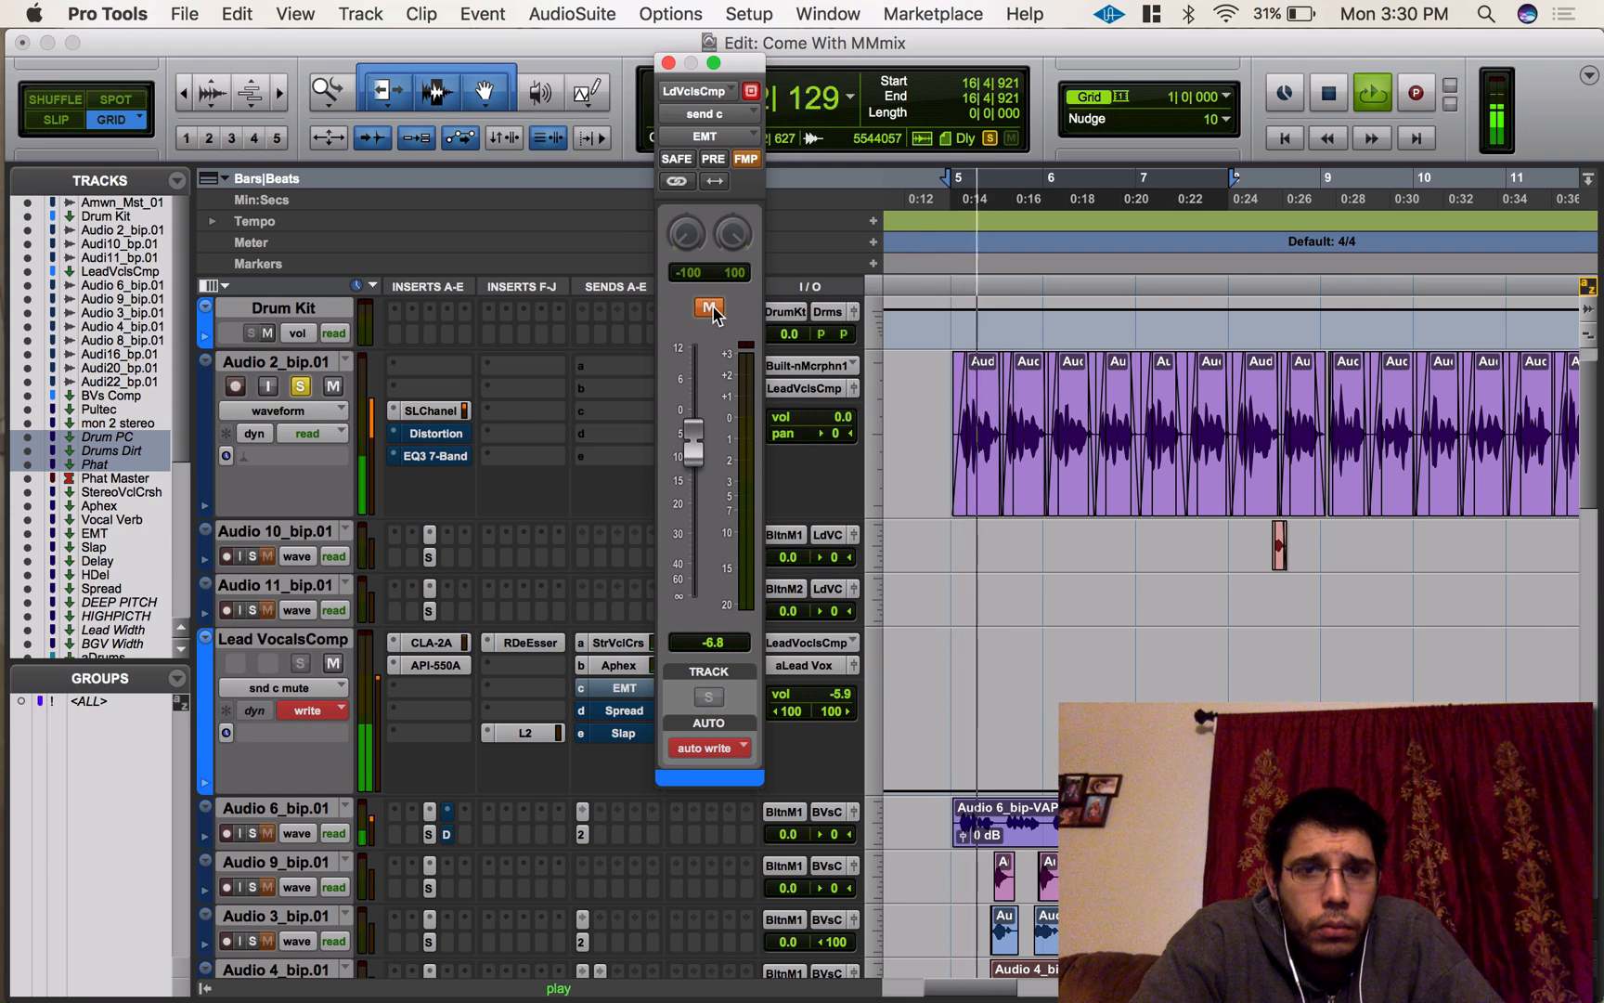
{"action": "left_click", "coordinate": [709, 308]}
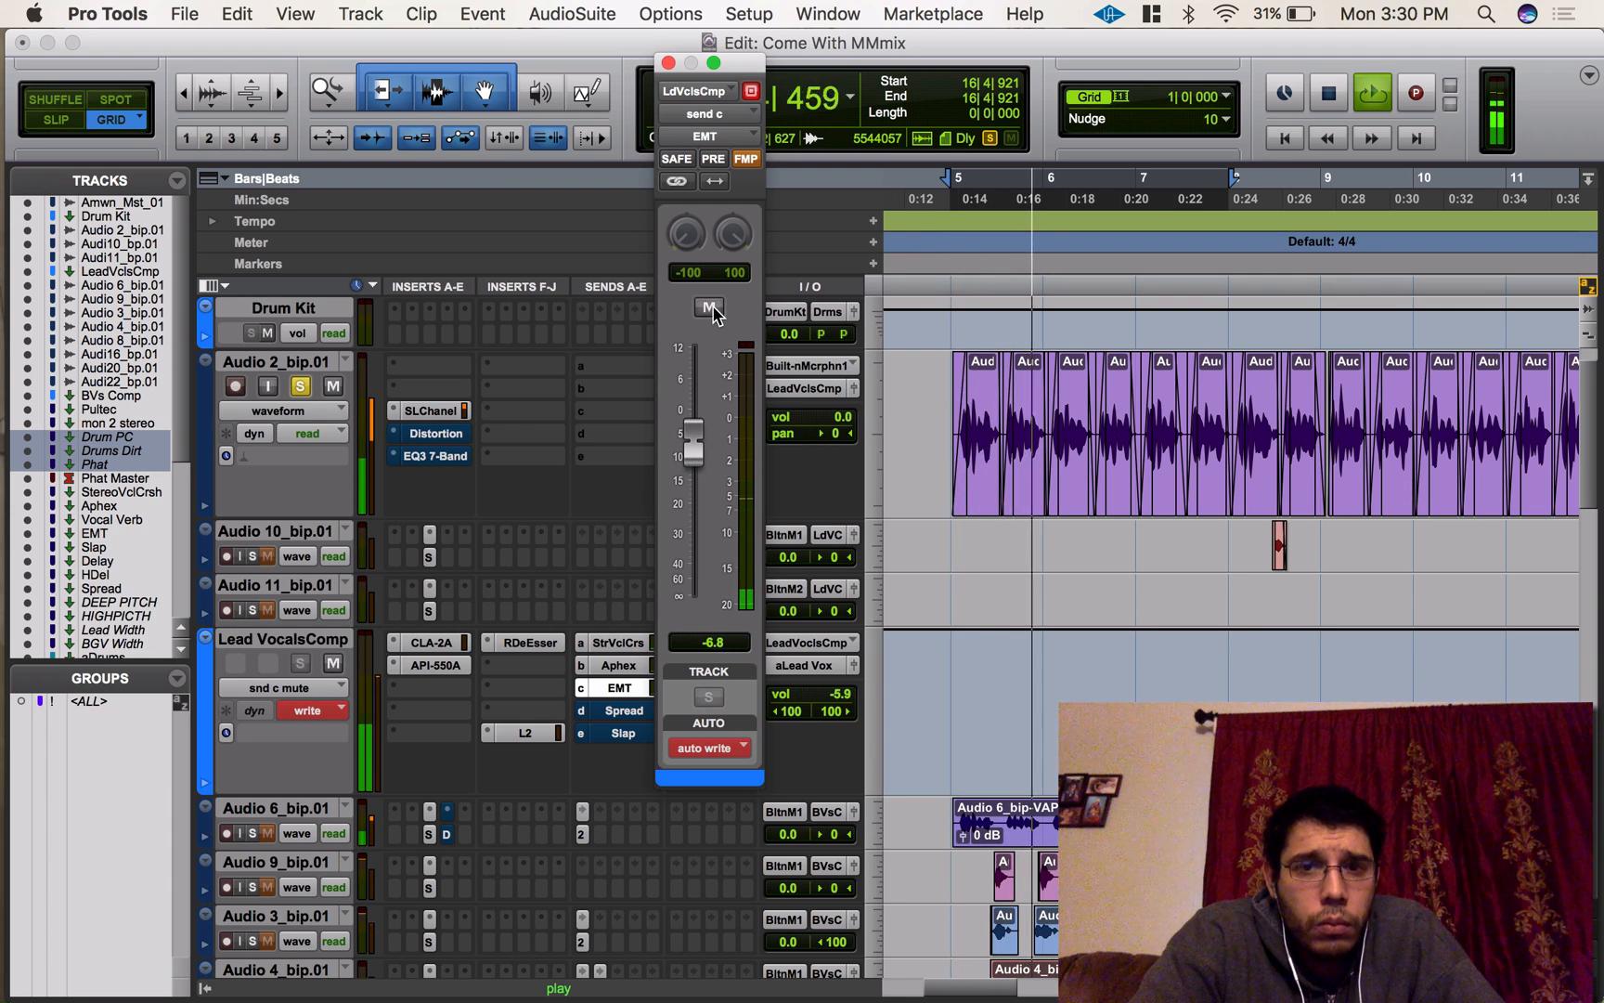
{"action": "left_click", "coordinate": [709, 309]}
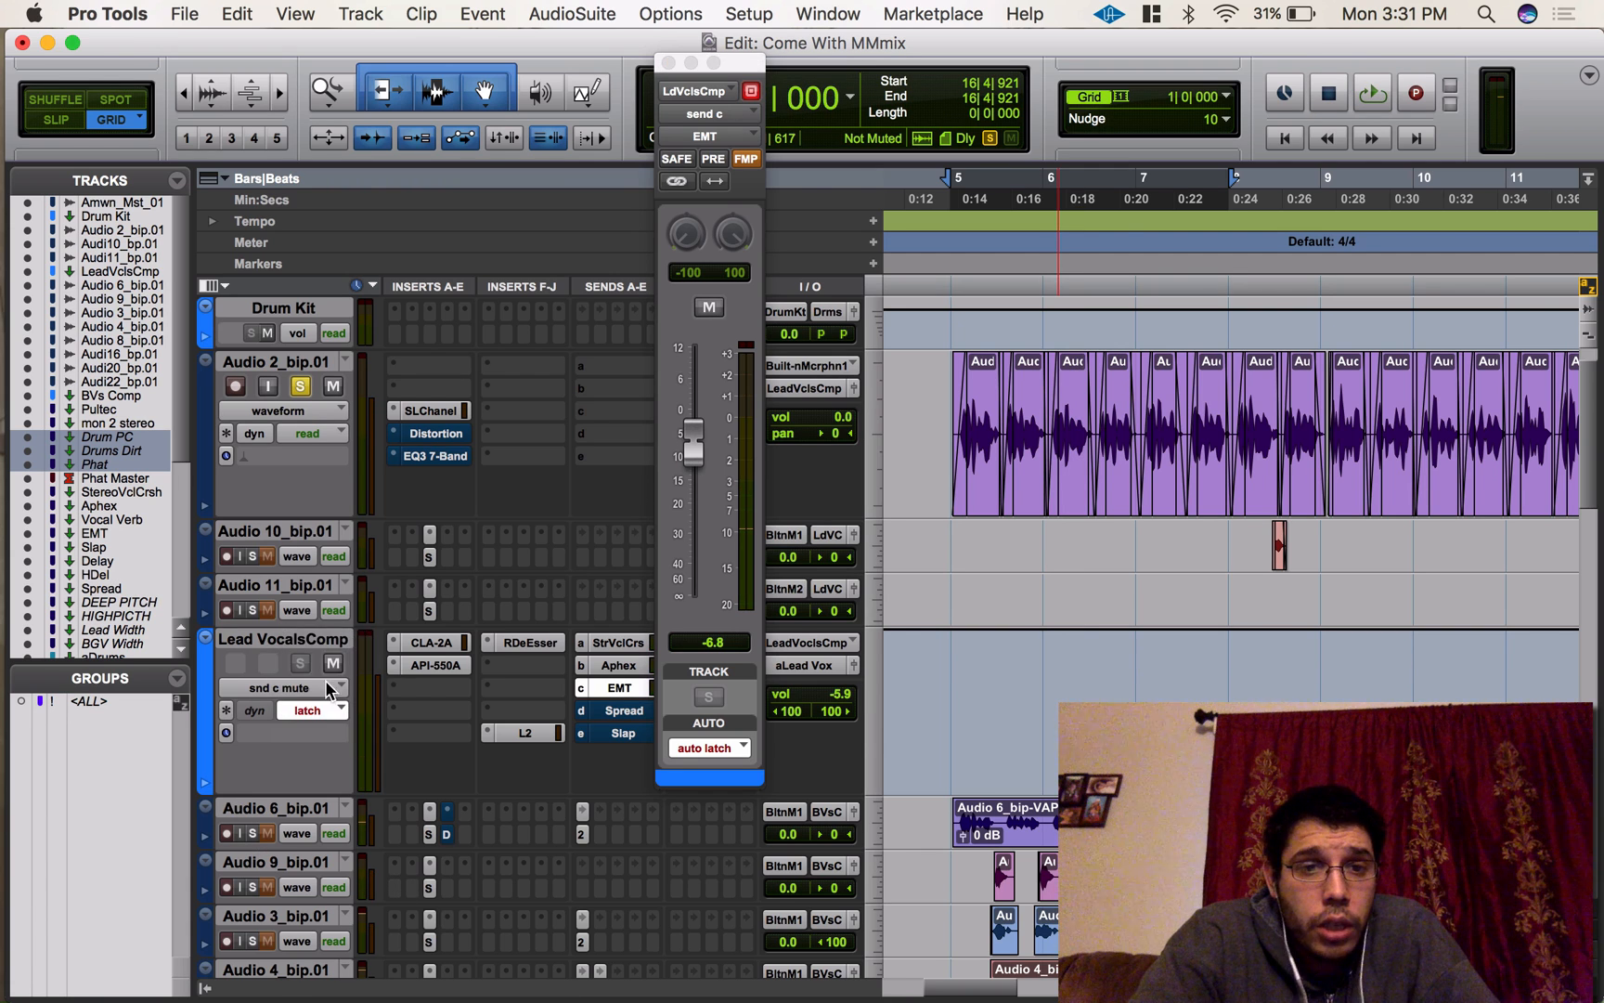
Show send level automation and ride the EMT send fader down, then up to about -1 dB
{"action": "left_click", "coordinate": [312, 711]}
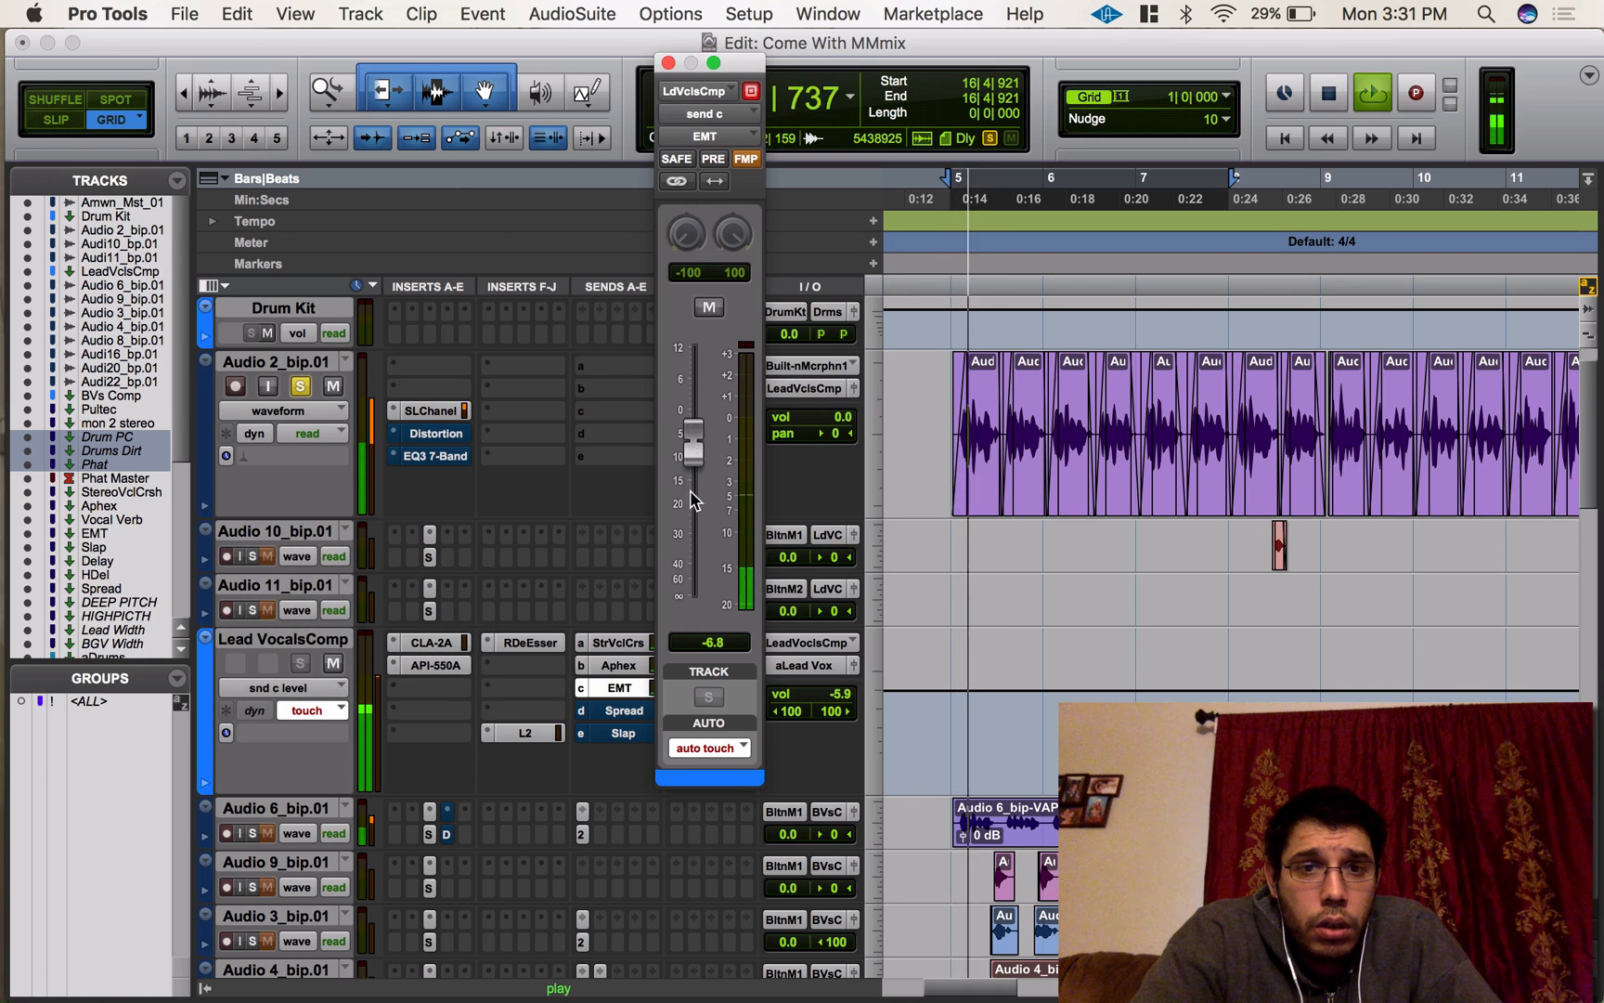
{"action": "left_click_drag", "start_coordinate": [693, 430], "coordinate": [693, 489]}
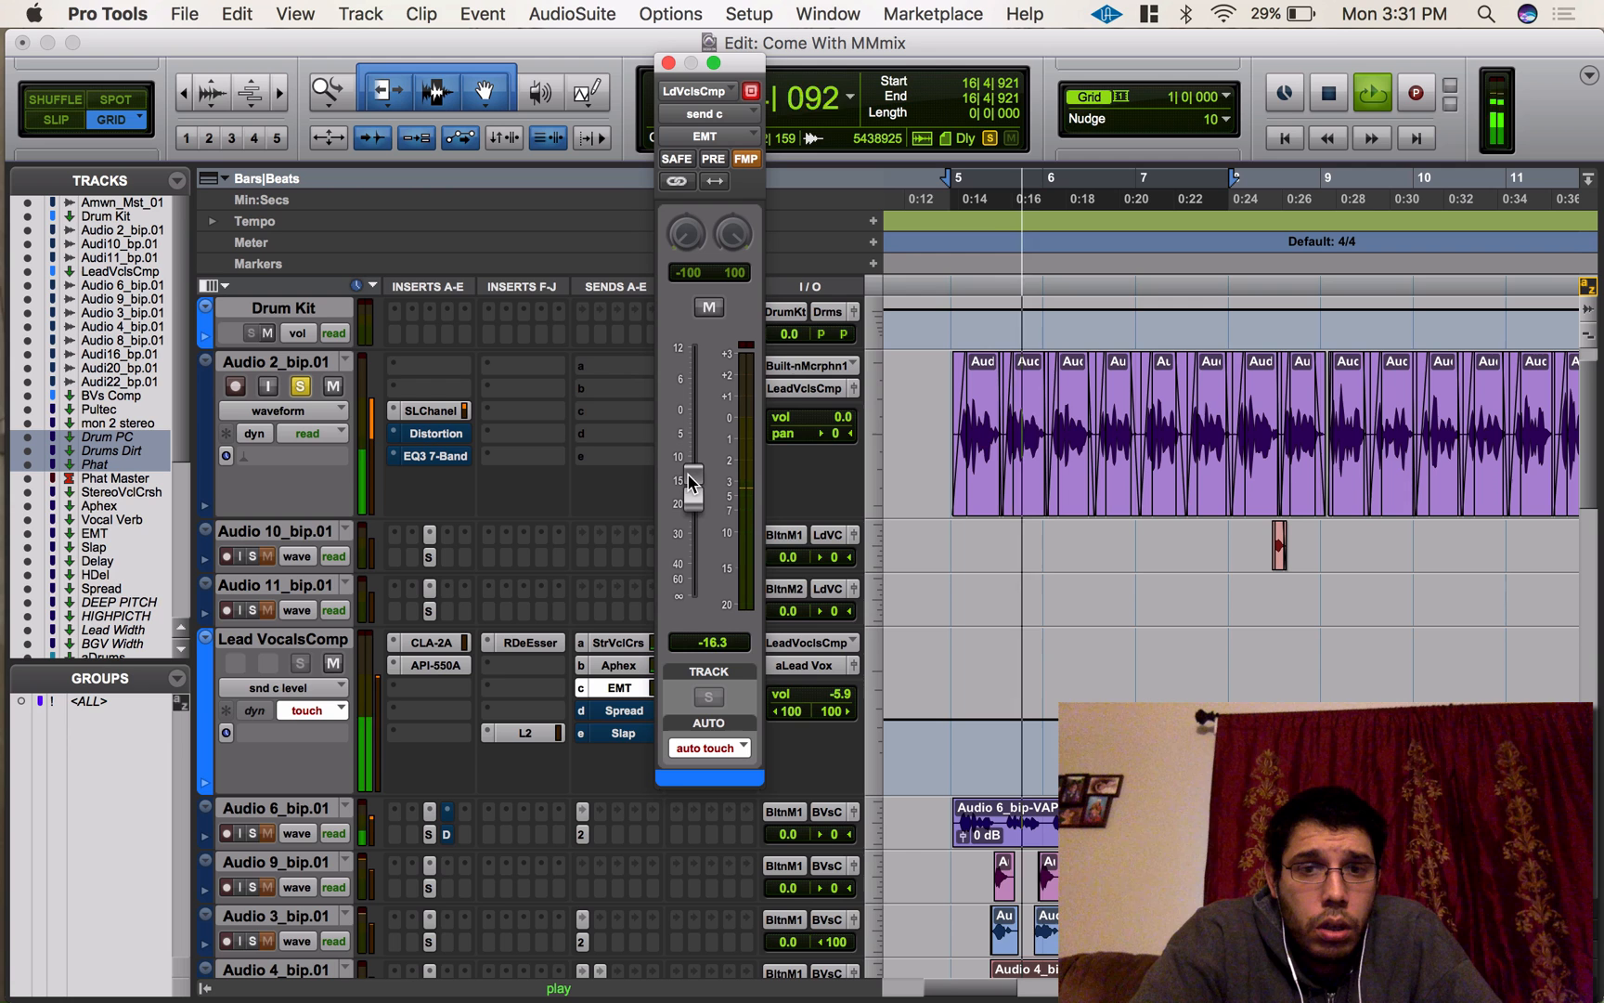
{"action": "left_click_drag", "start_coordinate": [689, 481], "coordinate": [689, 404]}
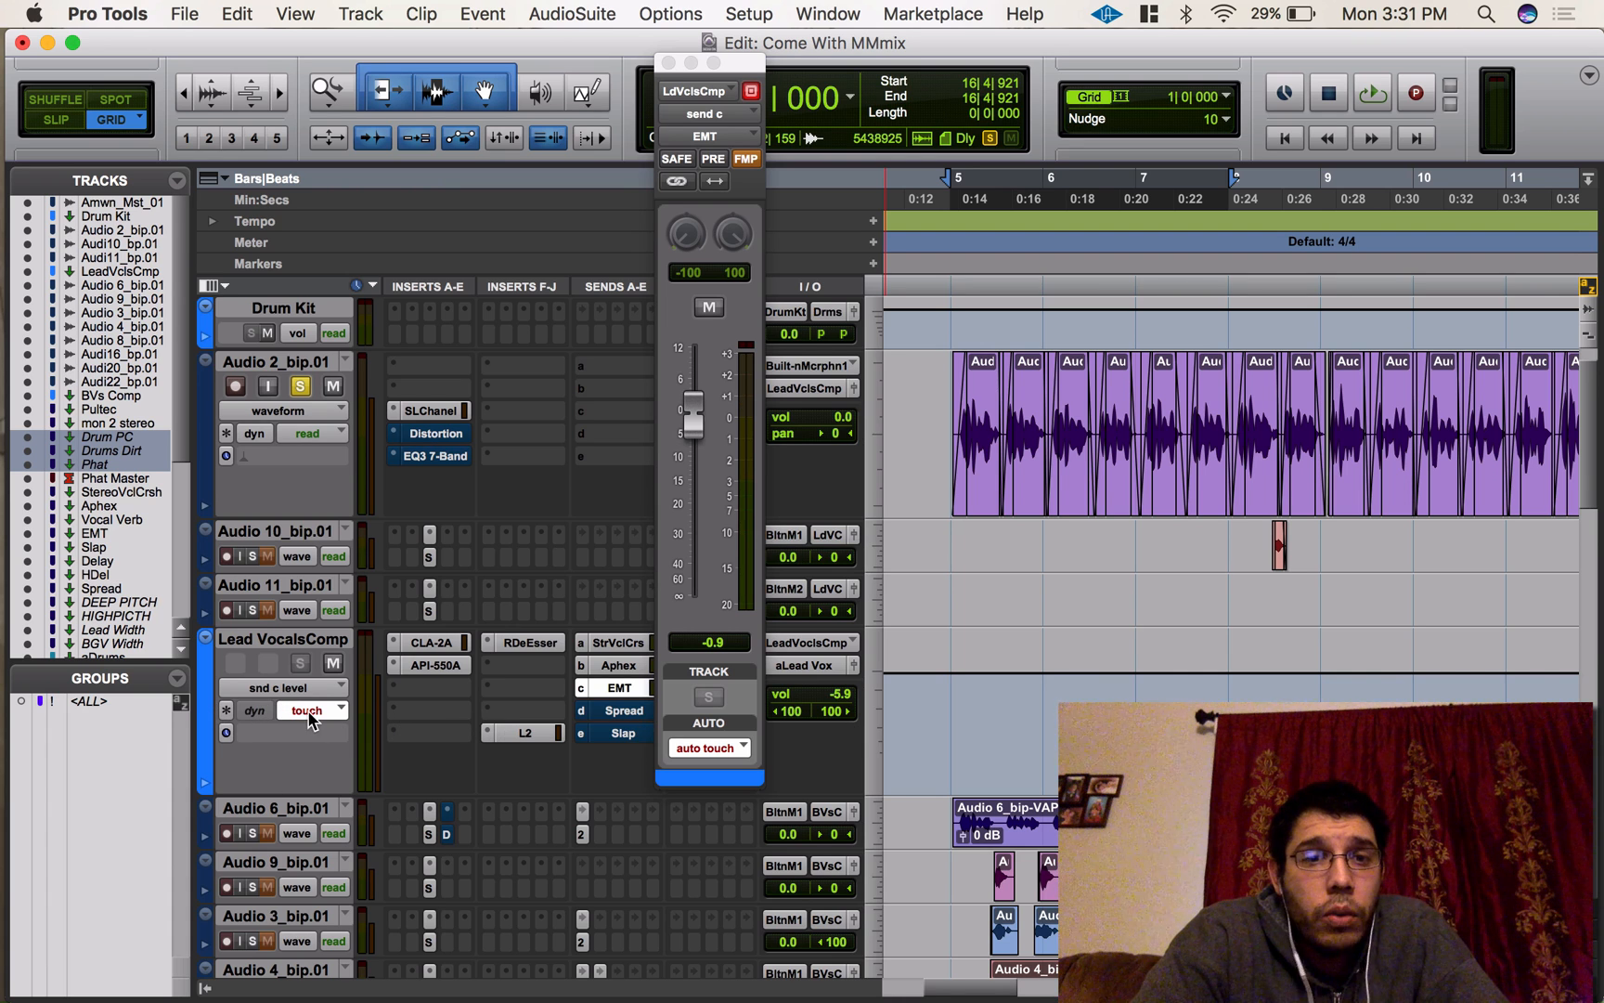
{"action": "left_click", "coordinate": [431, 410]}
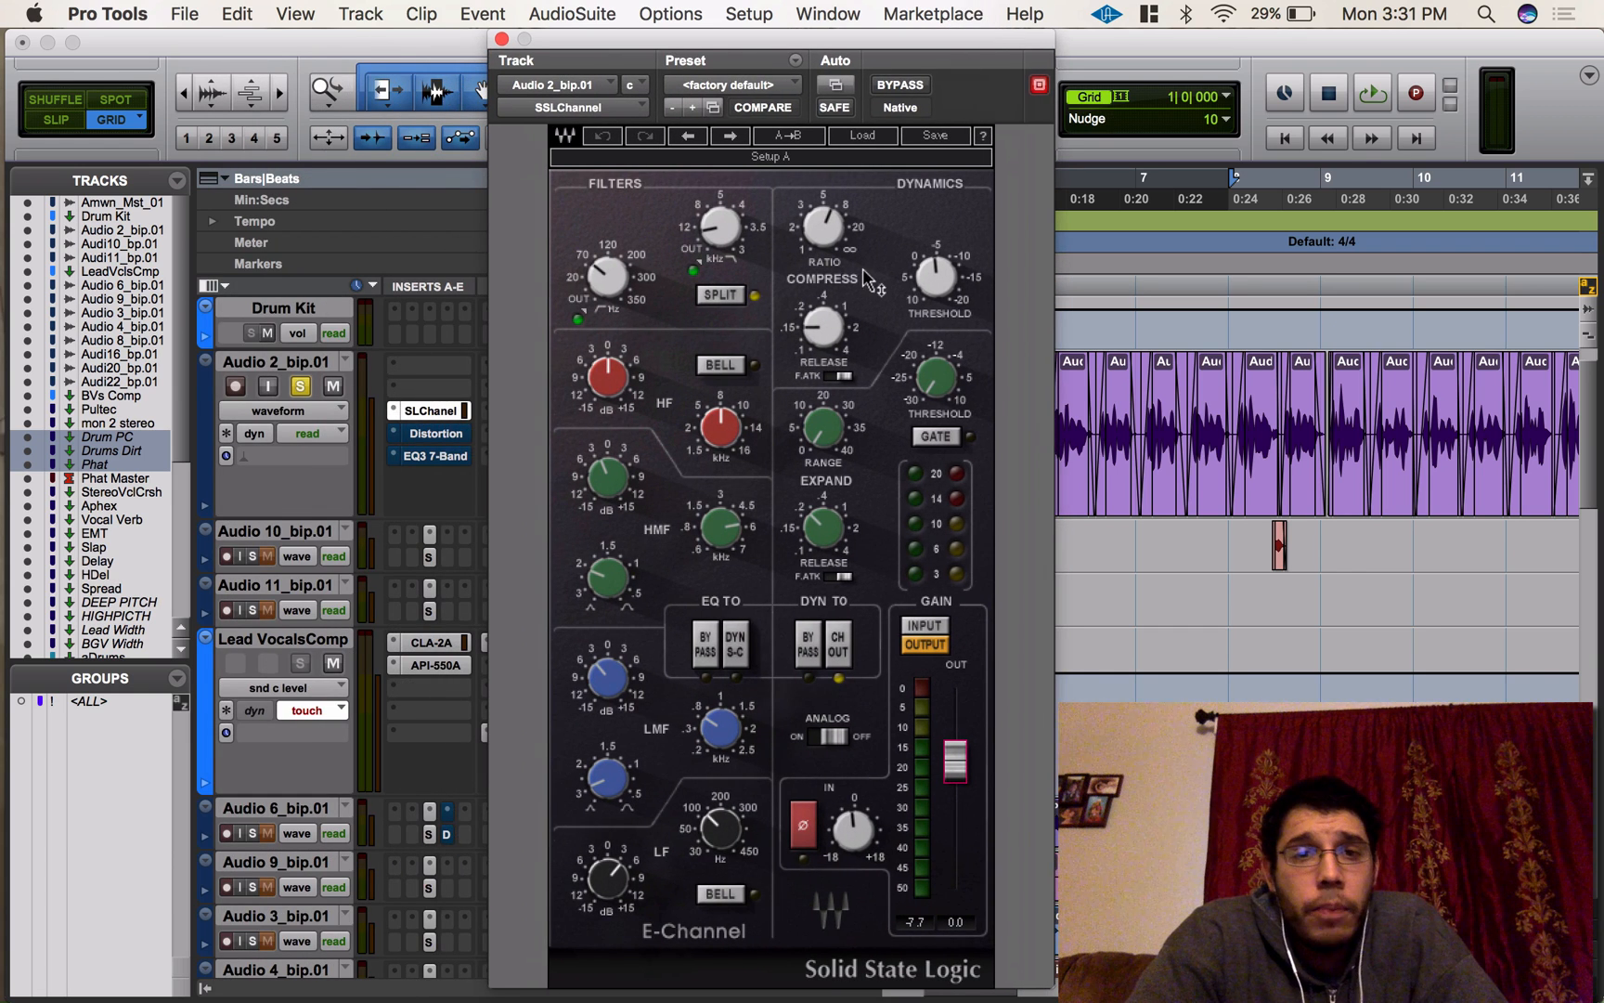
Set Audio 2_bip.01 to Write automation and bypass the SSLChannel plug-in
{"action": "left_click", "coordinate": [312, 432]}
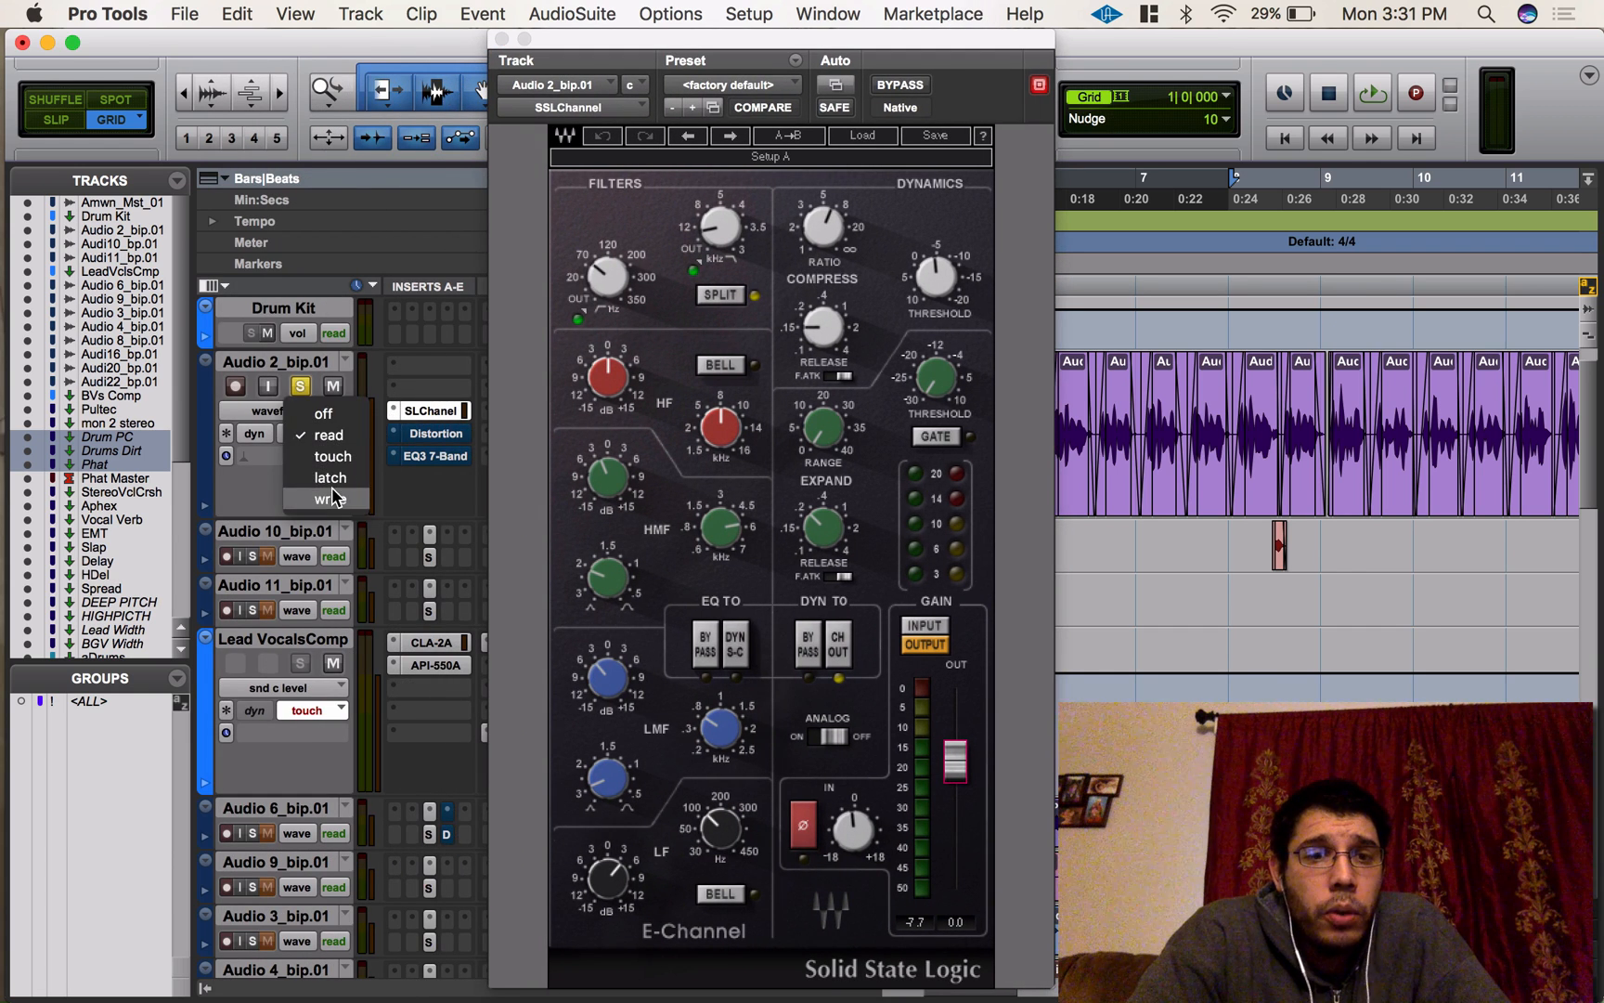
{"action": "left_click", "coordinate": [329, 500]}
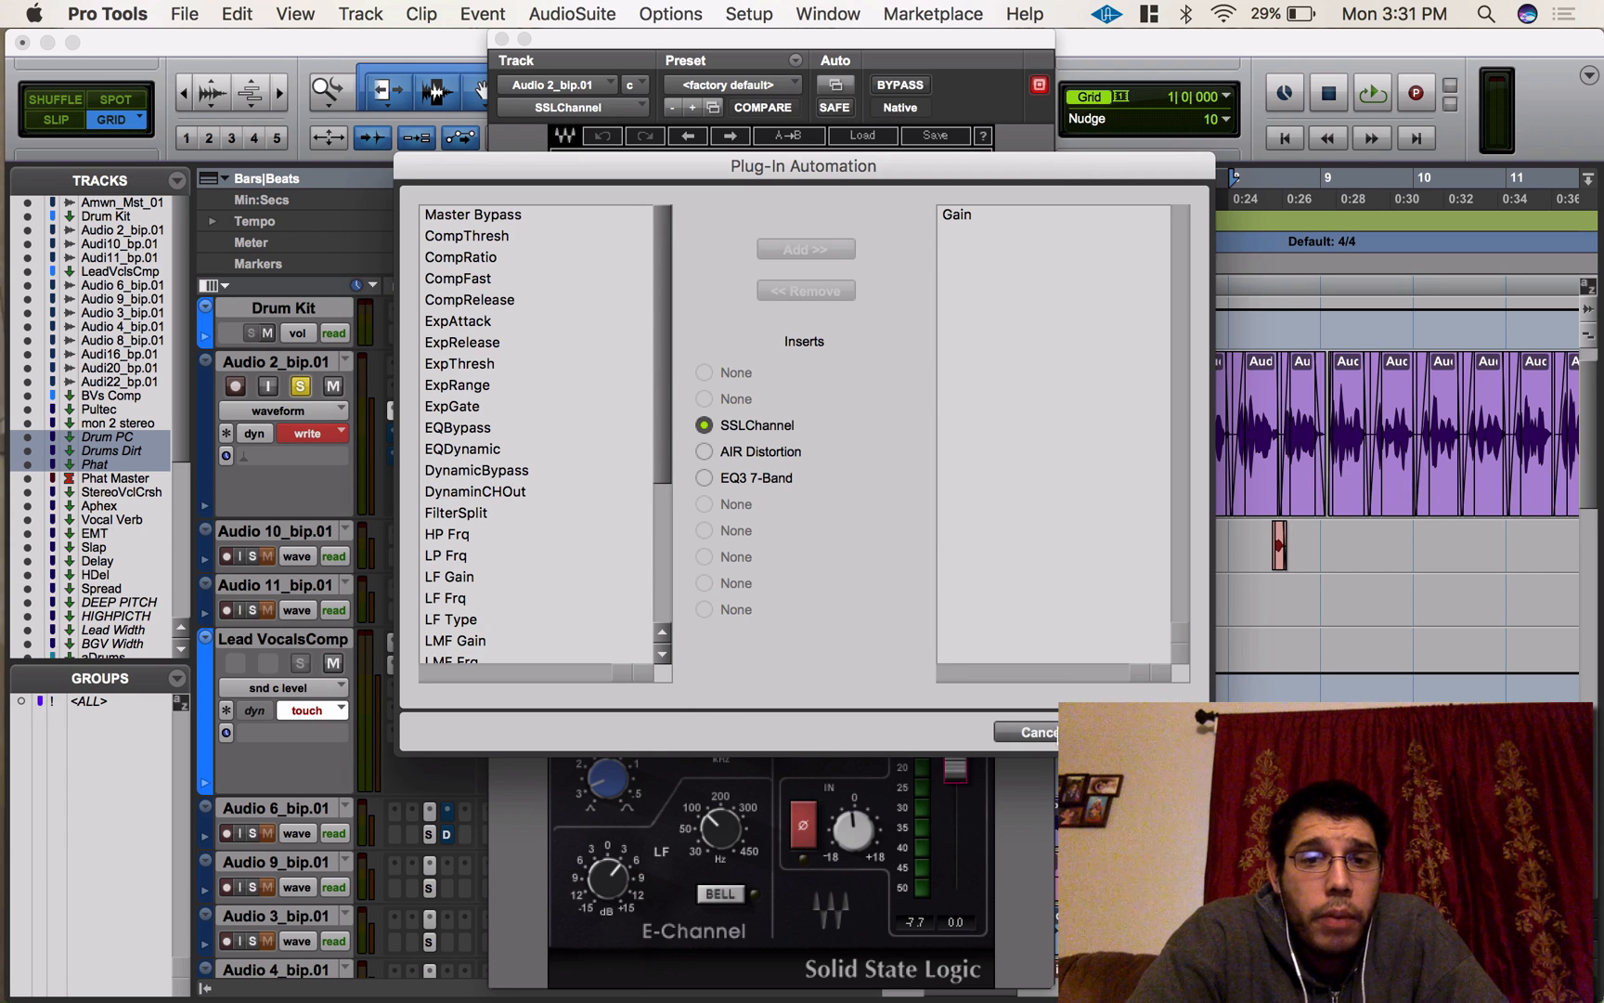
{"action": "left_click", "coordinate": [1035, 732]}
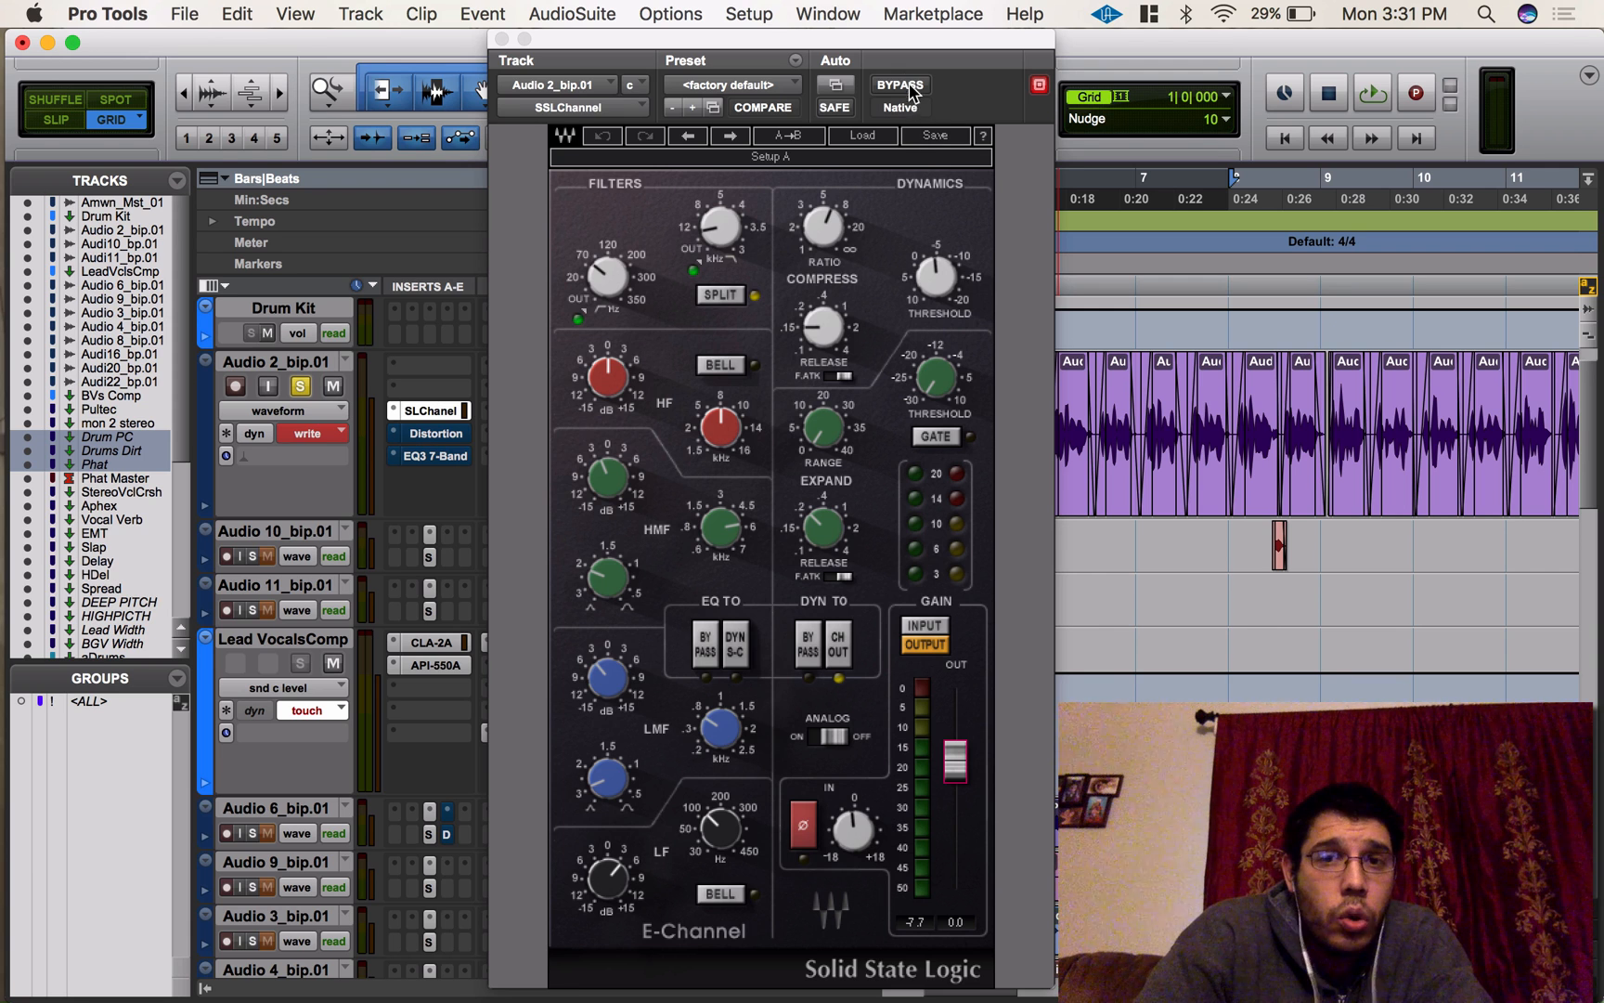
{"action": "left_click", "coordinate": [899, 85]}
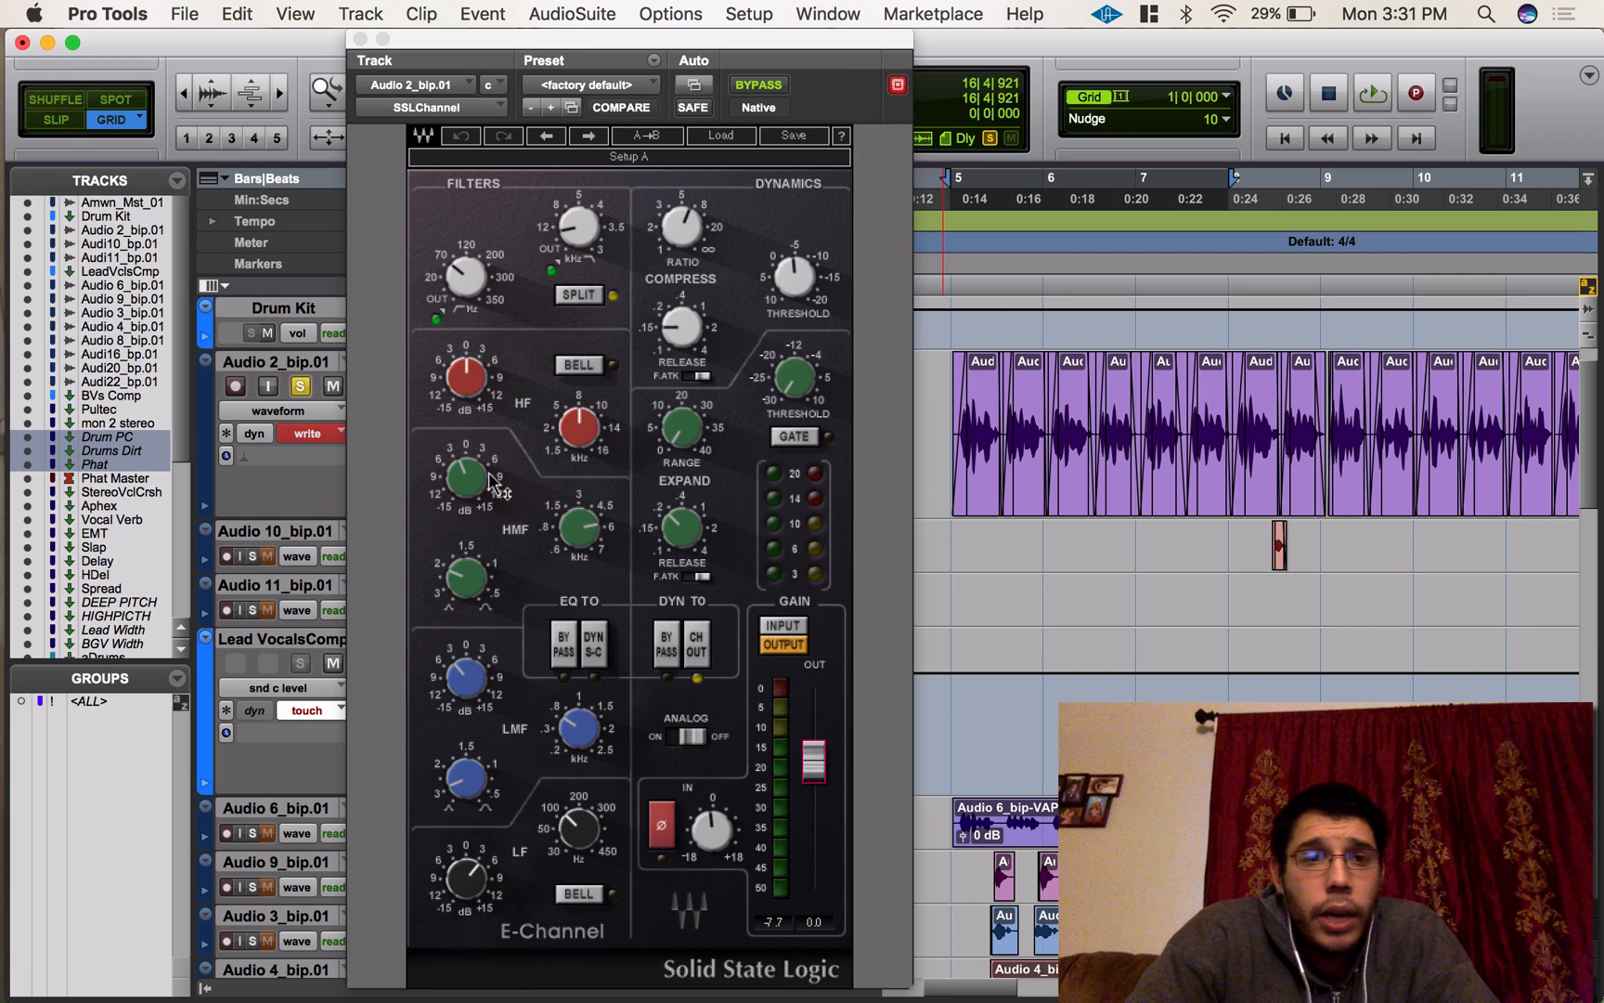
Show the (fx c) SSLChannel Master Bypass lane and toggle bypass while recording
{"action": "left_click", "coordinate": [213, 285]}
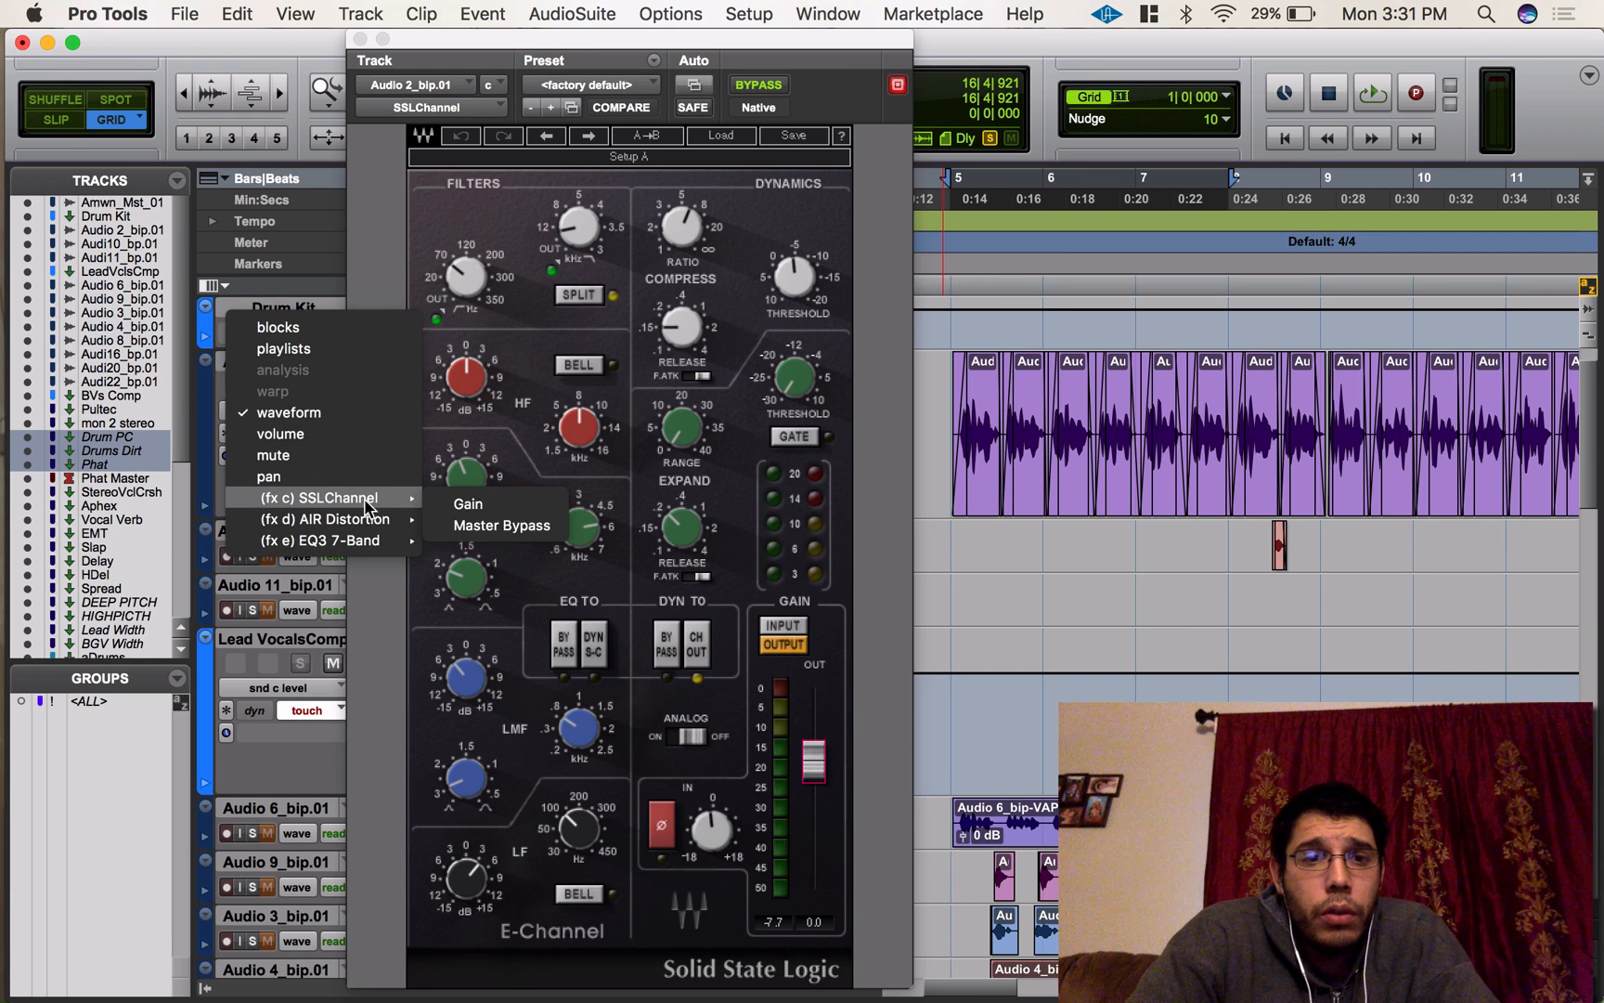
{"action": "left_click", "coordinate": [501, 525]}
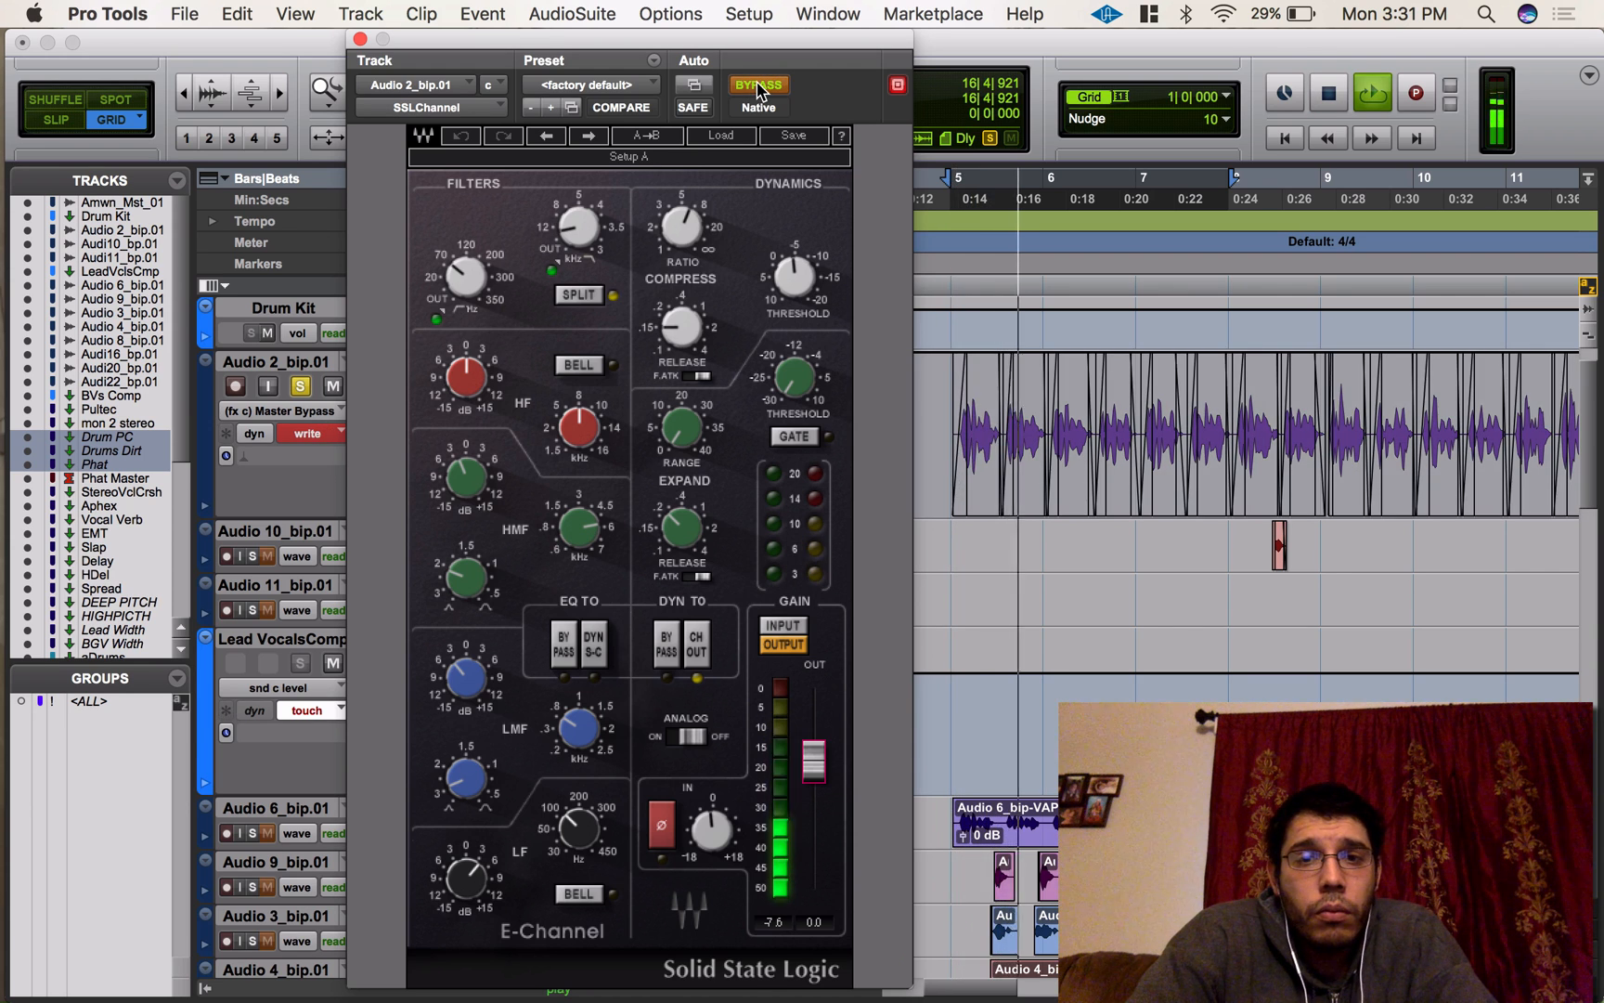
{"action": "left_click", "coordinate": [758, 85]}
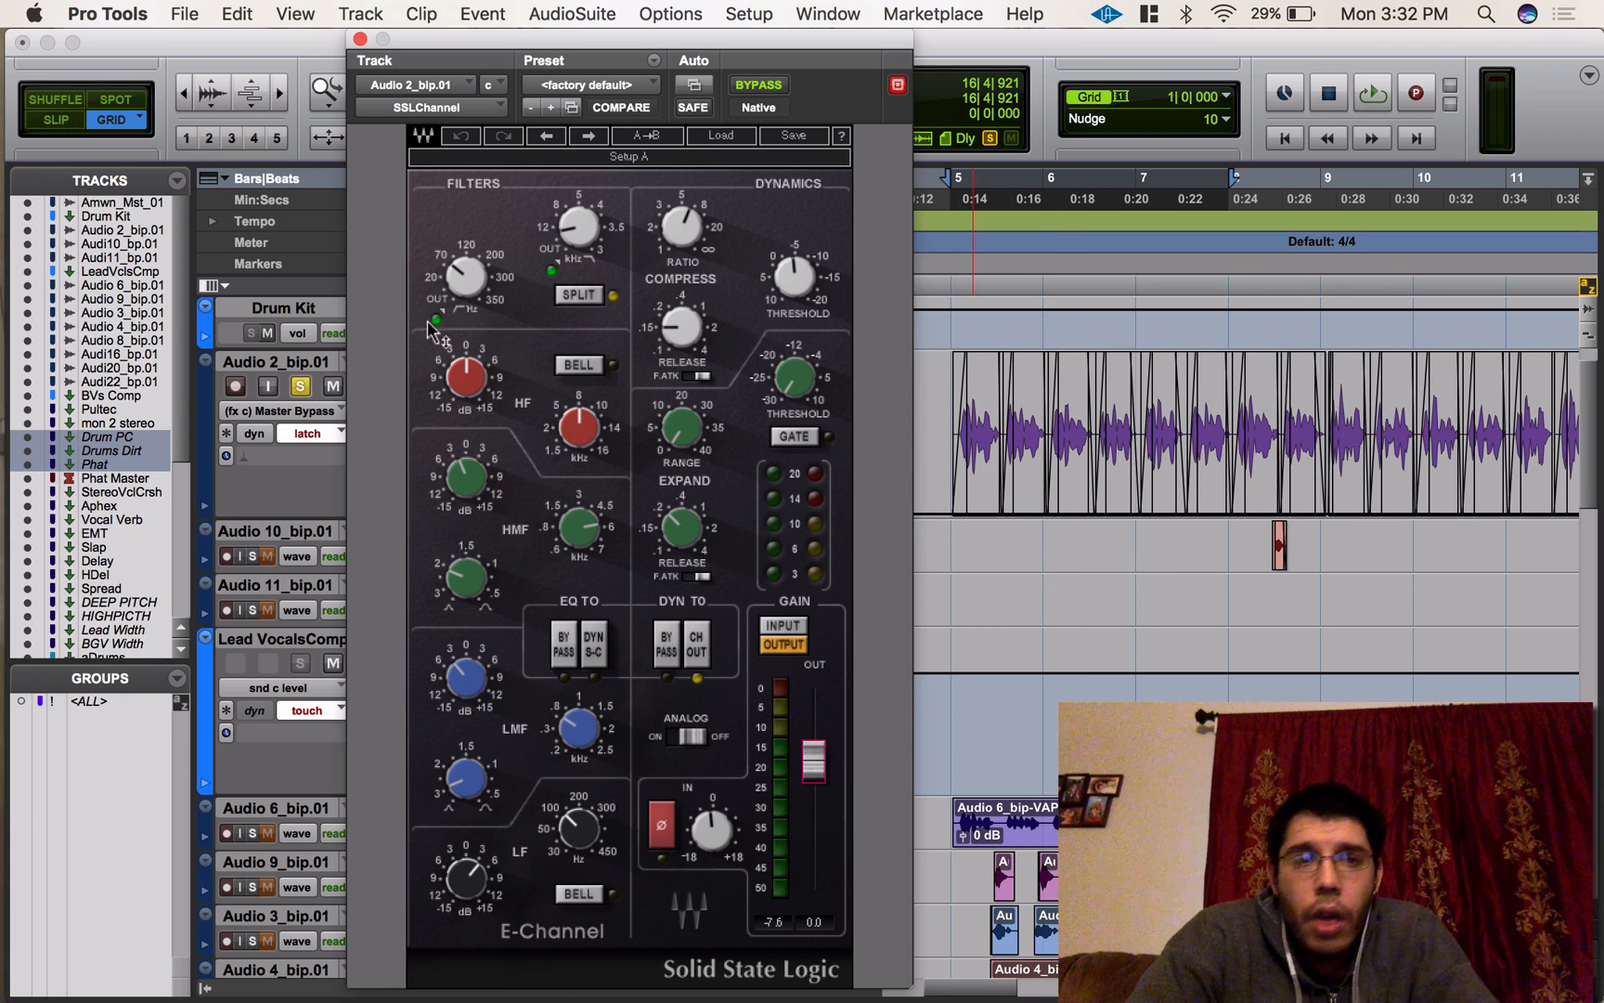
{"action": "mouse_move", "coordinate": [369, 359]}
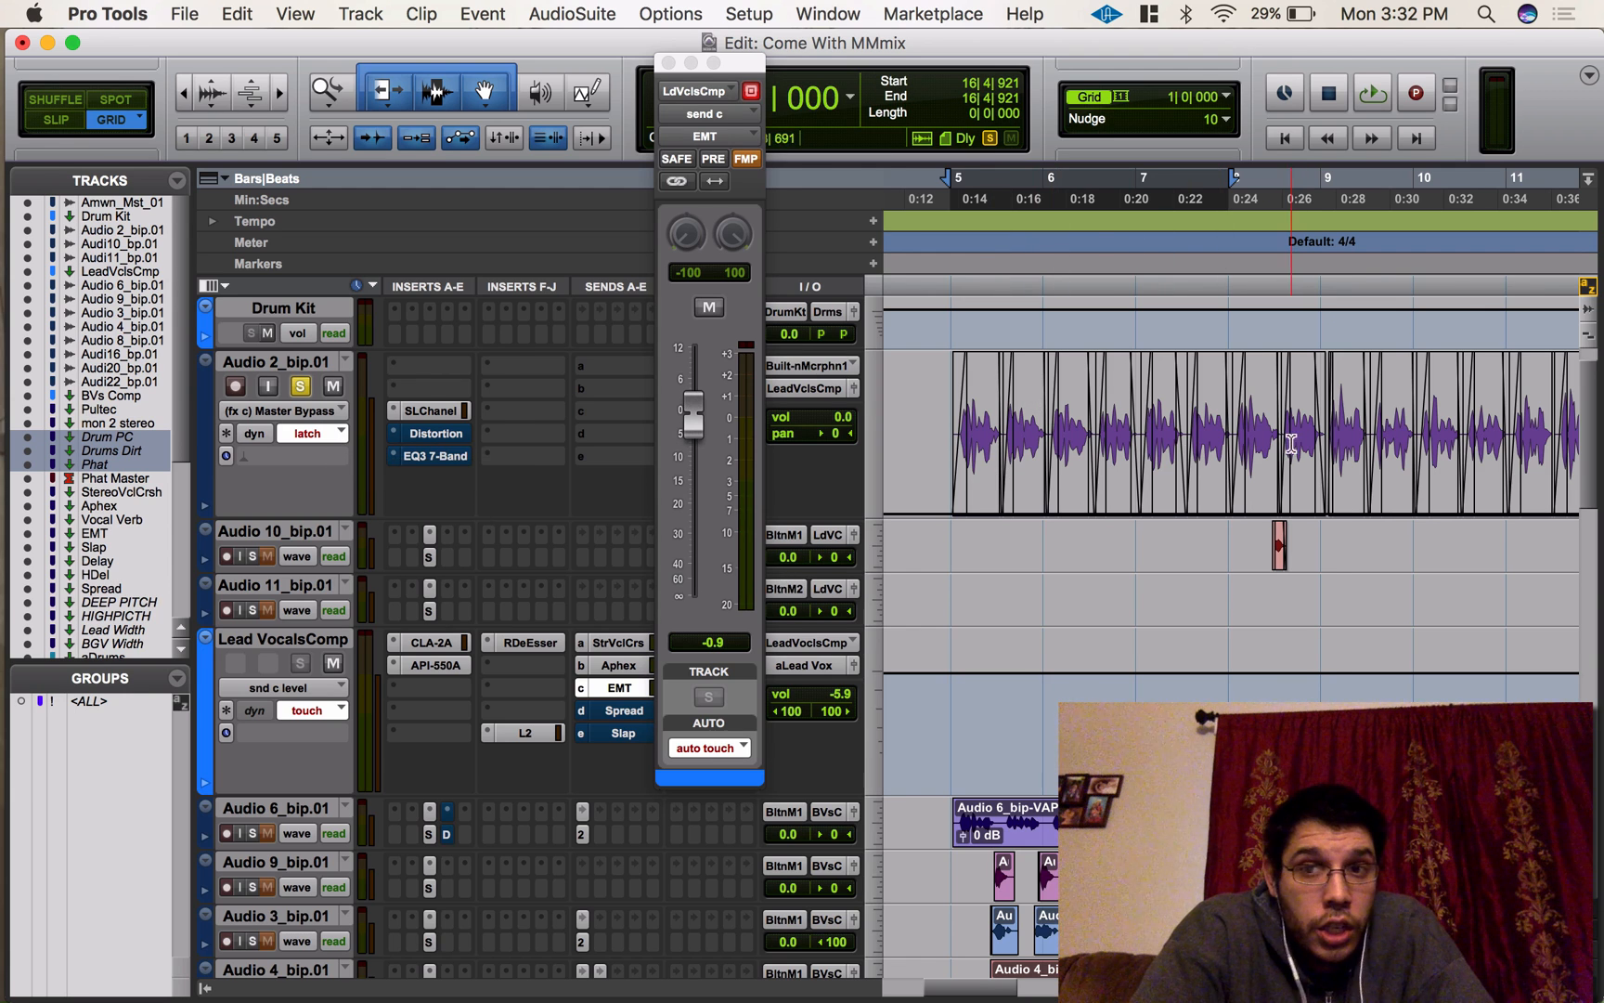
Set Audio 2_bip.01 and Lead VocalsComp to Read, then open Window > Automation
{"action": "left_click", "coordinate": [325, 425]}
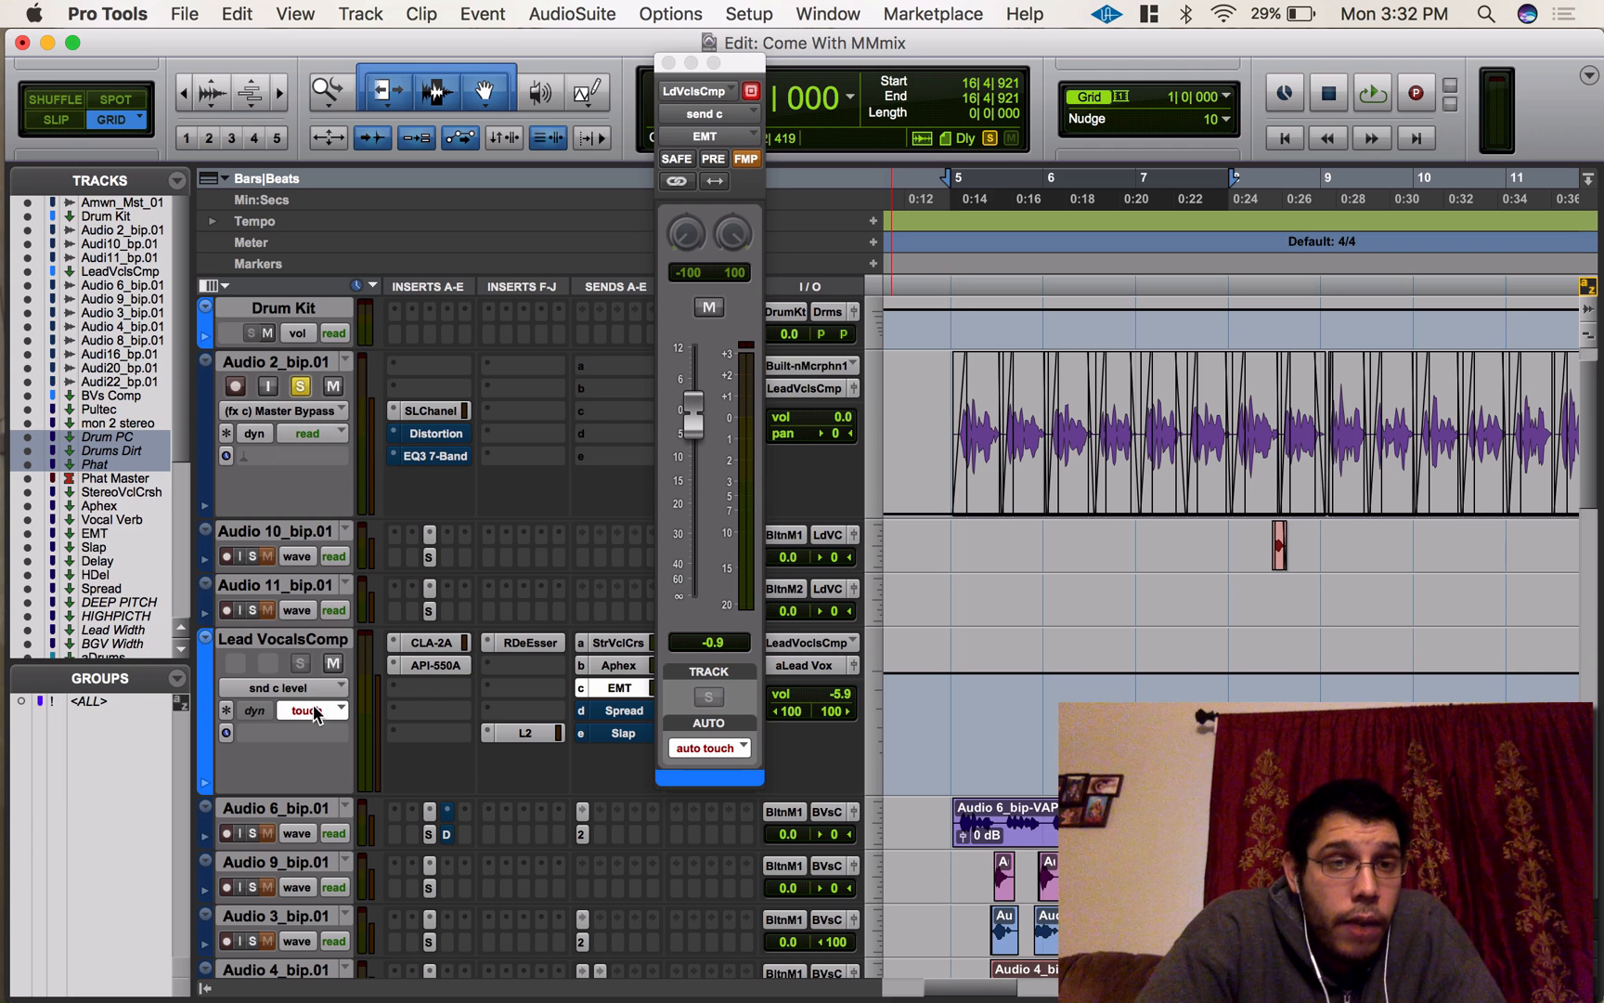
{"action": "left_click", "coordinate": [344, 710]}
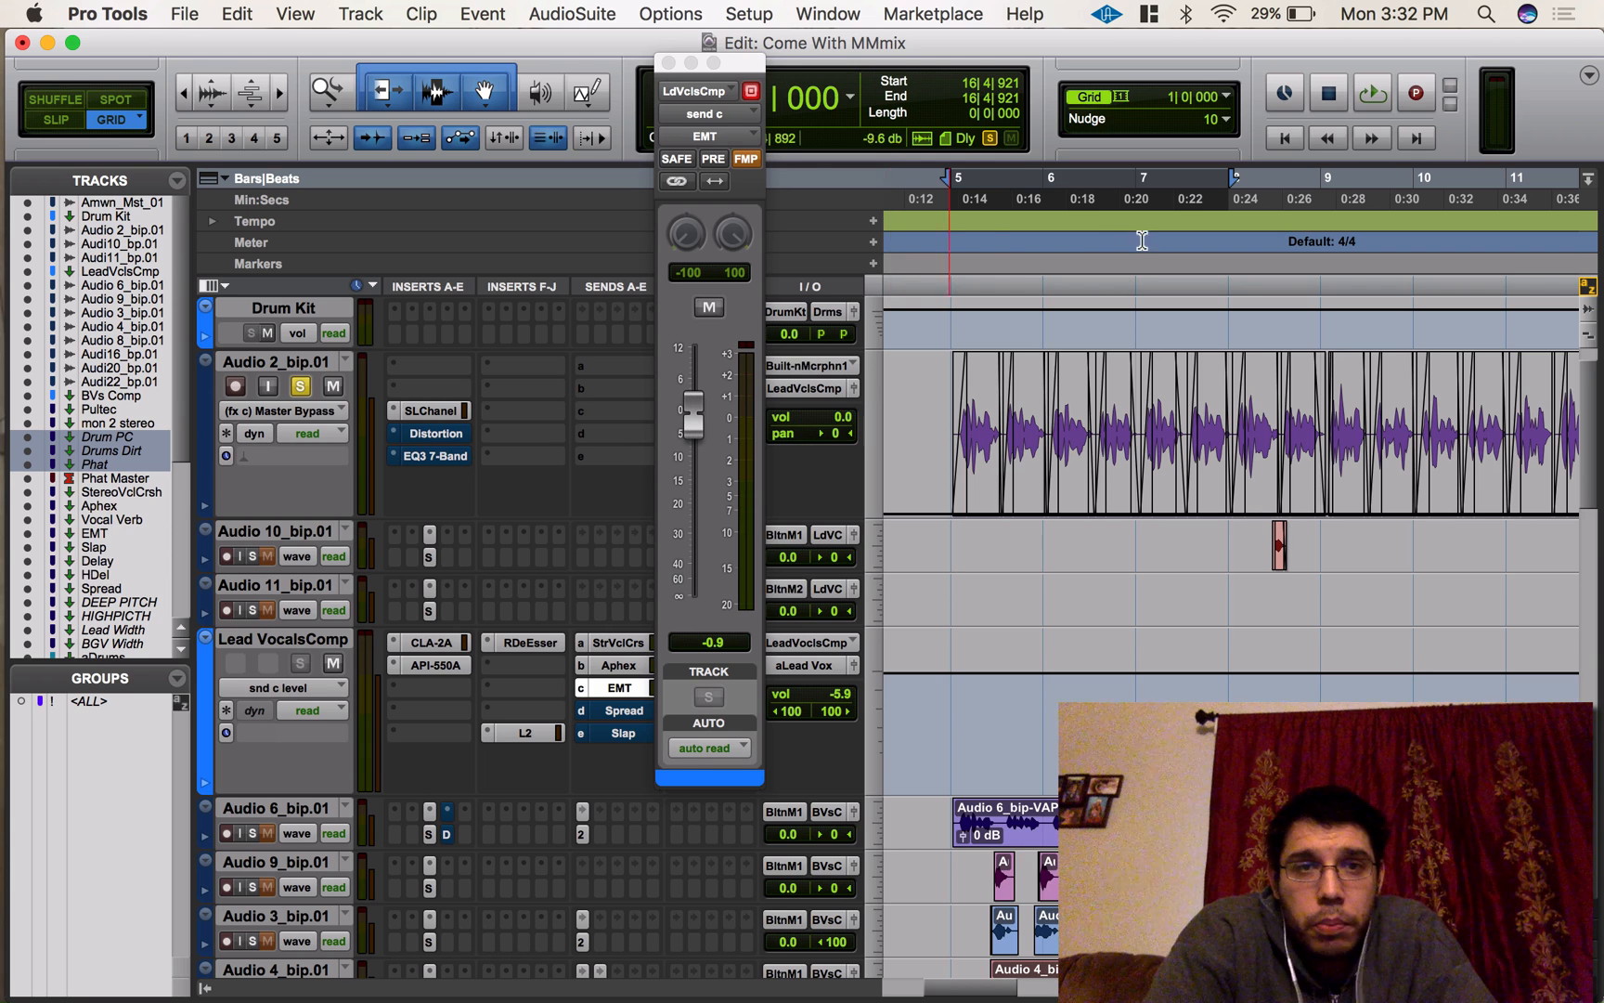
{"action": "left_click", "coordinate": [828, 13]}
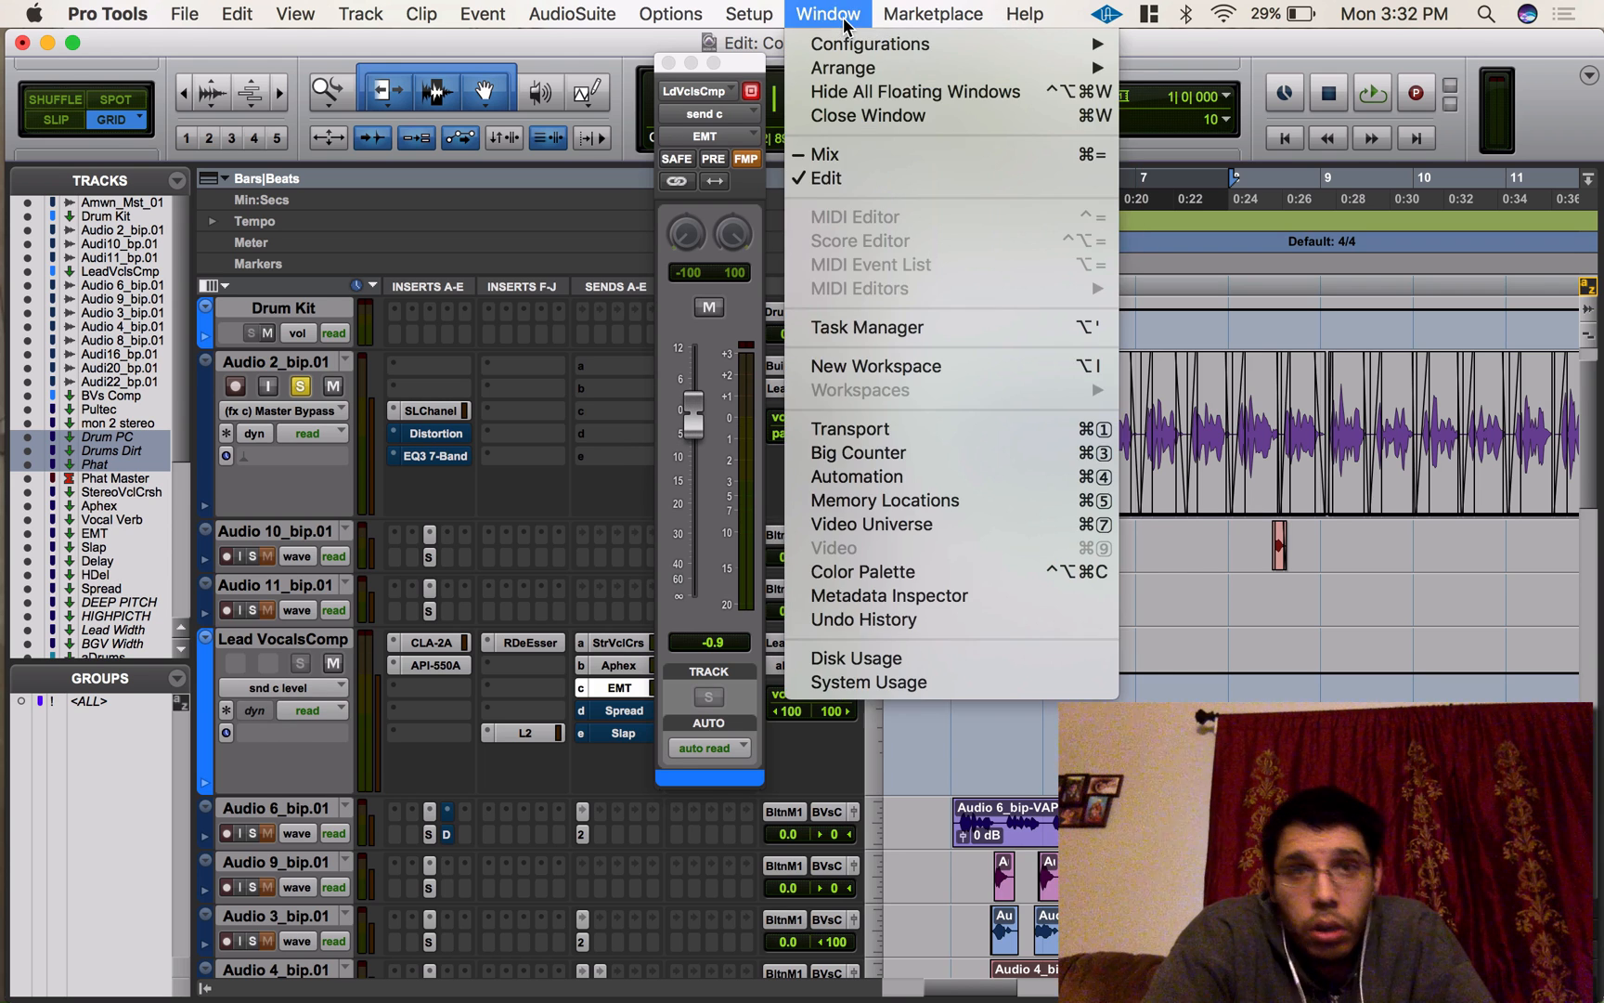
{"action": "mouse_move", "coordinate": [856, 475]}
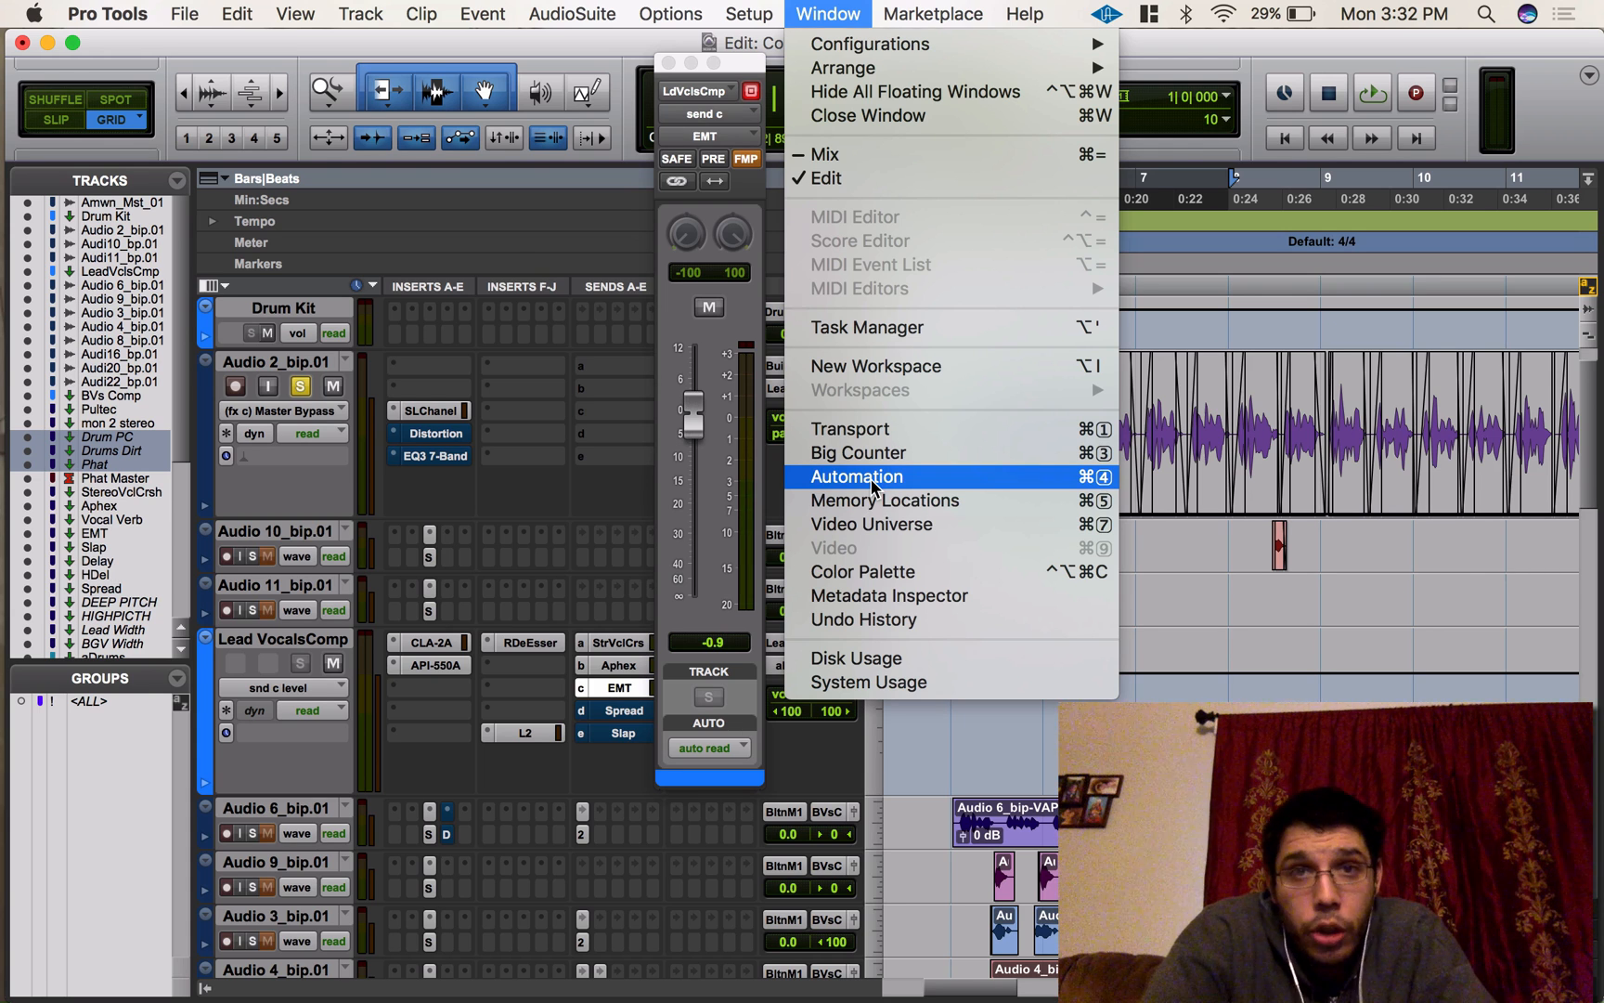
{"action": "left_click", "coordinate": [855, 475]}
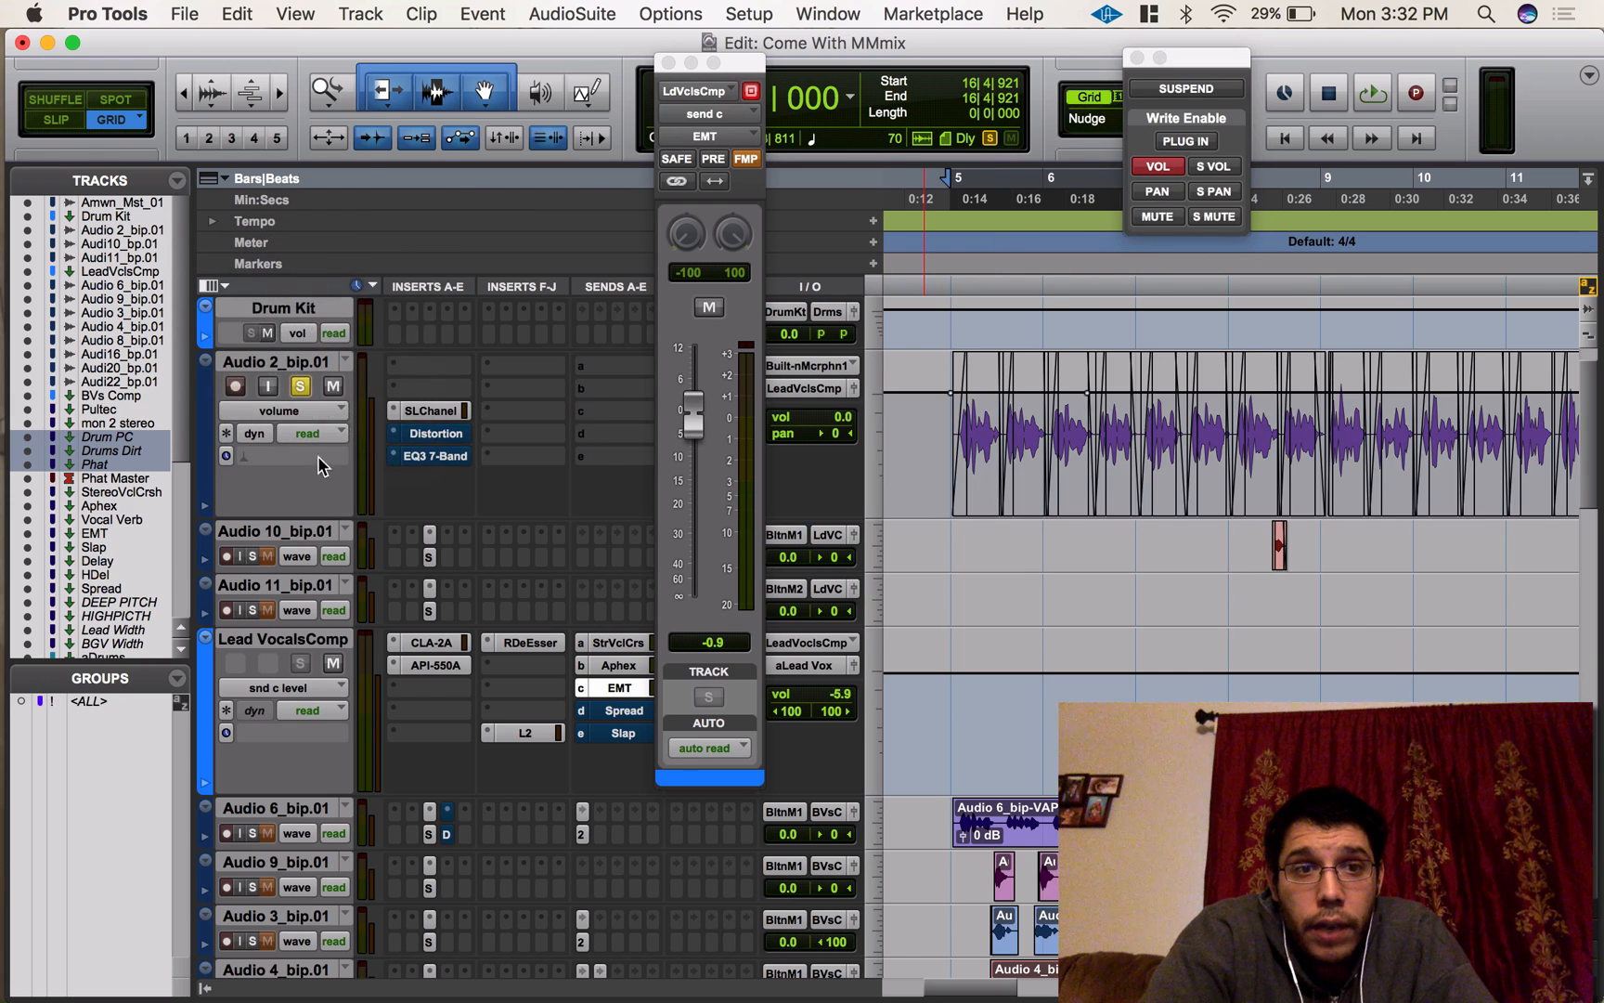
Set Audio 2_bip.01 to Latch and Lead VocalsComp to Write automation
{"action": "left_click", "coordinate": [307, 433]}
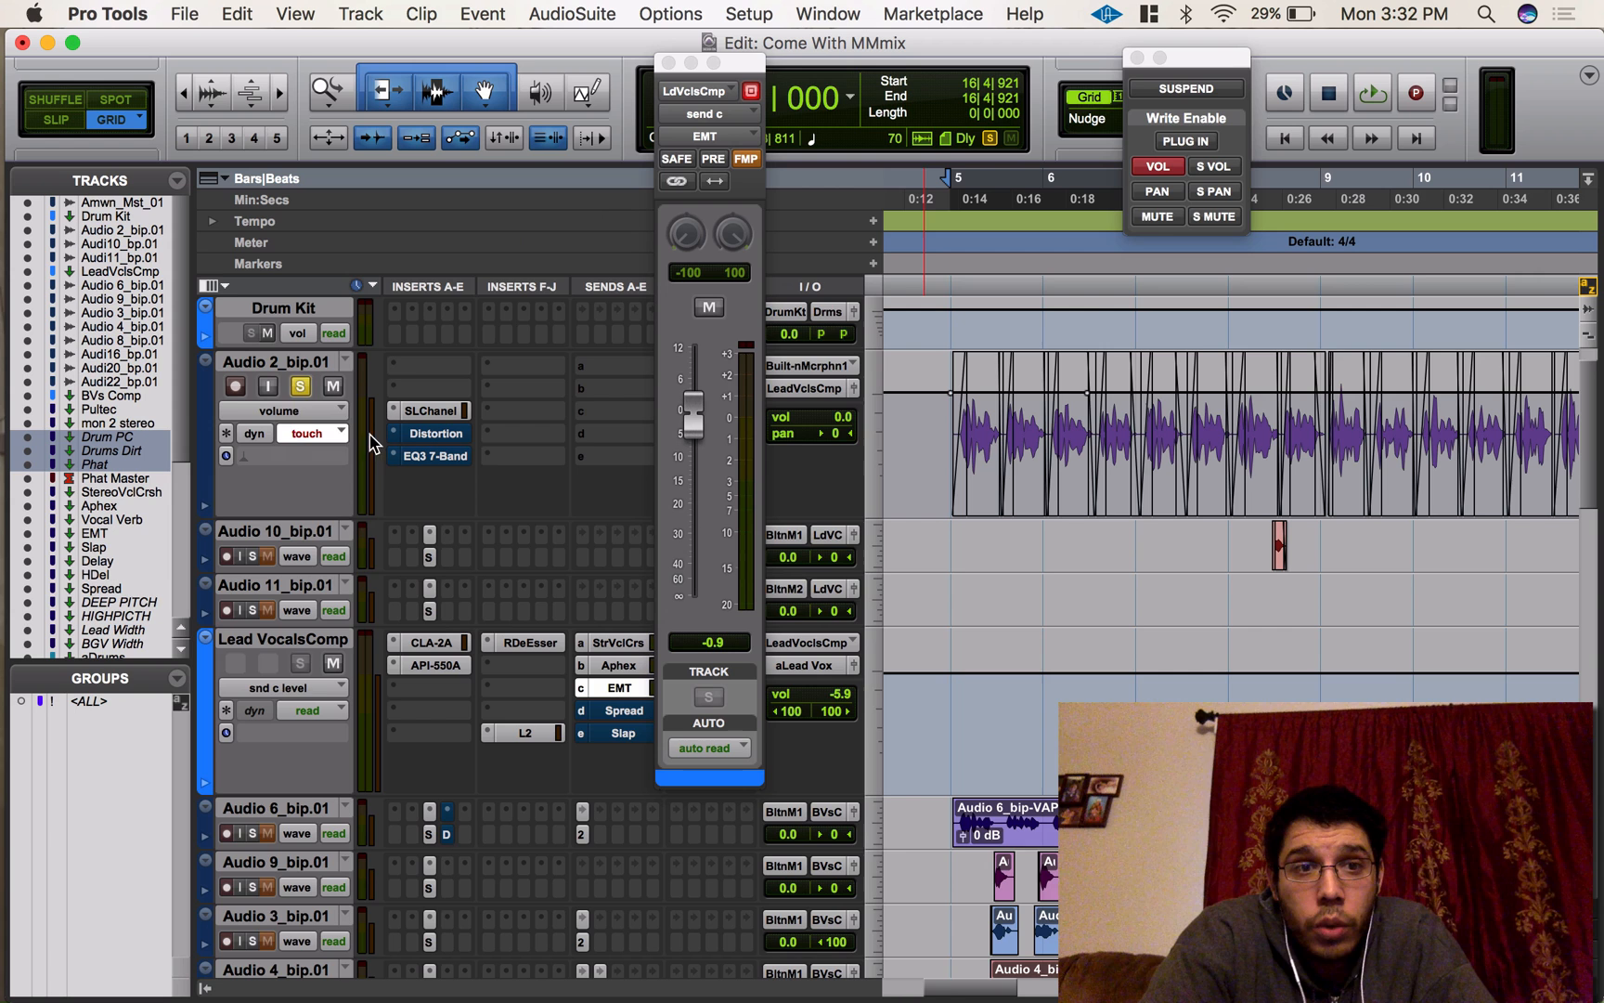
{"action": "left_click", "coordinate": [311, 433]}
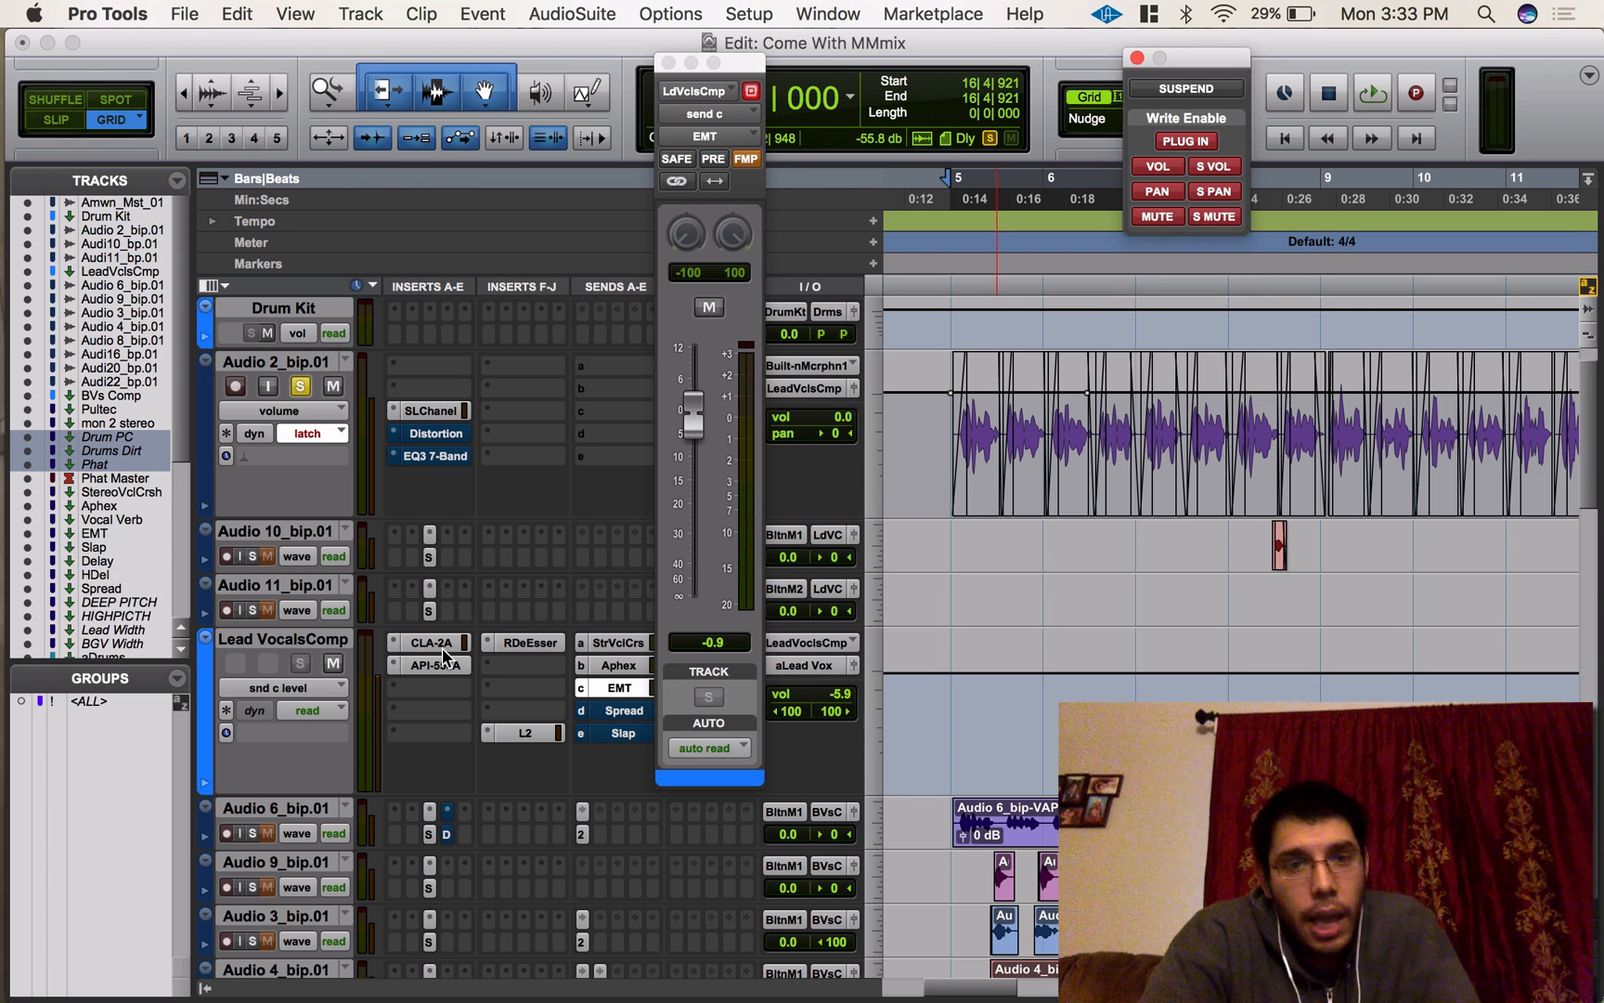
{"action": "left_click", "coordinate": [307, 710]}
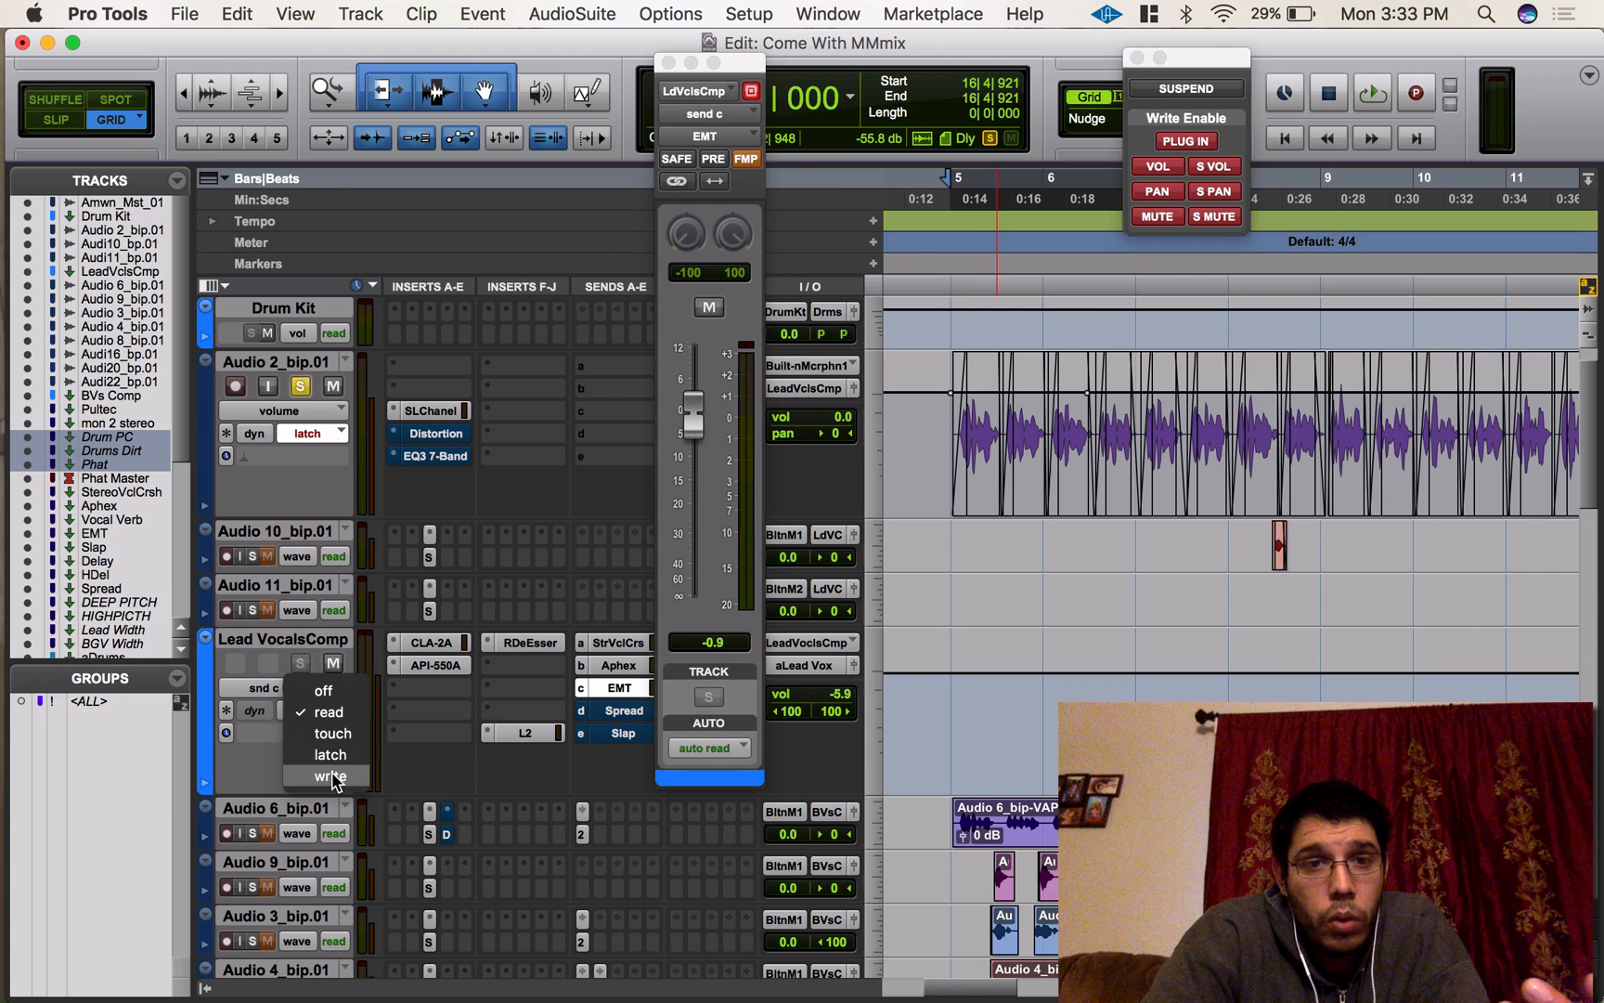
{"action": "left_click", "coordinate": [331, 775]}
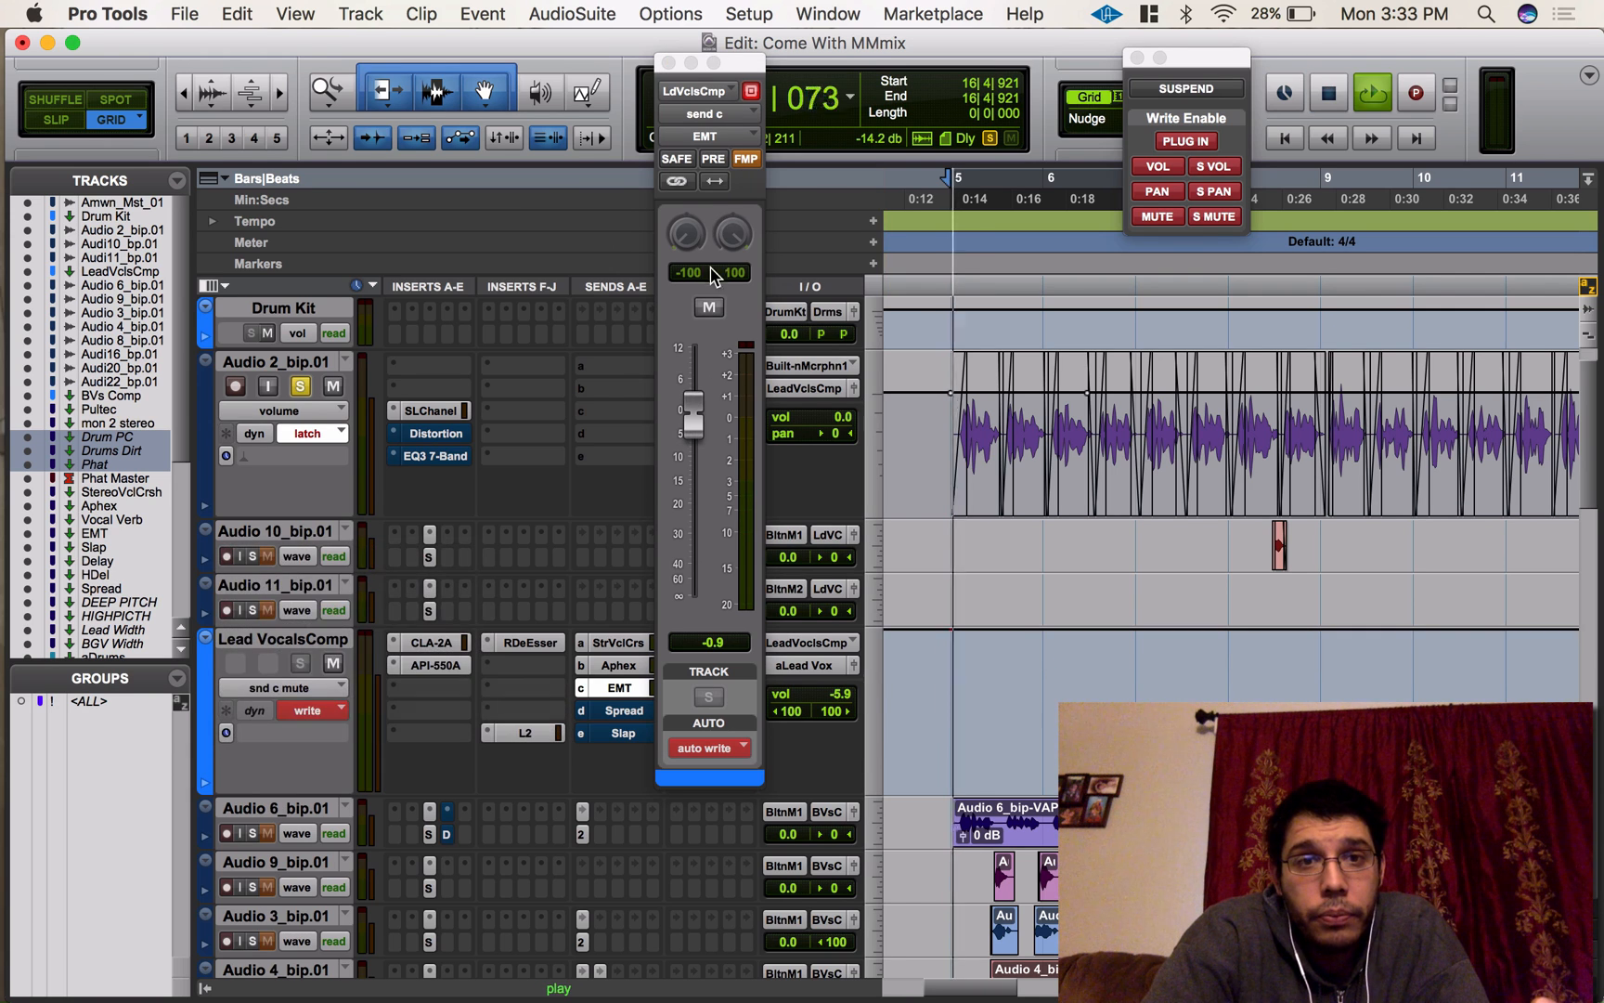
Record an EMT send mute and unmute on Lead VocalsComp during playback
{"action": "left_click", "coordinate": [709, 309]}
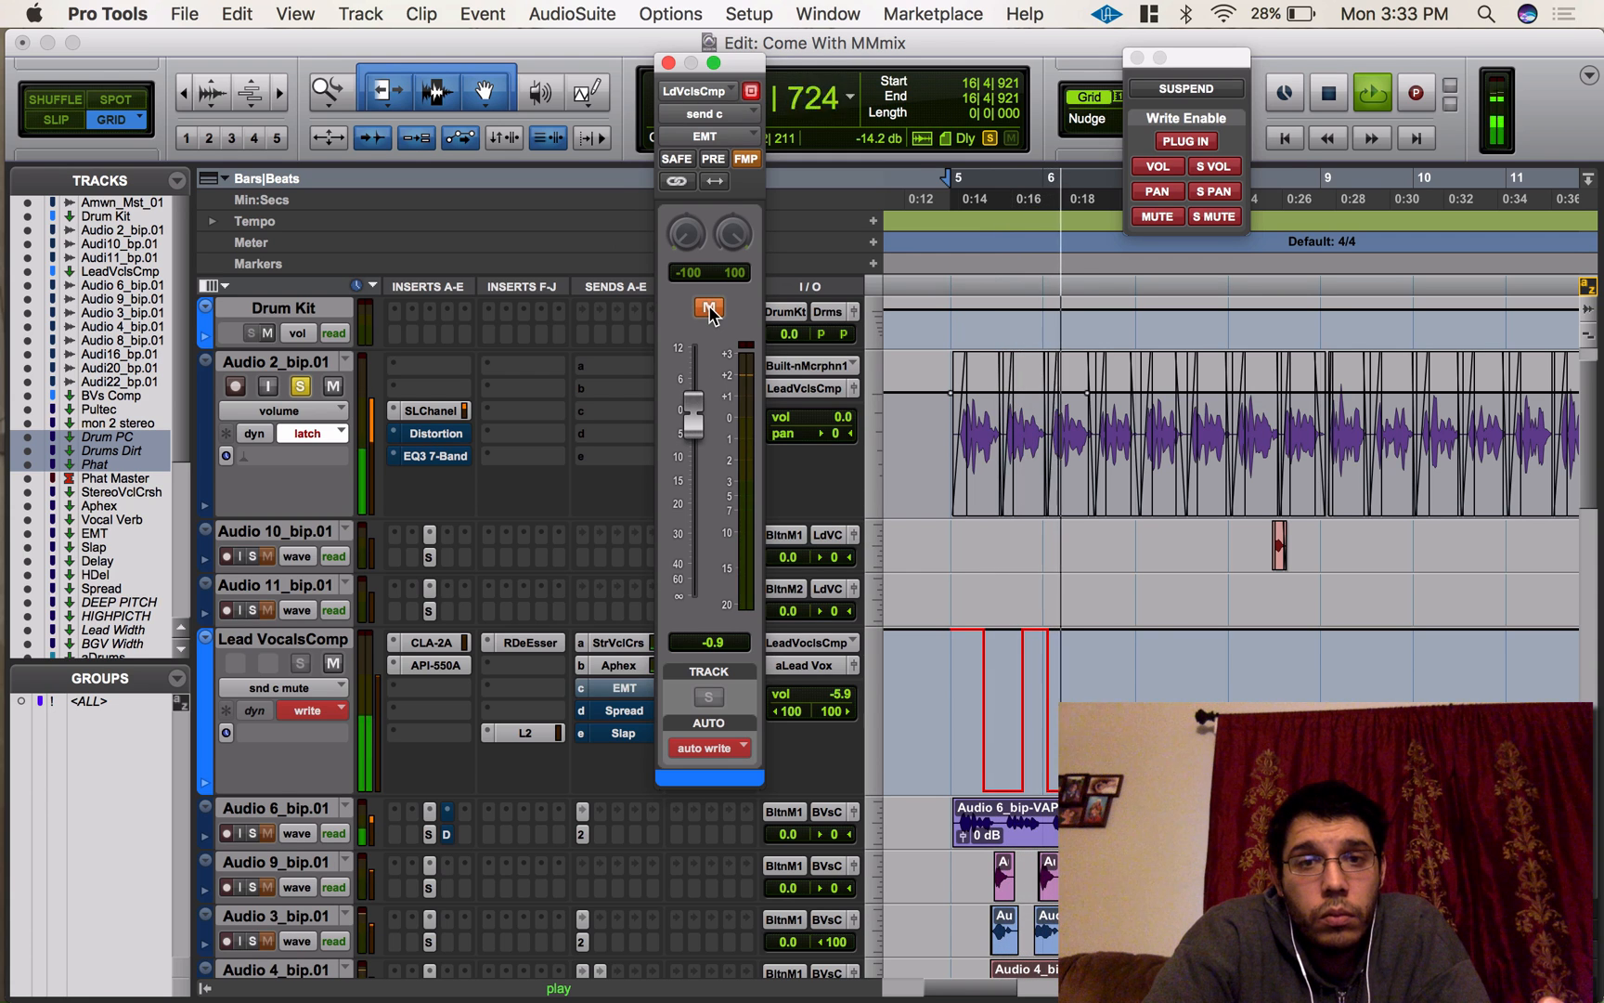
{"action": "left_click", "coordinate": [709, 308]}
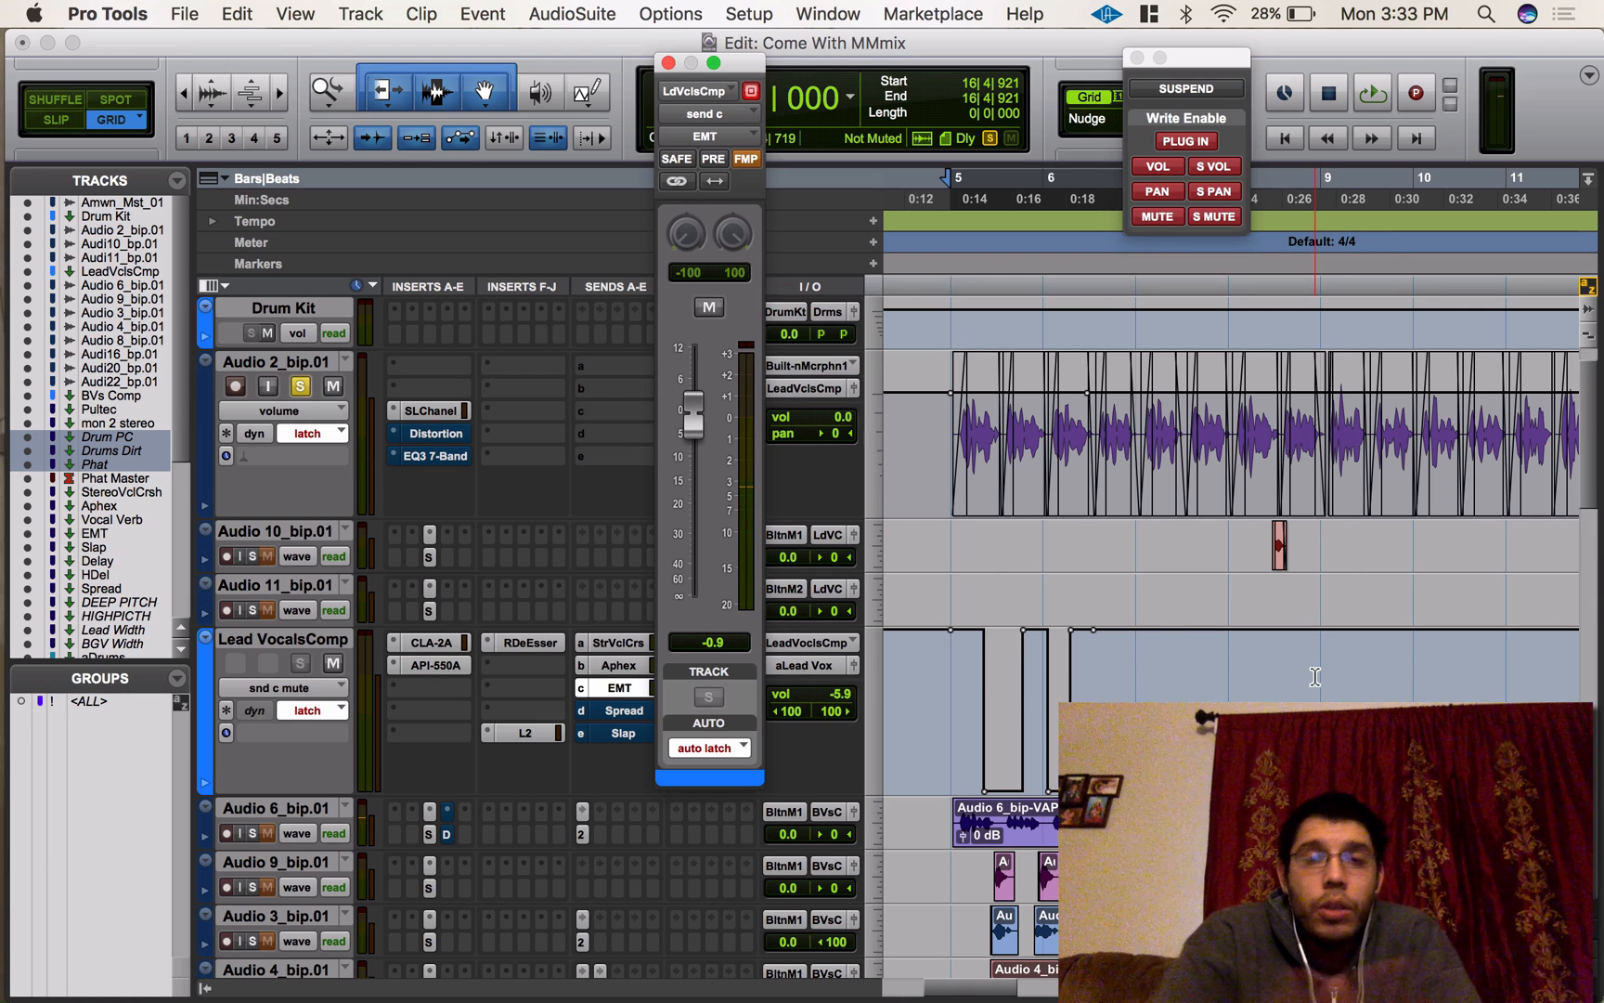
{"action": "left_click", "coordinate": [826, 13]}
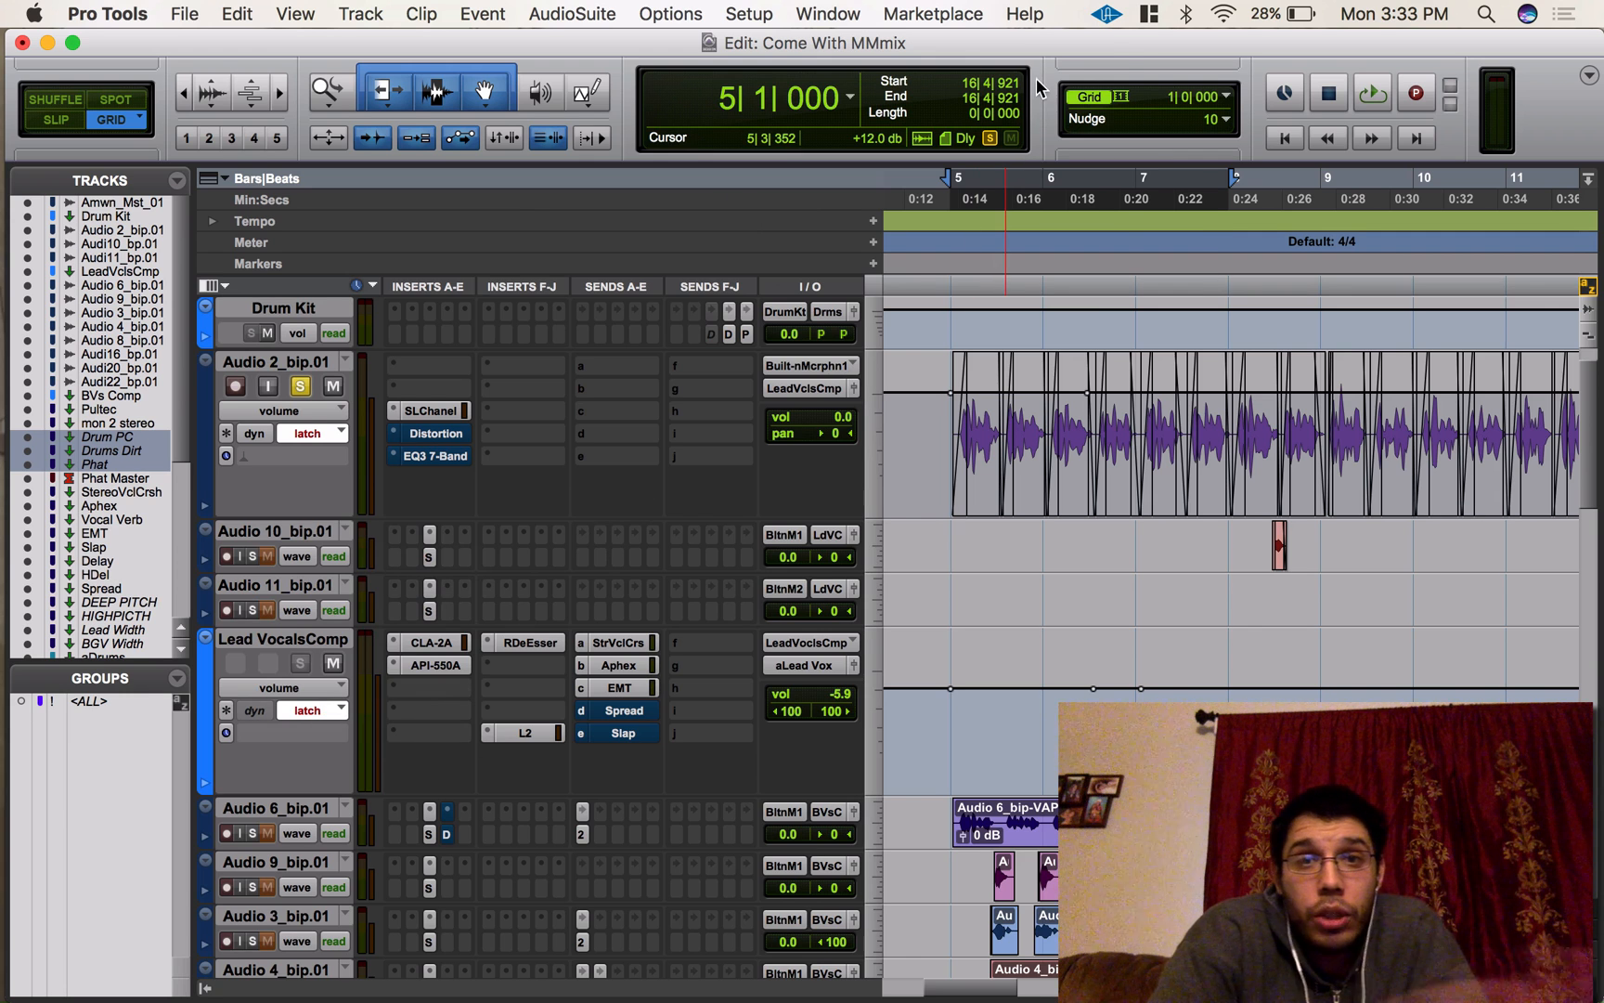
Reopen the Automation window from the Window menu
{"action": "left_click", "coordinate": [828, 13]}
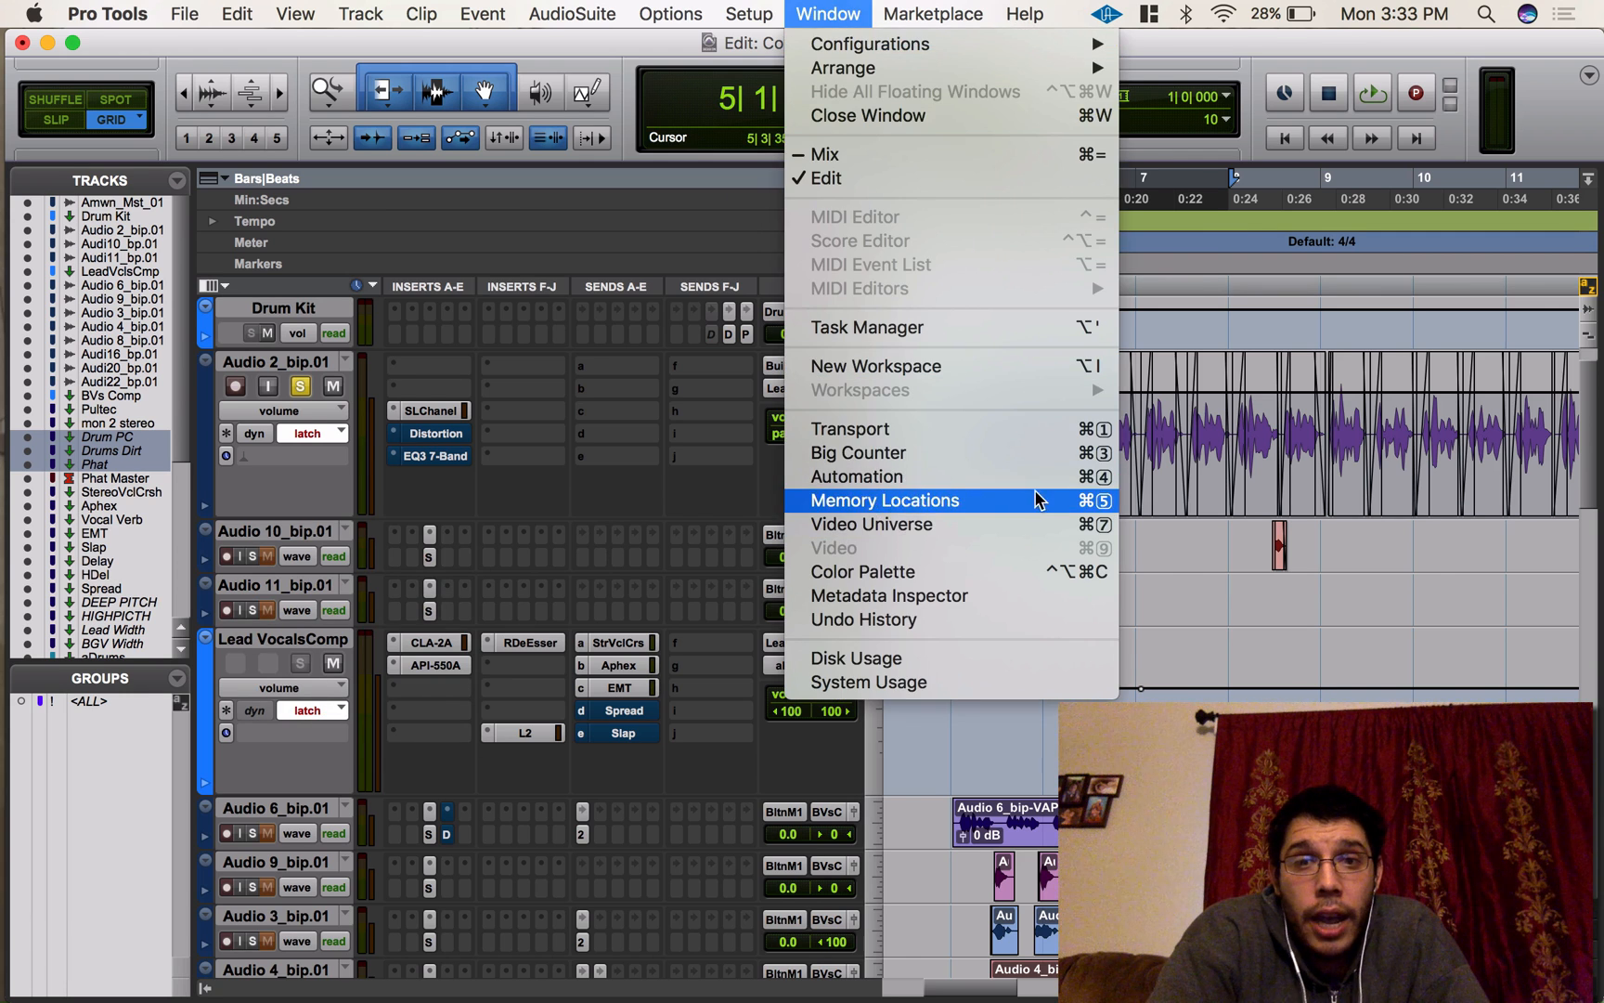
{"action": "left_click", "coordinate": [857, 475]}
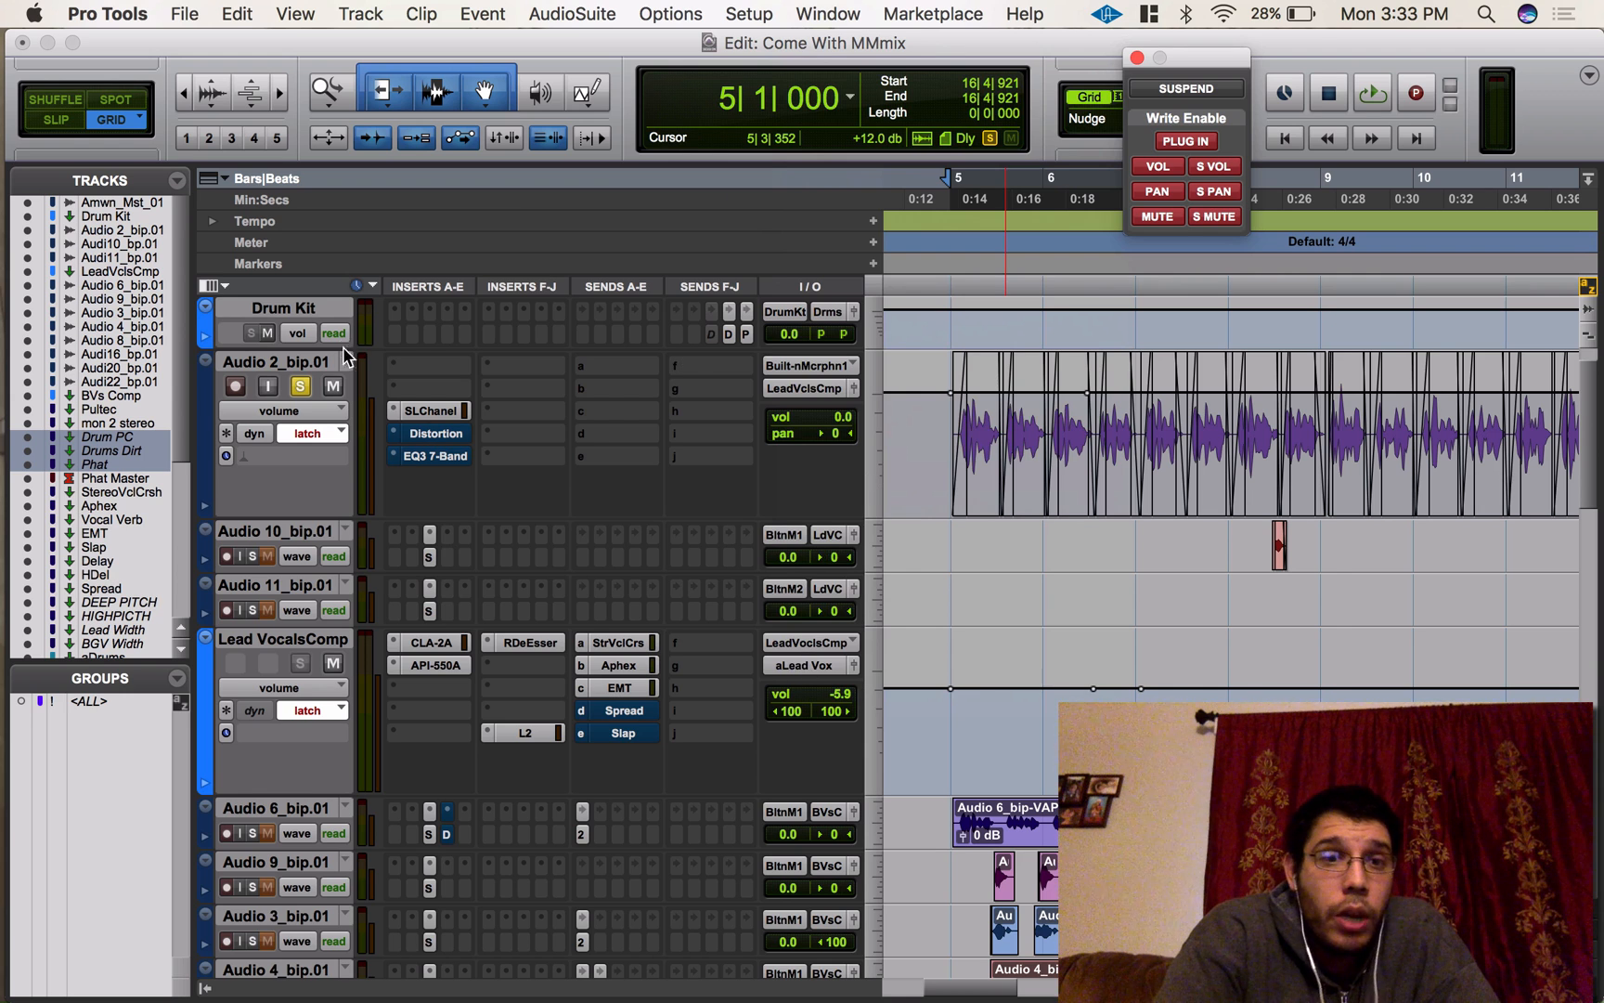
{"action": "mouse_move", "coordinate": [455, 404]}
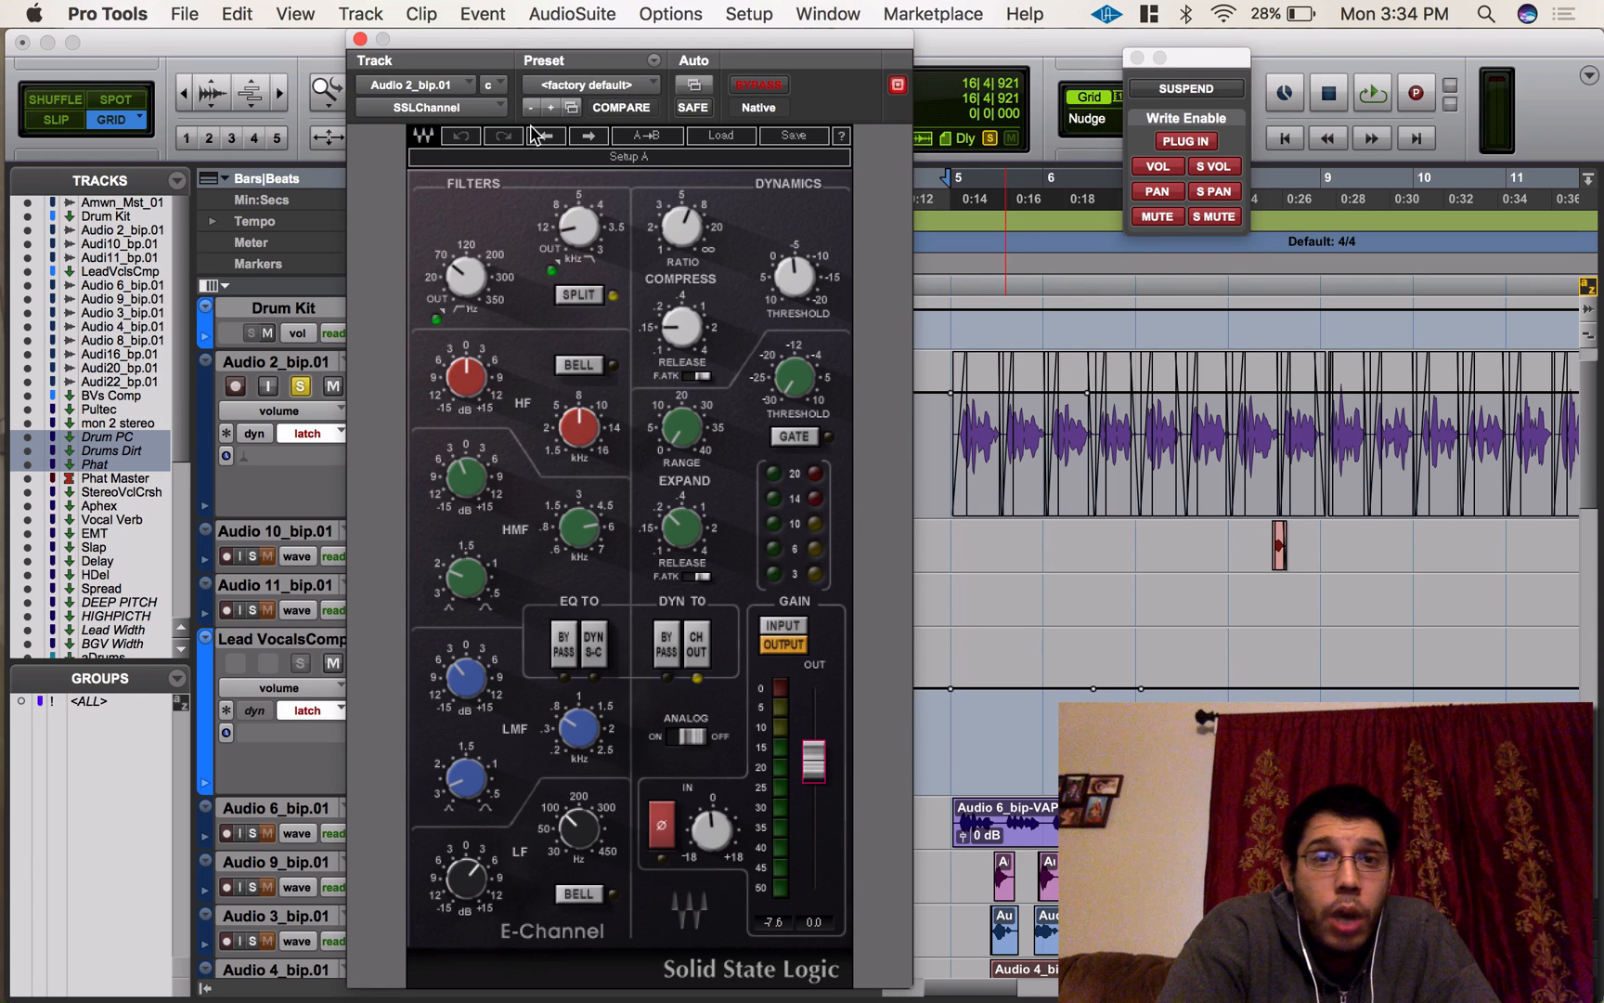
Check and cancel the Plug-In Automation dialog, then enable plug-in automation writing
{"action": "left_click", "coordinate": [1185, 140]}
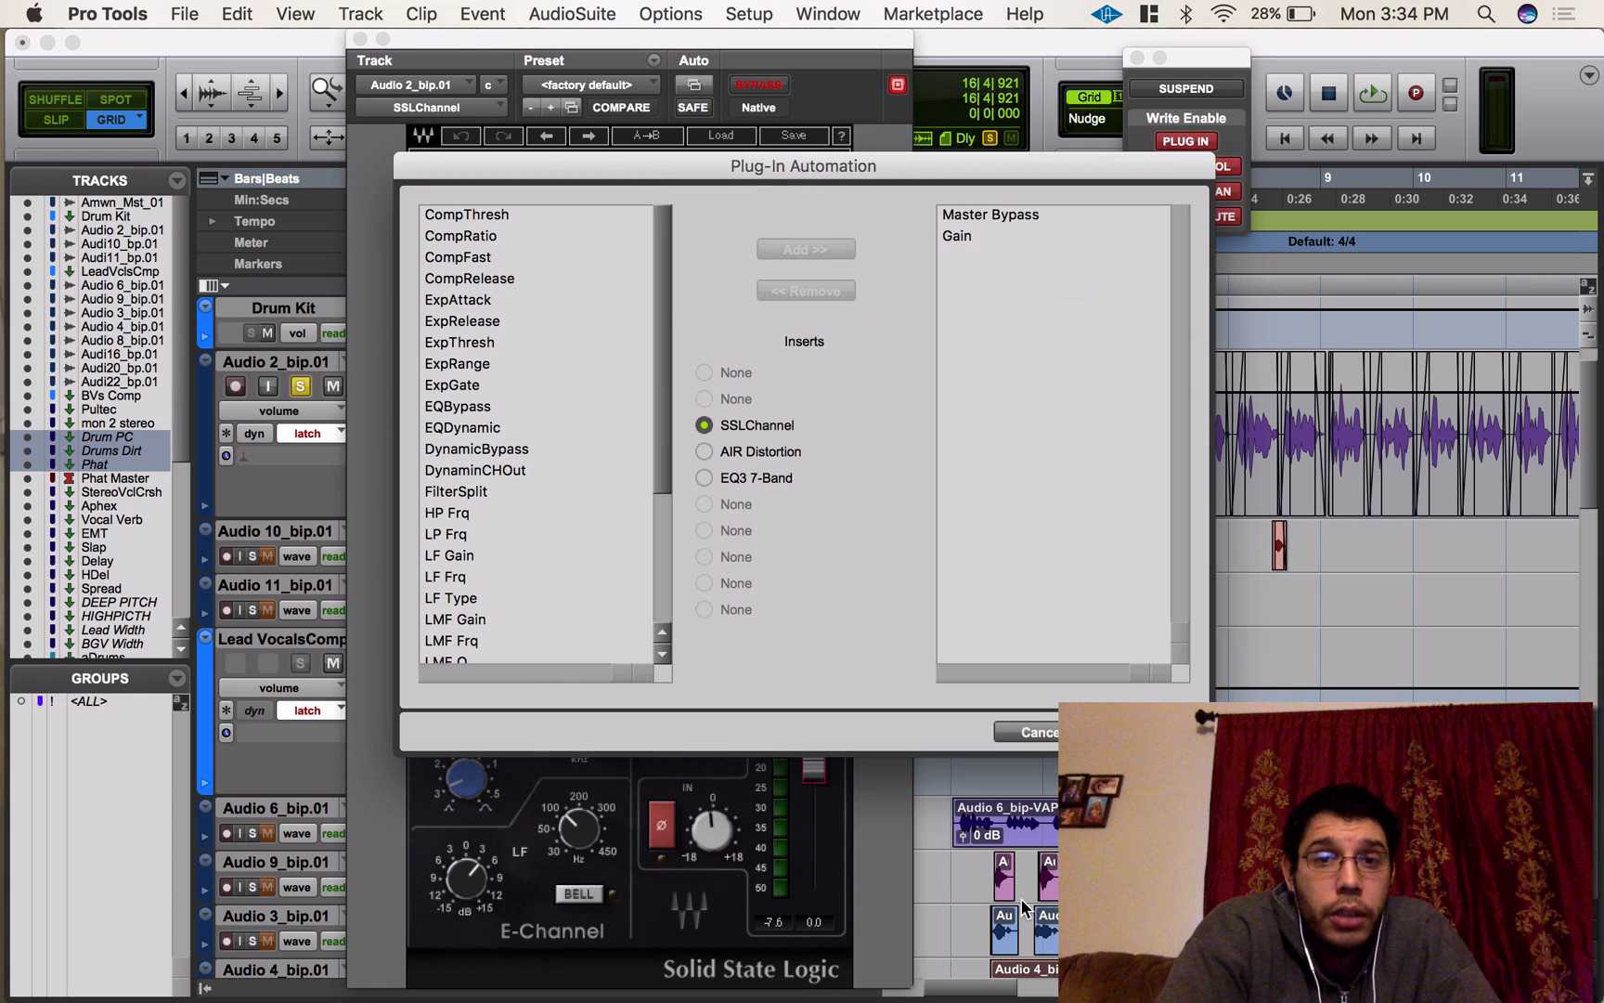
{"action": "left_click", "coordinate": [1035, 732]}
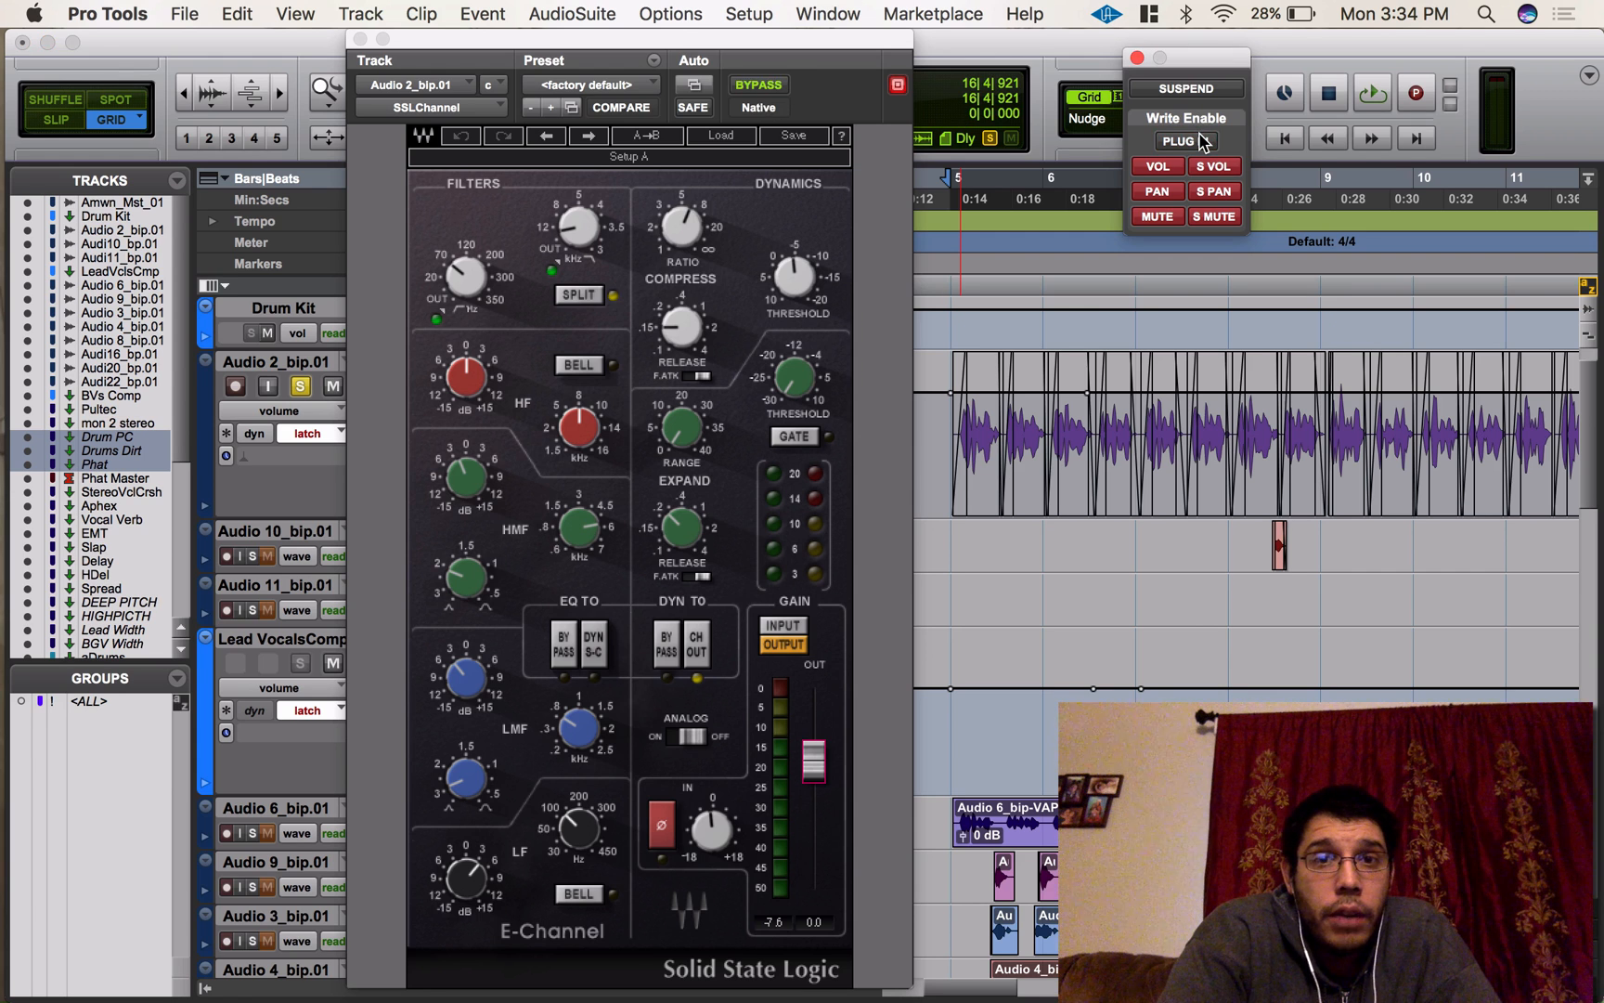
{"action": "left_click", "coordinate": [1185, 141]}
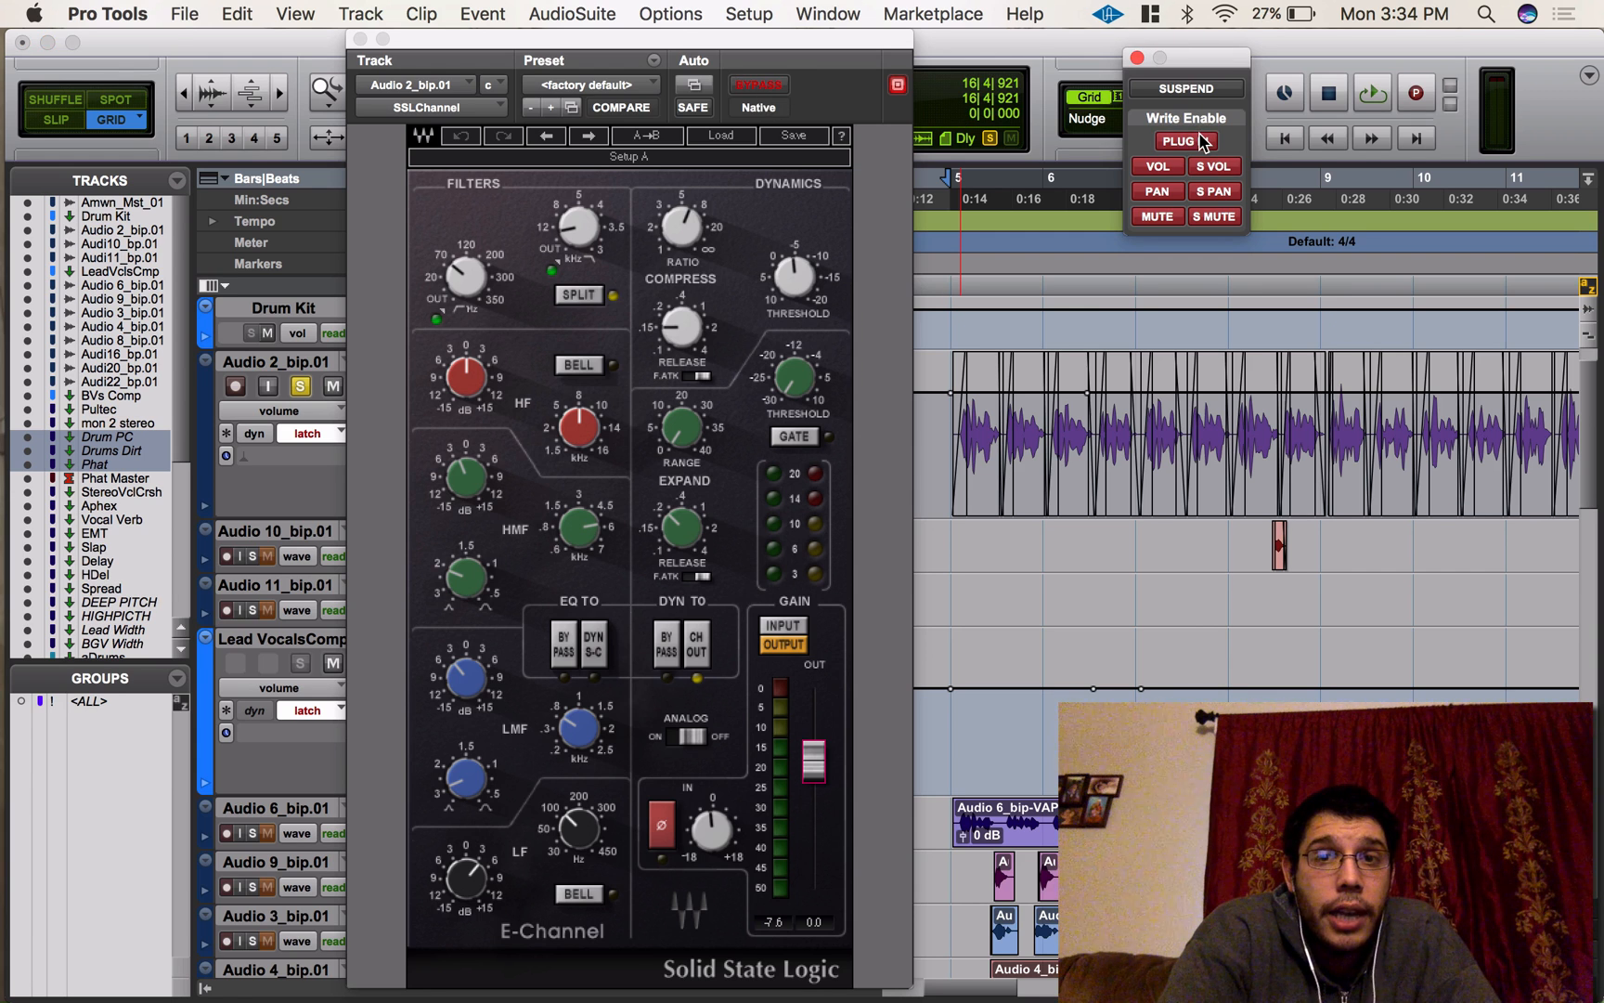